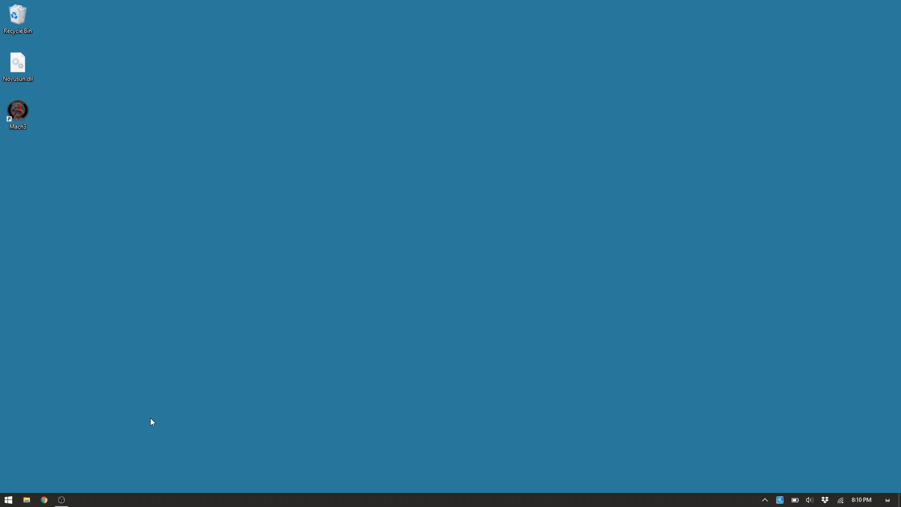
{"action": "mouse_move", "coordinate": [149, 368]}
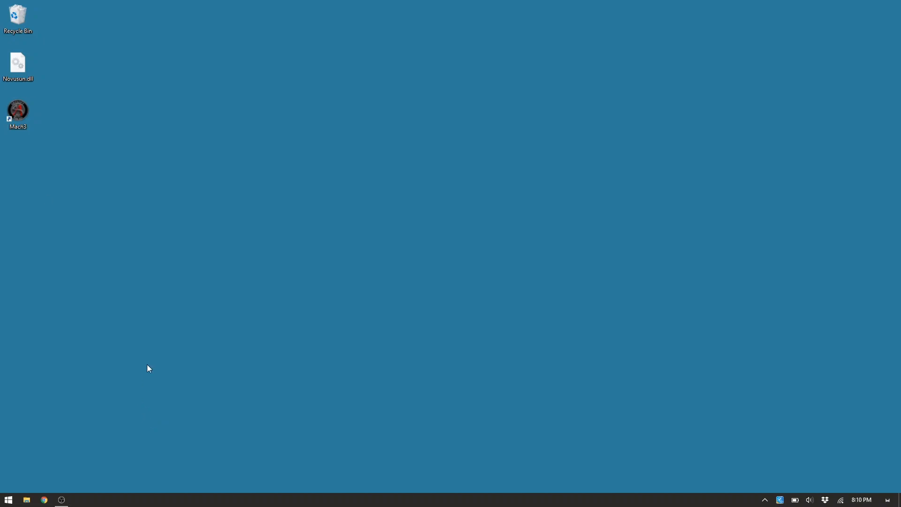
Step: Start Mach3, create a 'Screencast' profile from default values, and launch it
{"action": "double_click", "coordinate": [18, 112]}
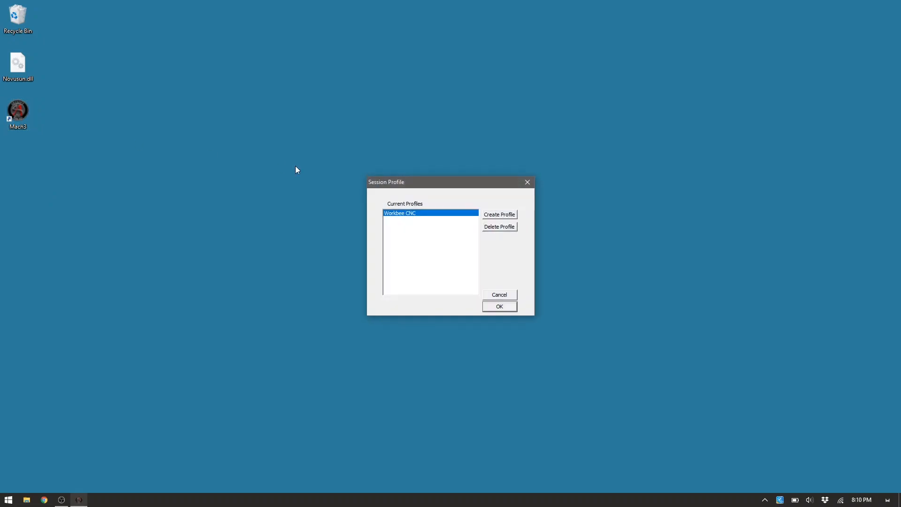
{"action": "mouse_move", "coordinate": [414, 235]}
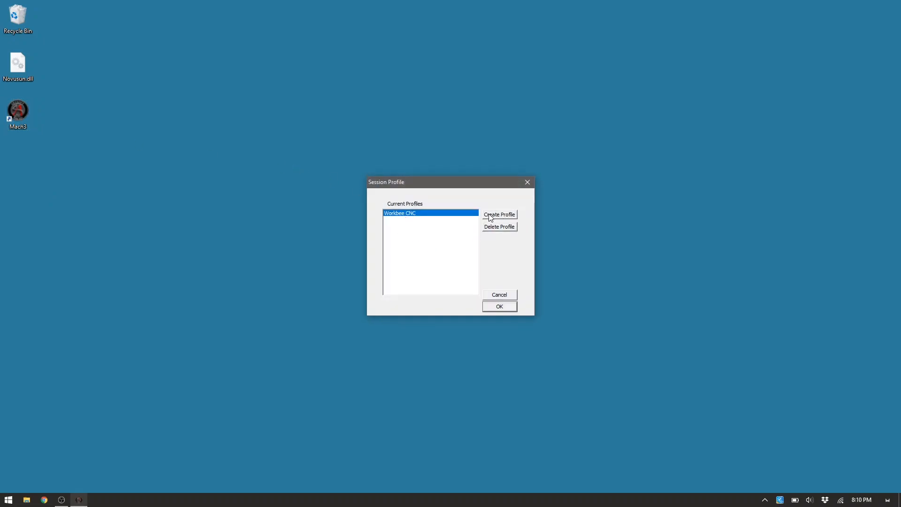
{"action": "left_click", "coordinate": [500, 214]}
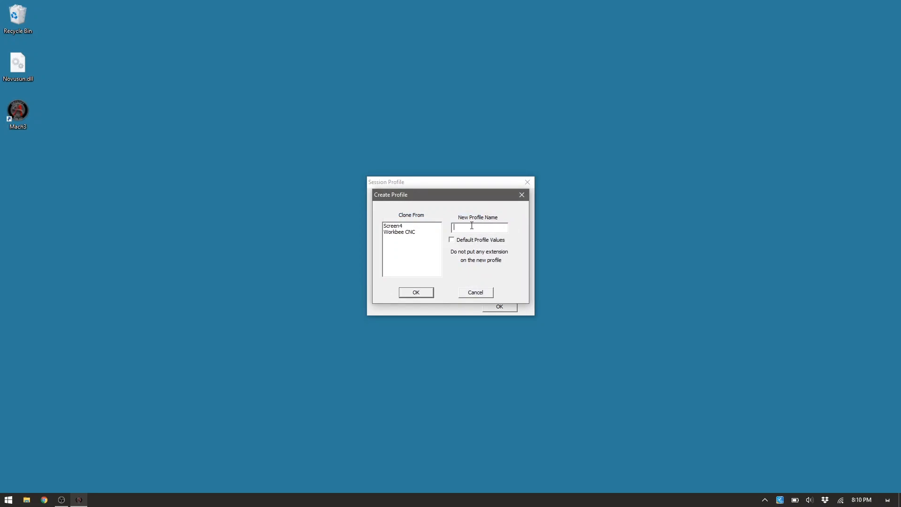
{"action": "type", "text": "SC"}
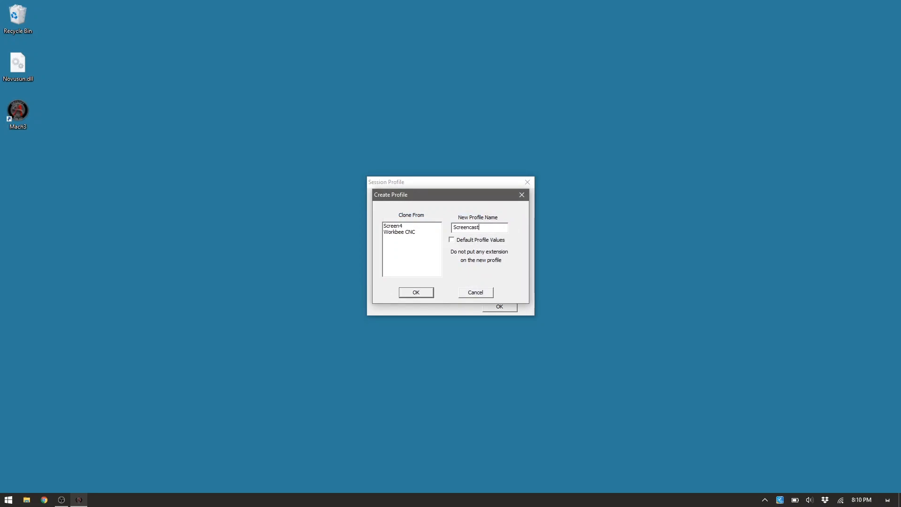
{"action": "left_click", "coordinate": [451, 240]}
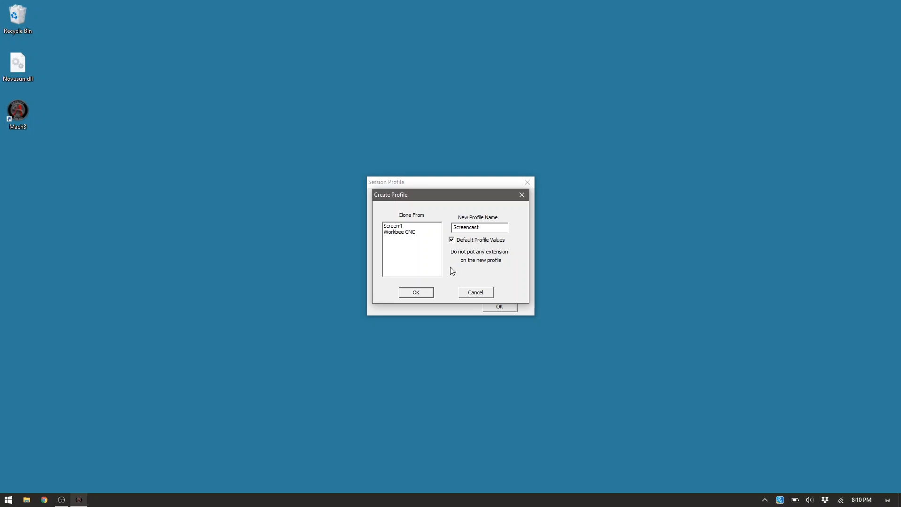
{"action": "left_click", "coordinate": [416, 292]}
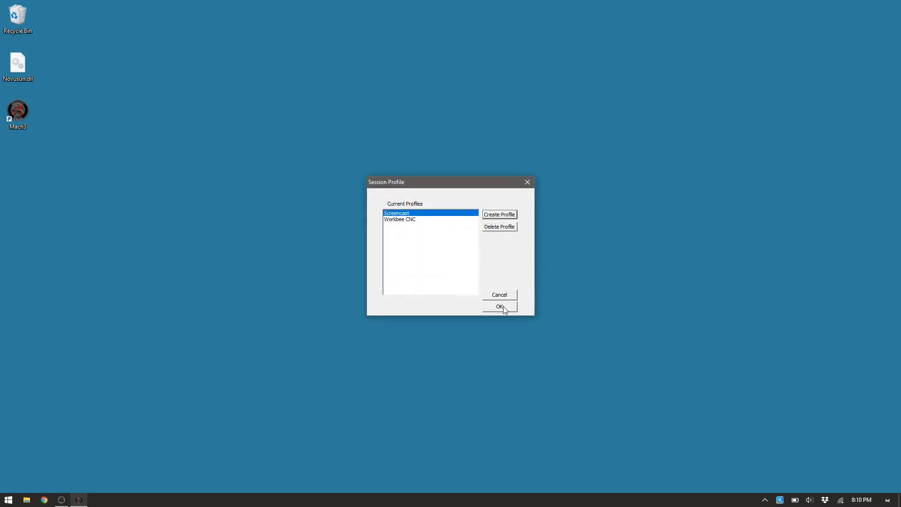
{"action": "left_click", "coordinate": [500, 307]}
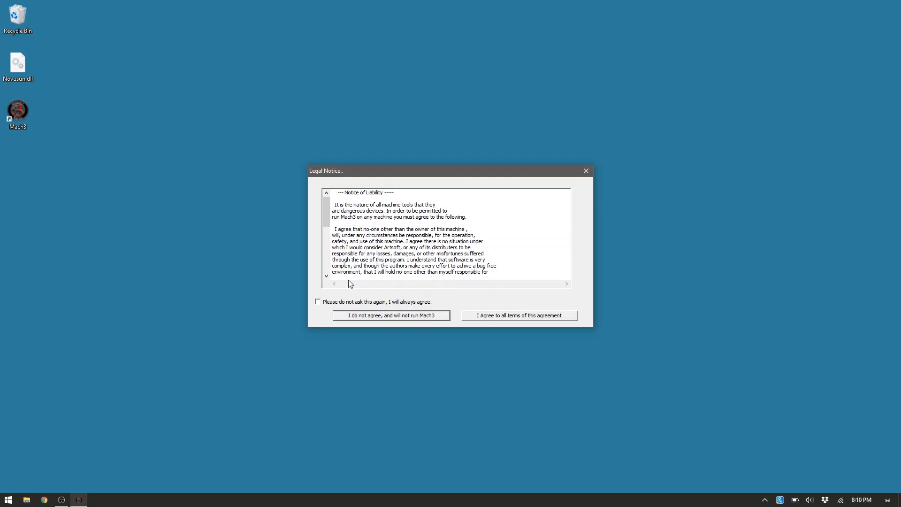
Step: Permanently accept the liability notice, enable Hi-Res Screens in General Config, then exit Mach3
{"action": "left_click", "coordinate": [318, 301]}
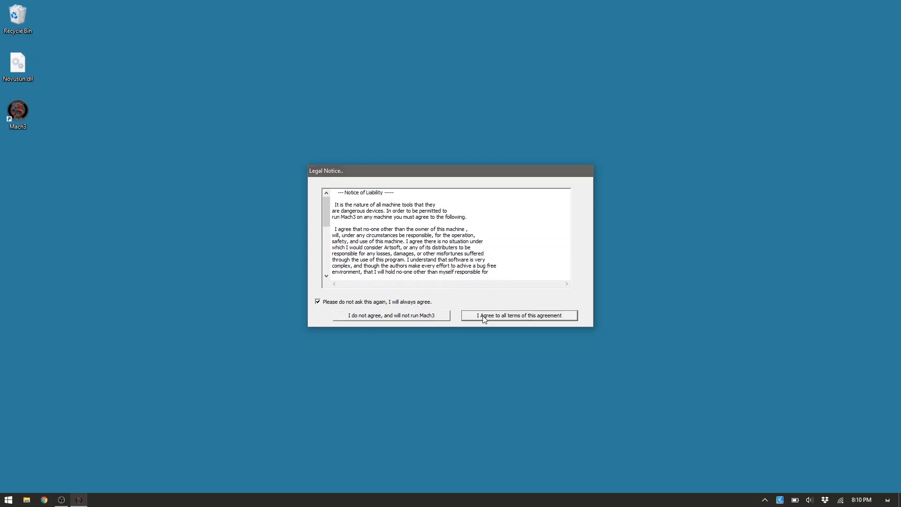
{"action": "left_click", "coordinate": [520, 316]}
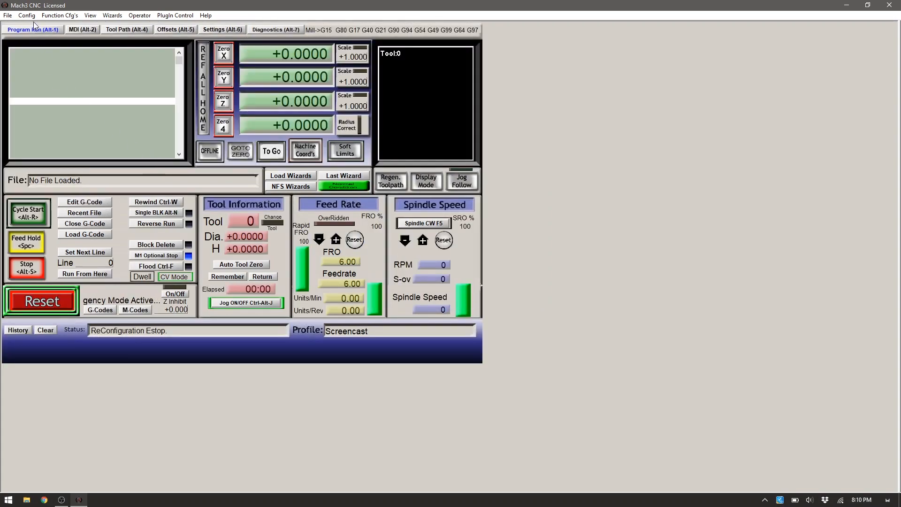
{"action": "left_click", "coordinate": [26, 15]}
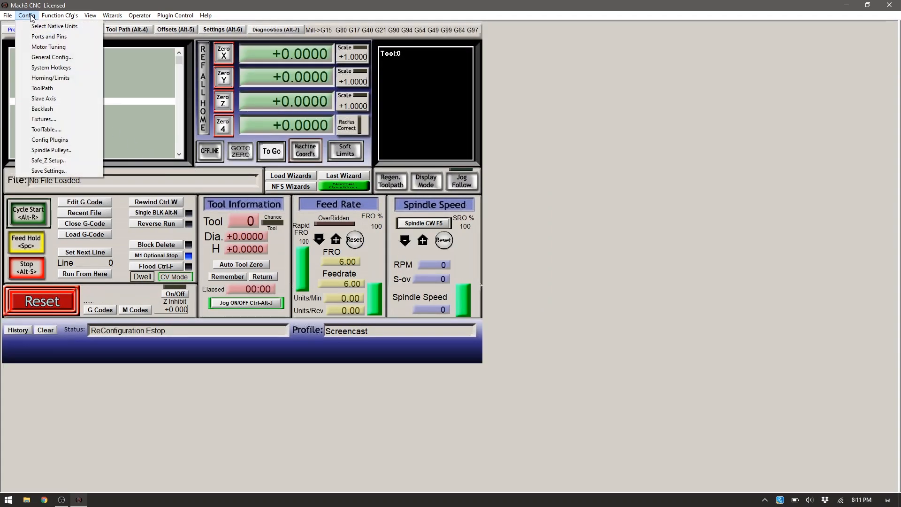
{"action": "mouse_move", "coordinate": [44, 119]}
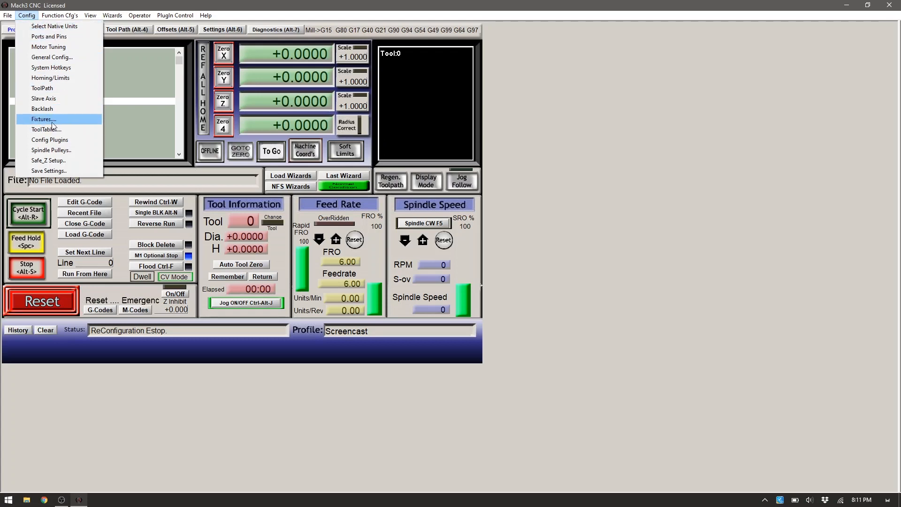
{"action": "left_click", "coordinate": [52, 57]}
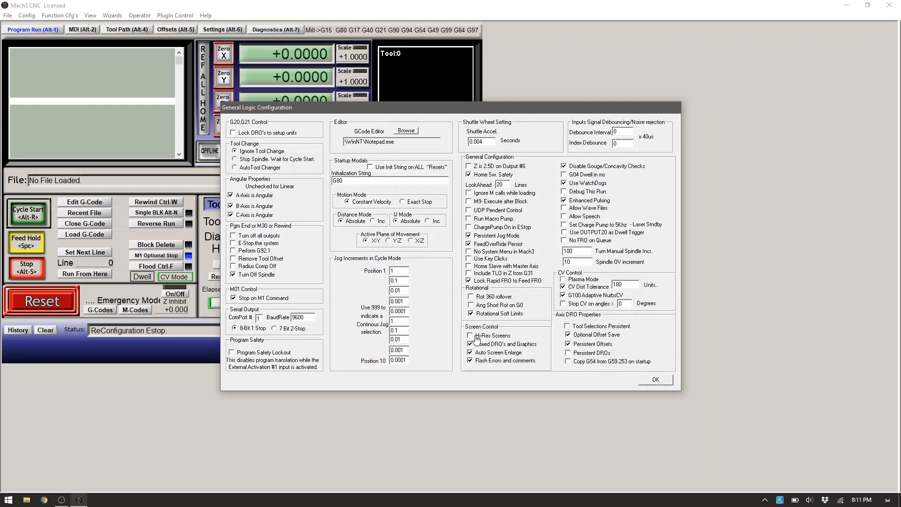
{"action": "left_click", "coordinate": [655, 380]}
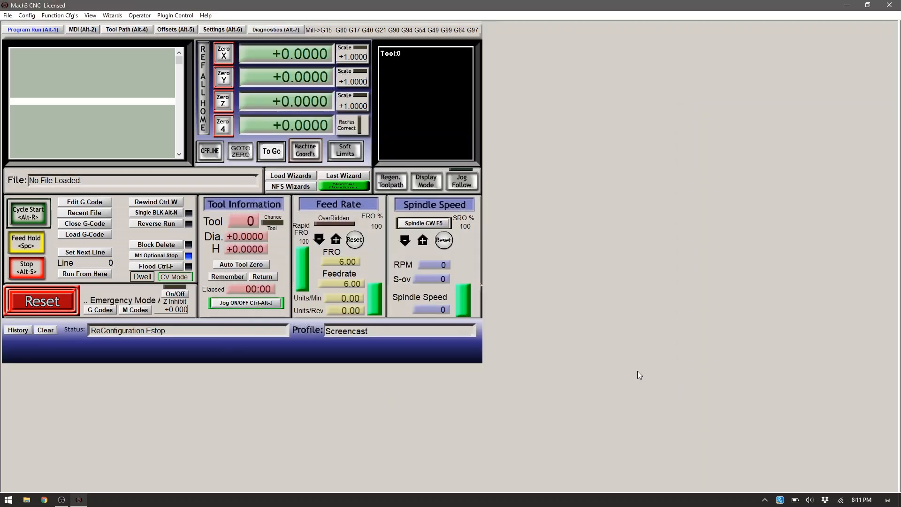
{"action": "left_click", "coordinate": [26, 14]}
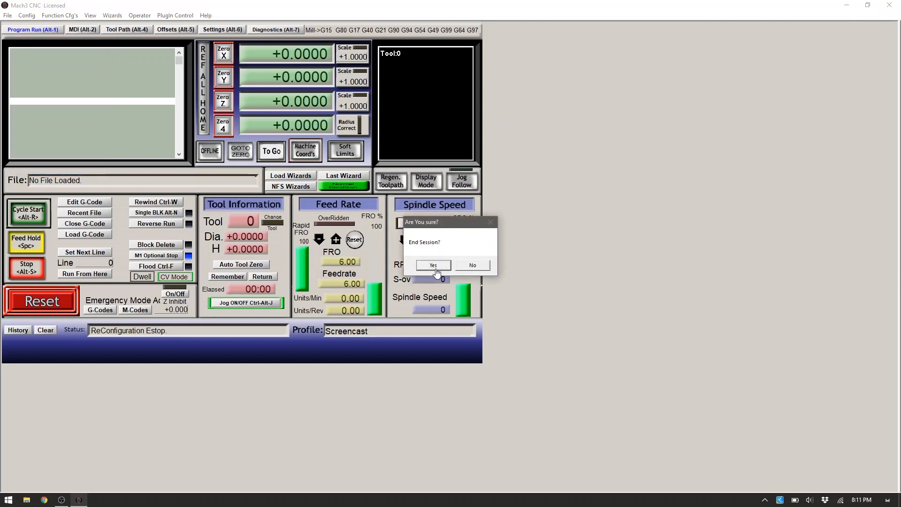
{"action": "left_click", "coordinate": [433, 265]}
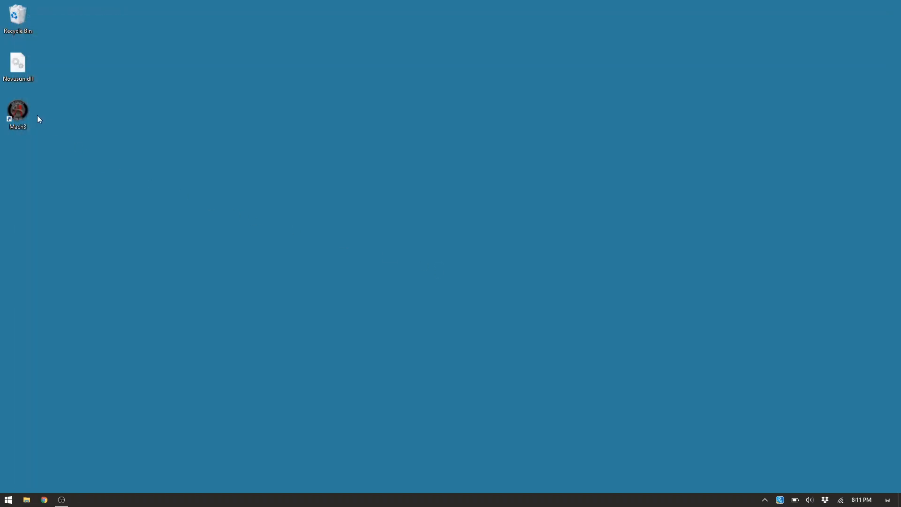
Step: Relaunch Mach3 with the Screencast profile selected
{"action": "double_click", "coordinate": [17, 110]}
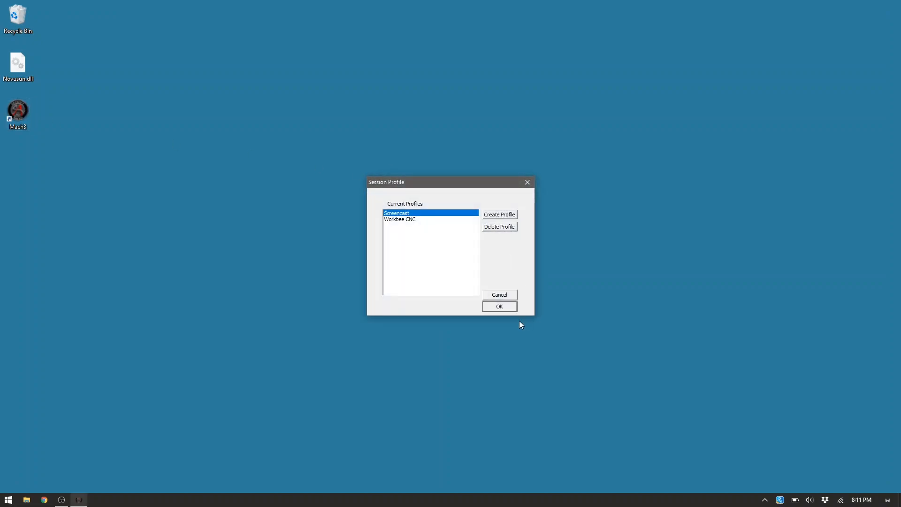
{"action": "left_click", "coordinate": [499, 306]}
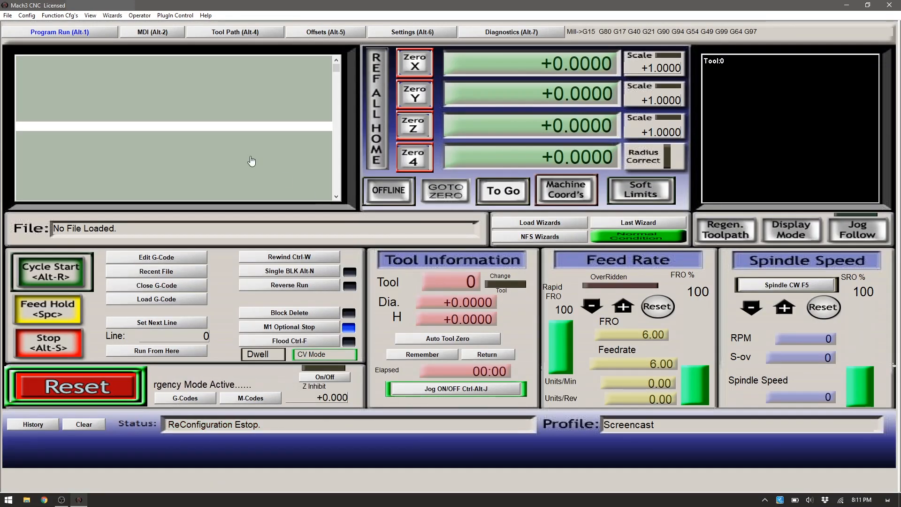
Step: In General Config, make tool changes stop spindle and wait for cycle start, and home slaves with master
{"action": "left_click", "coordinate": [24, 16]}
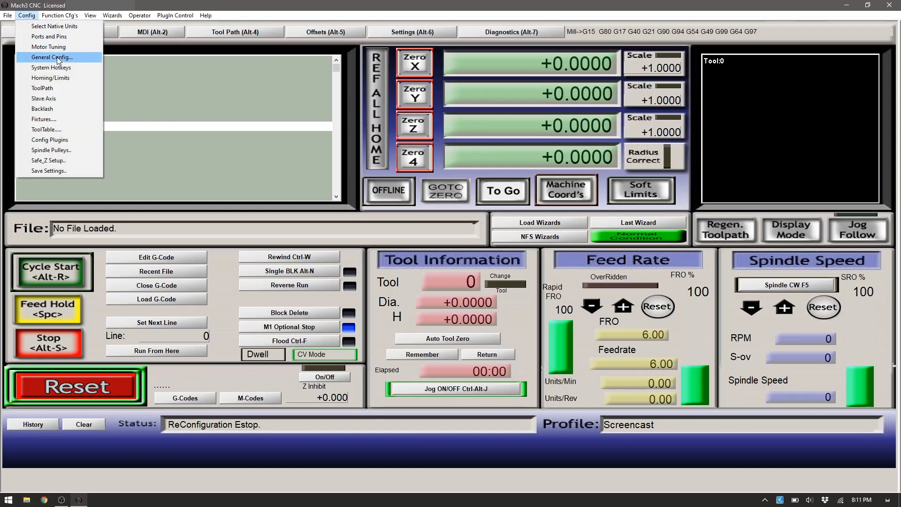
{"action": "left_click", "coordinate": [50, 57]}
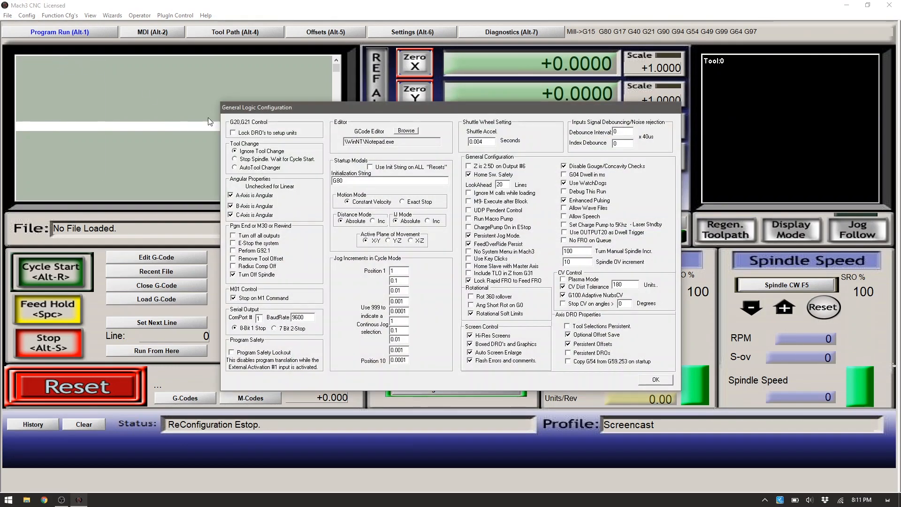
{"action": "left_click", "coordinate": [234, 159]}
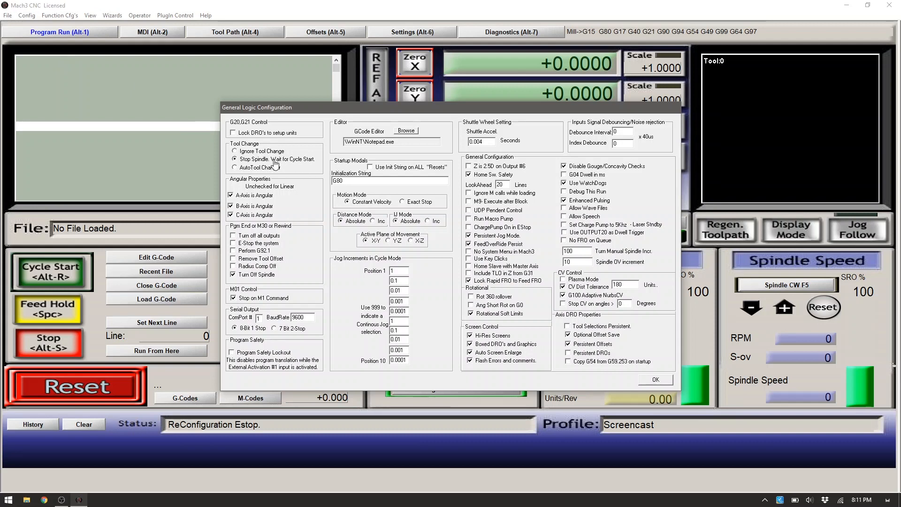
{"action": "mouse_move", "coordinate": [299, 165]}
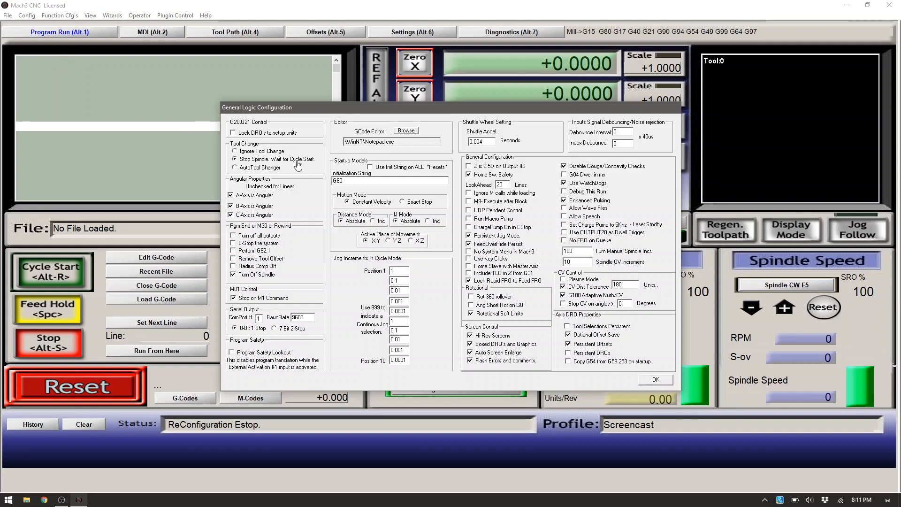
{"action": "mouse_move", "coordinate": [293, 167]}
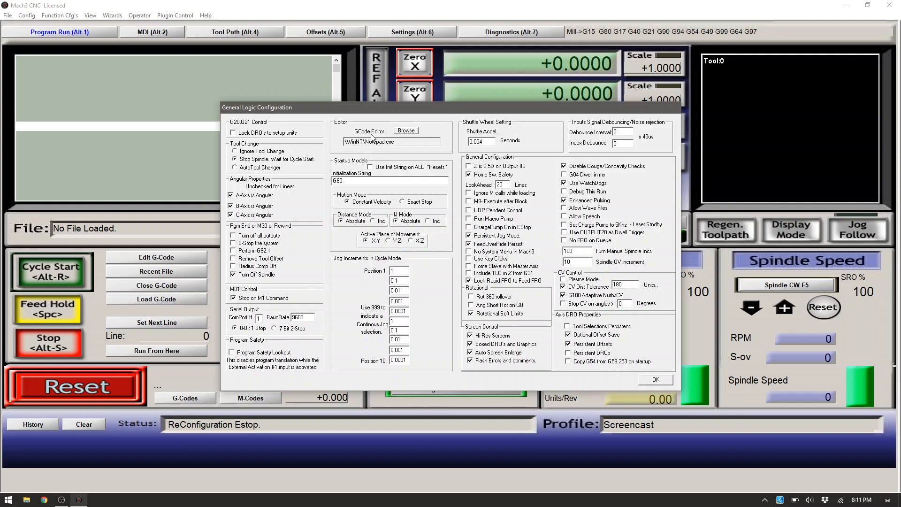
{"action": "double_click", "coordinate": [367, 141]}
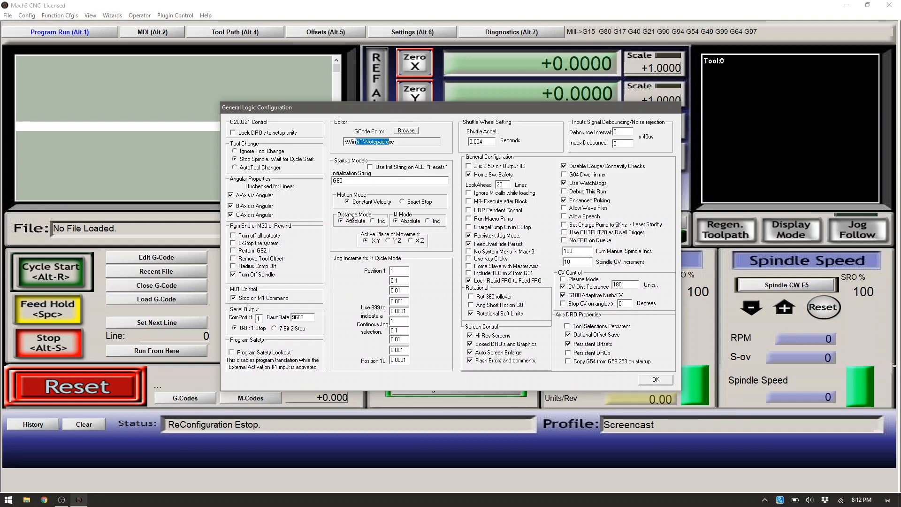
{"action": "mouse_move", "coordinate": [394, 224]}
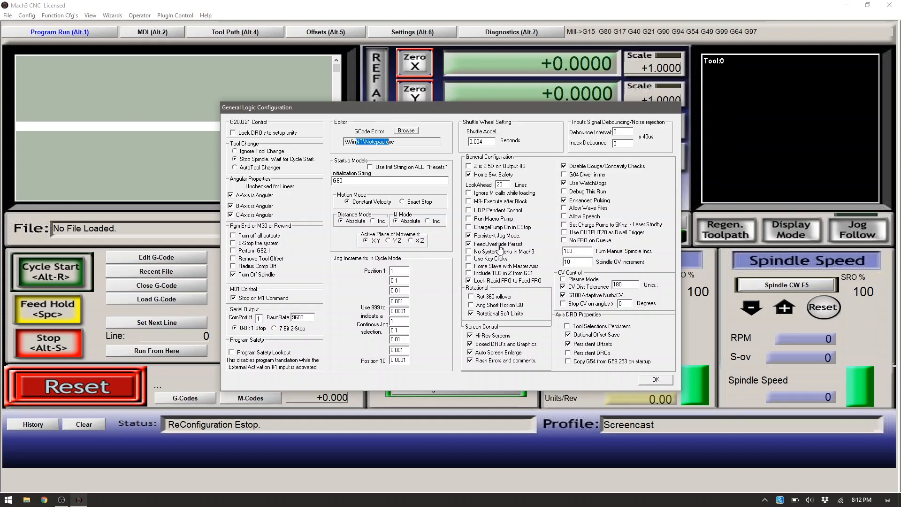
{"action": "mouse_move", "coordinate": [487, 259]}
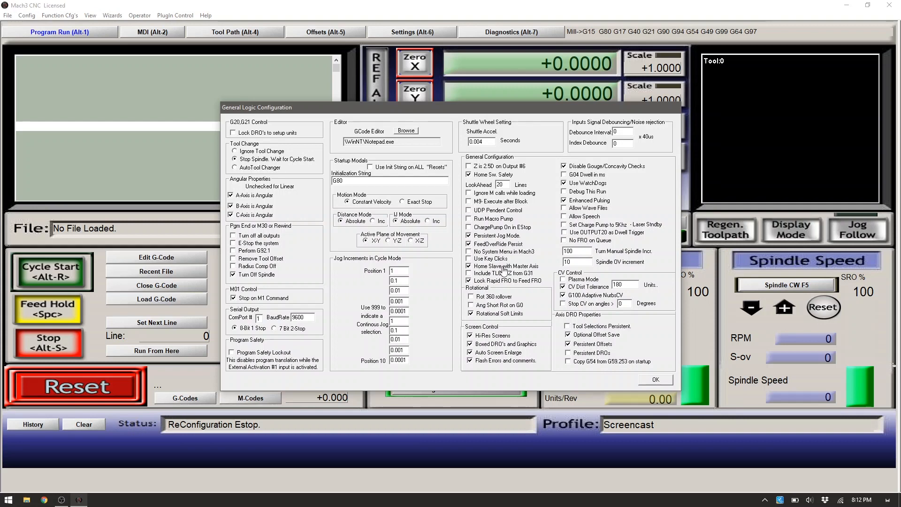
{"action": "mouse_move", "coordinate": [504, 303]}
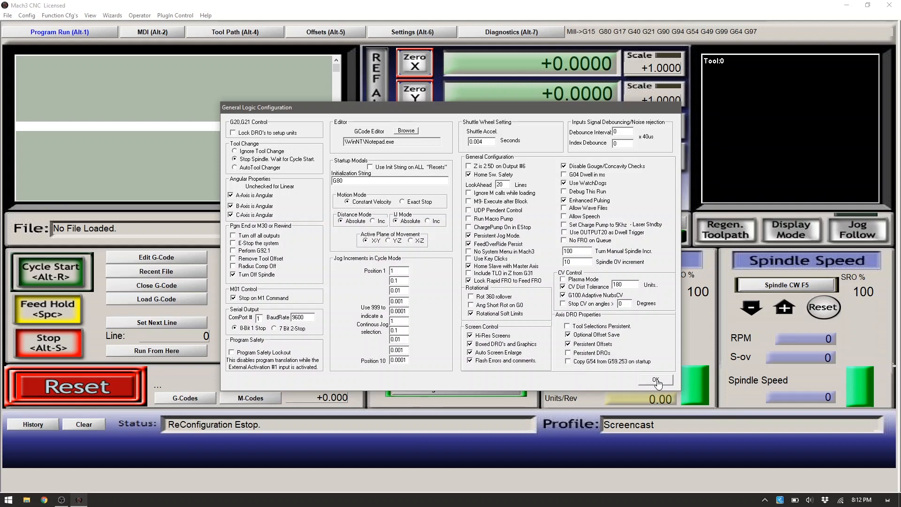
Step: Save General Config, then enable X, Y, Z, A and spindle motor outputs on port 1 with active-low steps
{"action": "left_click", "coordinate": [656, 380]}
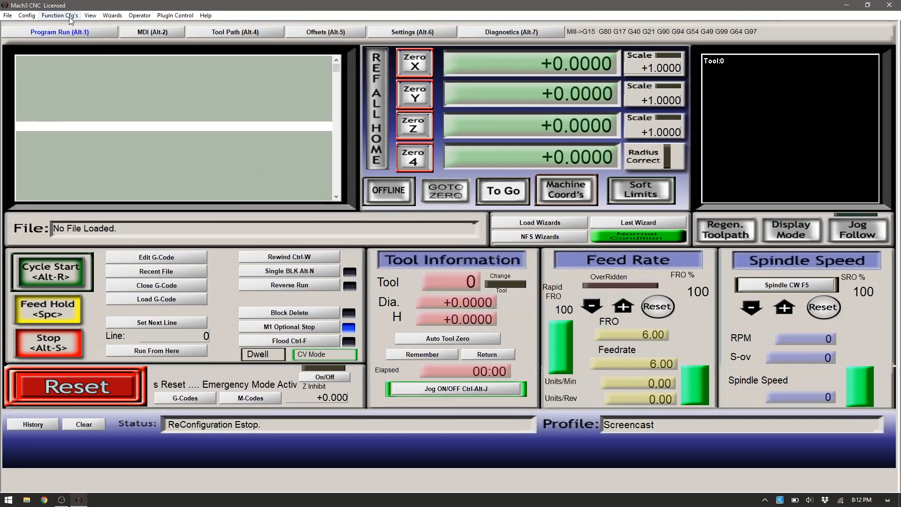
{"action": "left_click", "coordinate": [26, 15]}
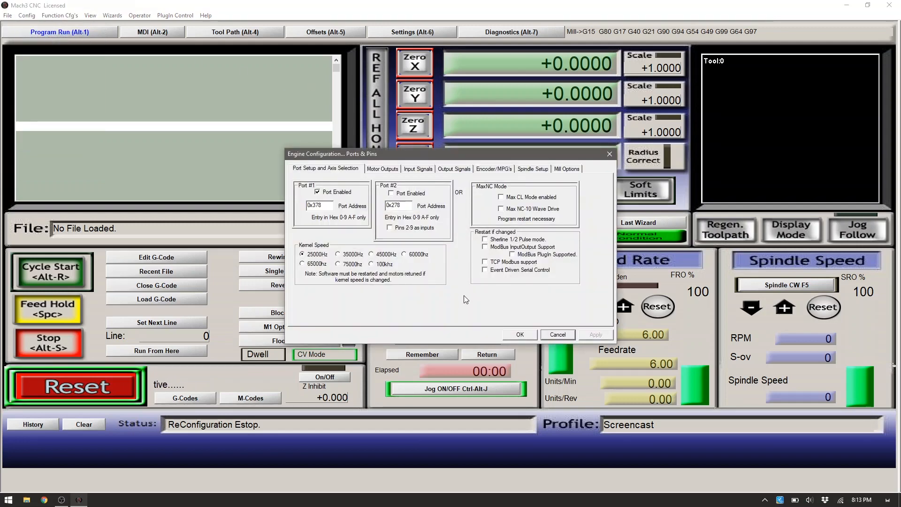
{"action": "left_click", "coordinate": [383, 169]}
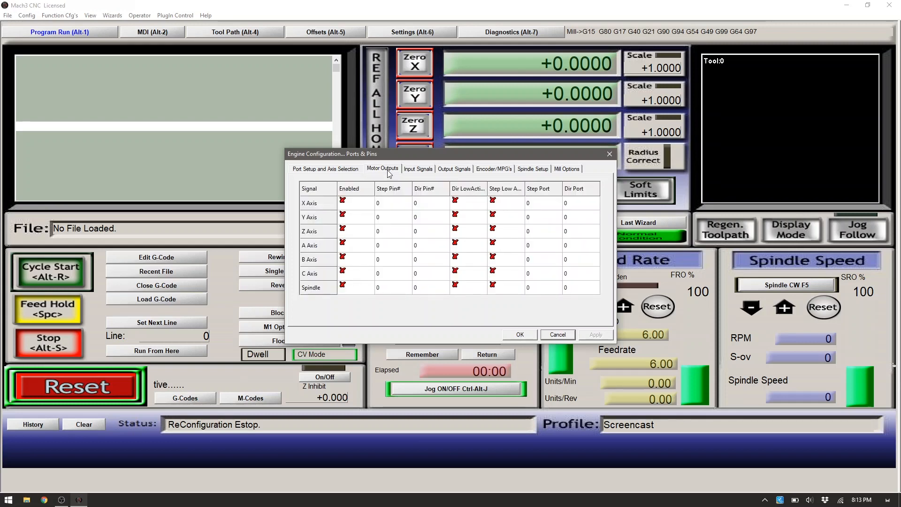
{"action": "mouse_move", "coordinate": [419, 168]}
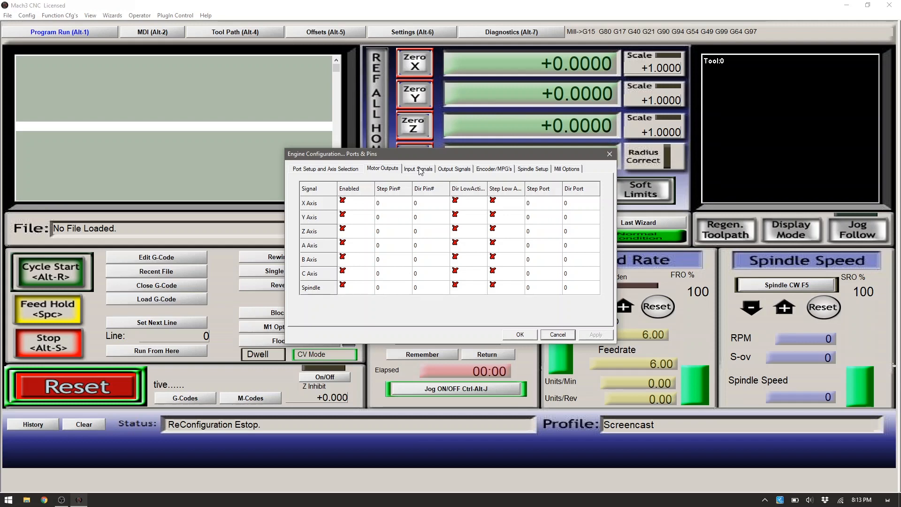
{"action": "mouse_move", "coordinate": [353, 204]}
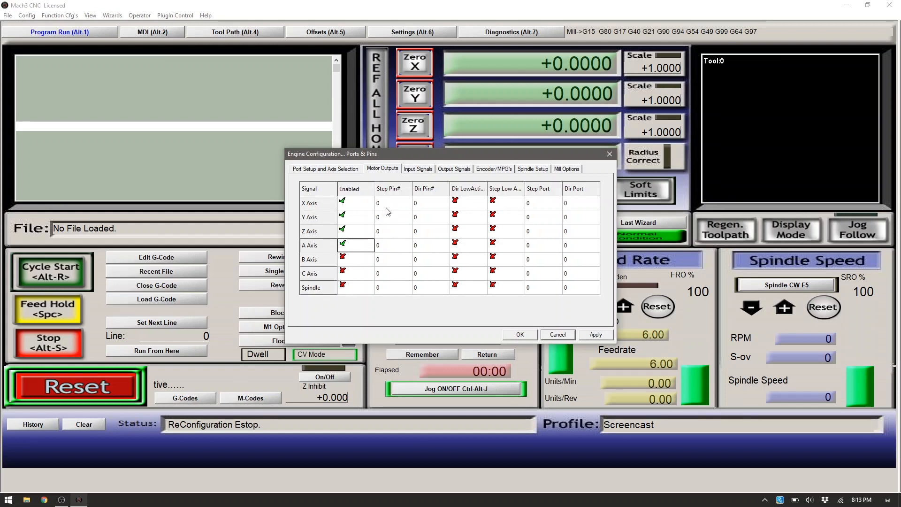
{"action": "mouse_move", "coordinate": [390, 245]}
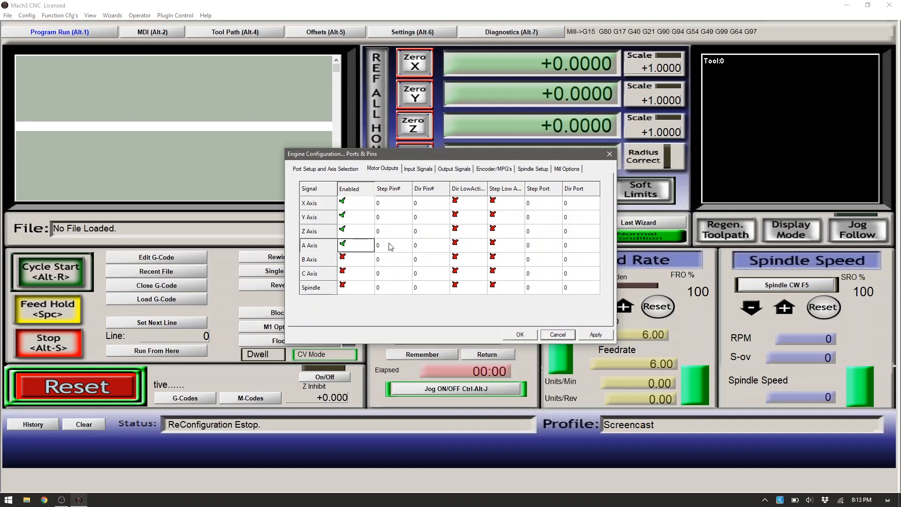
{"action": "mouse_move", "coordinate": [427, 240]}
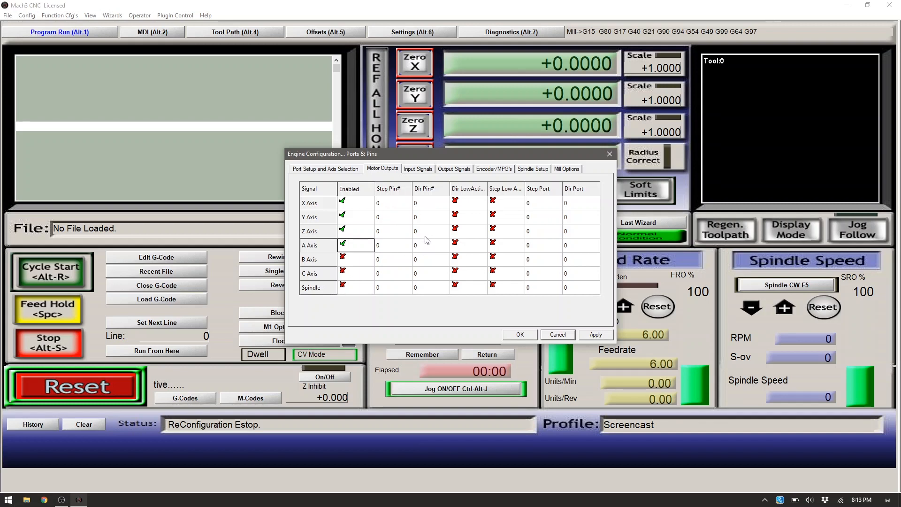
{"action": "mouse_move", "coordinate": [428, 246]}
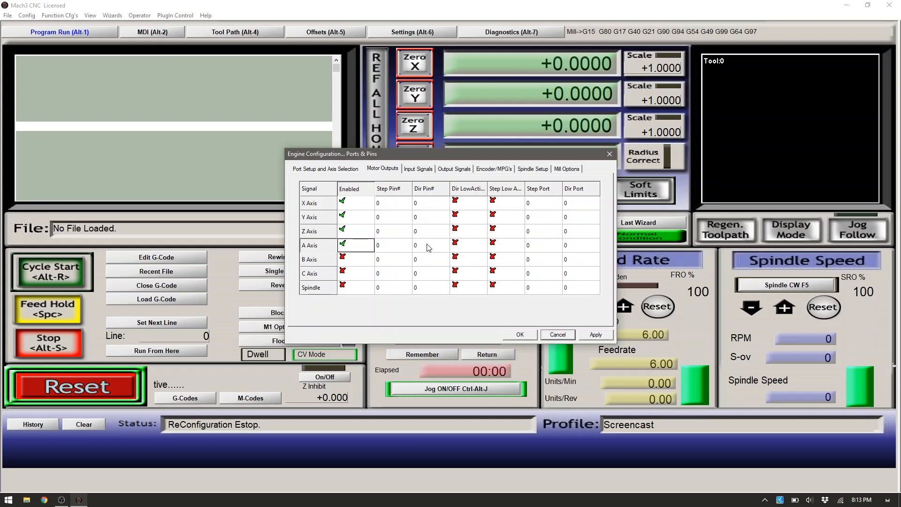
{"action": "mouse_move", "coordinate": [463, 207]}
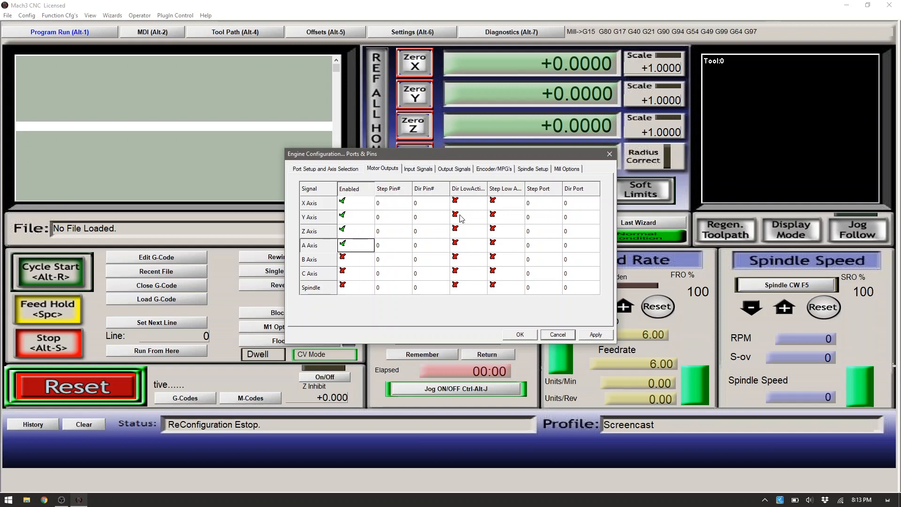
{"action": "mouse_move", "coordinate": [459, 233]}
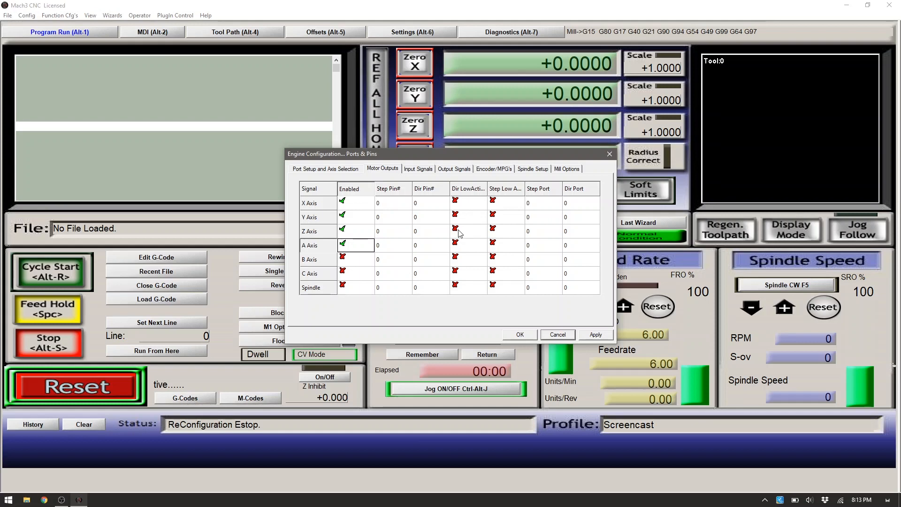
{"action": "left_click", "coordinate": [456, 229]}
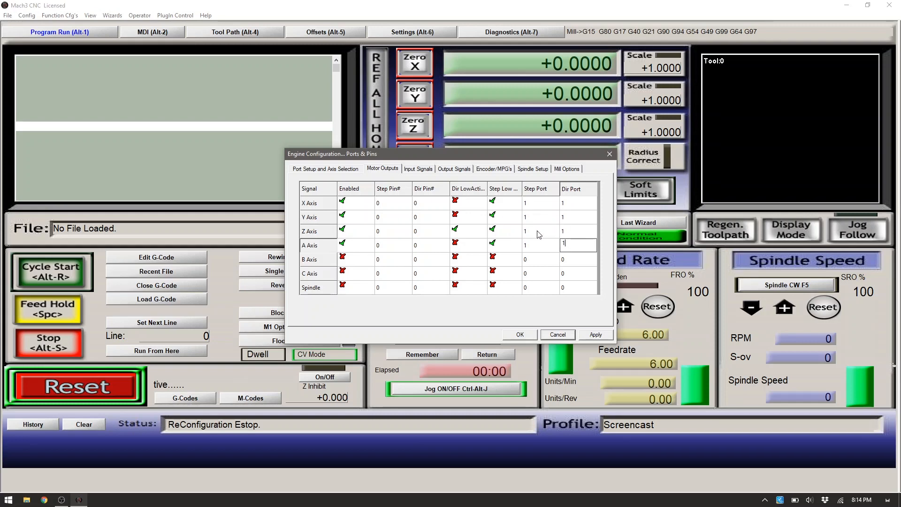
{"action": "mouse_move", "coordinate": [527, 240]}
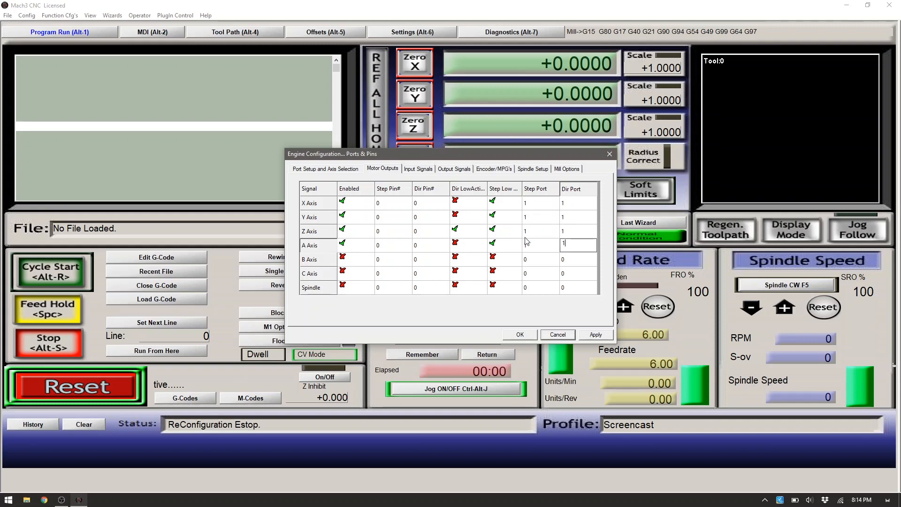
{"action": "left_click", "coordinate": [343, 285]}
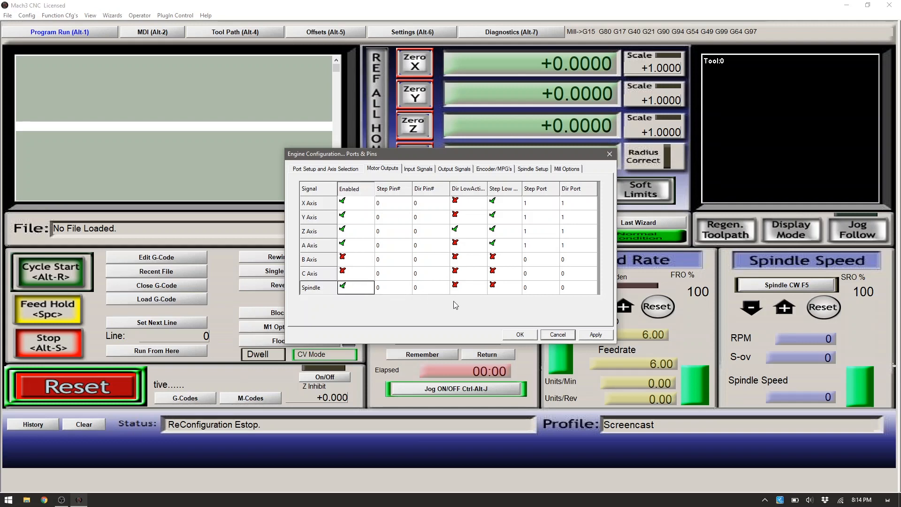
{"action": "left_click", "coordinate": [493, 288]}
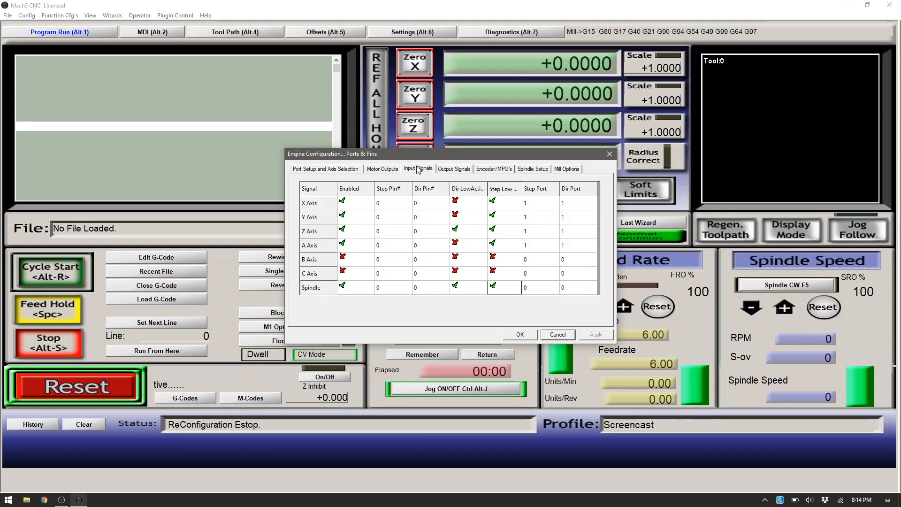
Step: Enable the X, Y and Z Home inputs on port 1 with pins 5, 3 and 4
{"action": "left_click", "coordinate": [419, 169]}
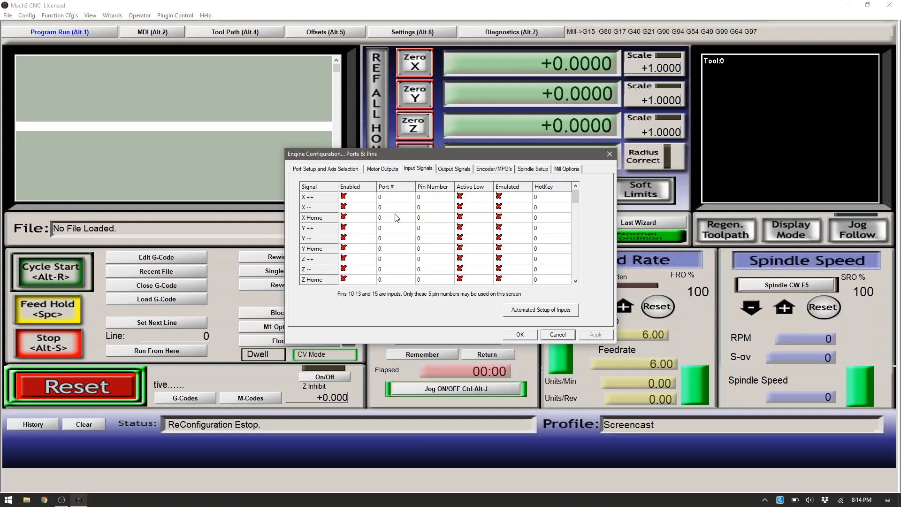
{"action": "left_click", "coordinate": [344, 218]}
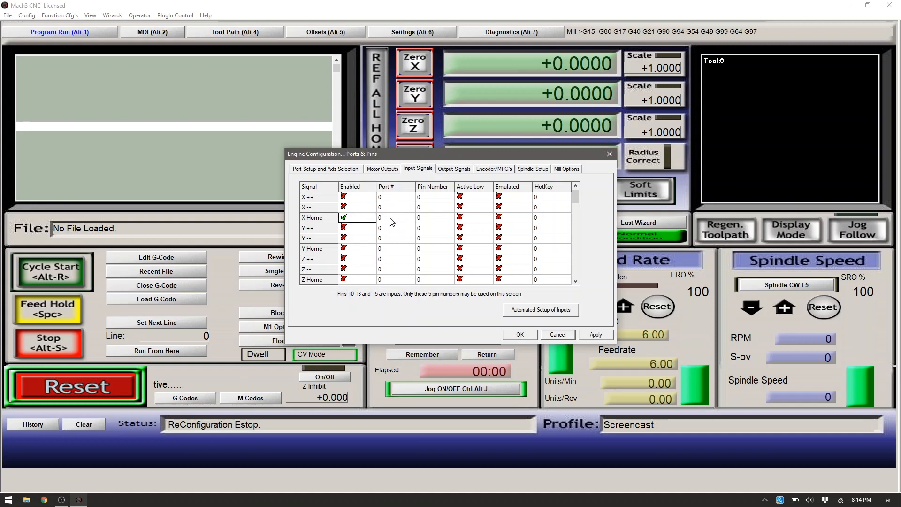
{"action": "left_click", "coordinate": [343, 249]}
{"action": "type", "text": "1"}
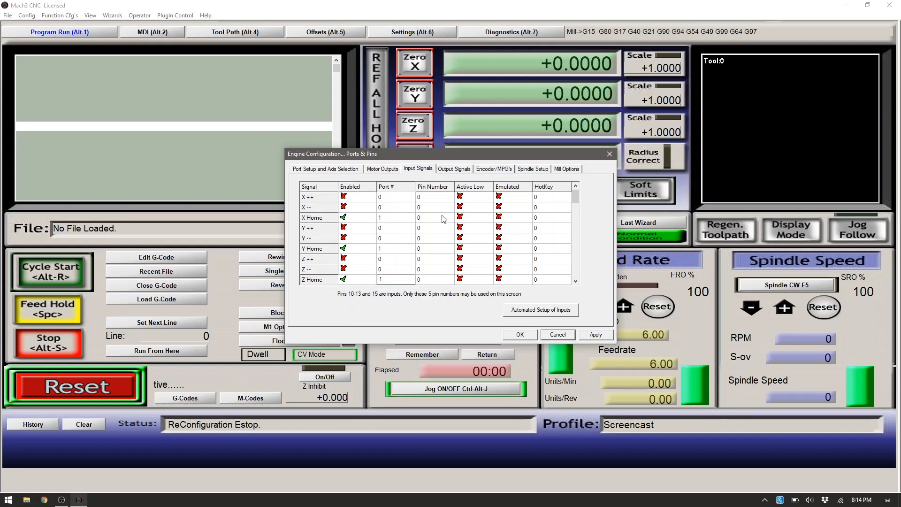
{"action": "left_click", "coordinate": [395, 280]}
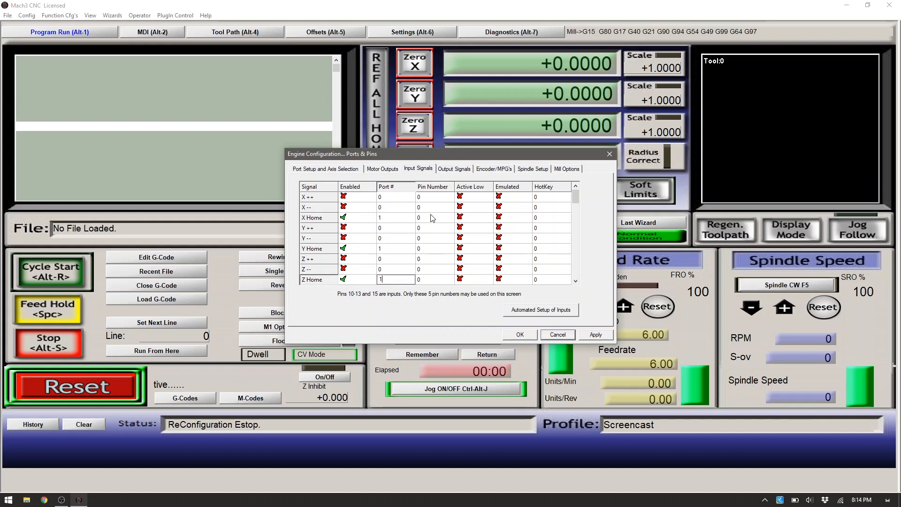
{"action": "mouse_move", "coordinate": [429, 219]}
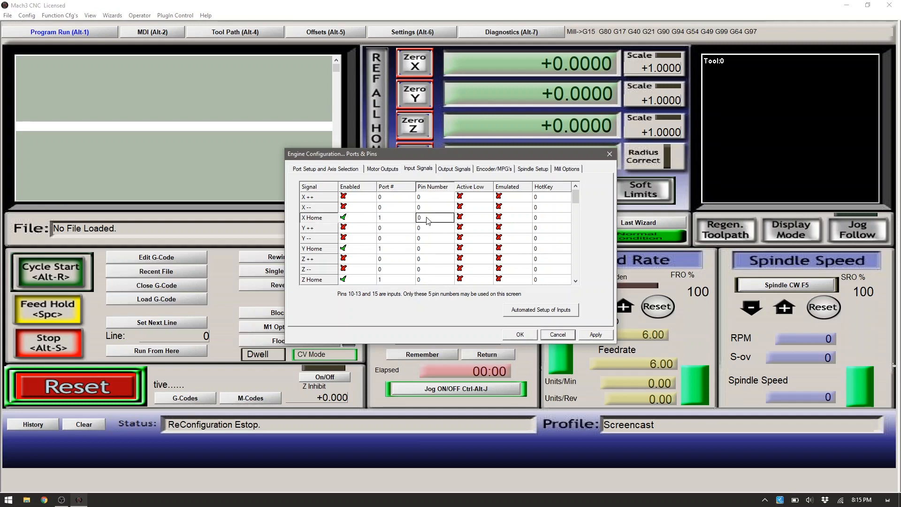
{"action": "type", "text": "5"}
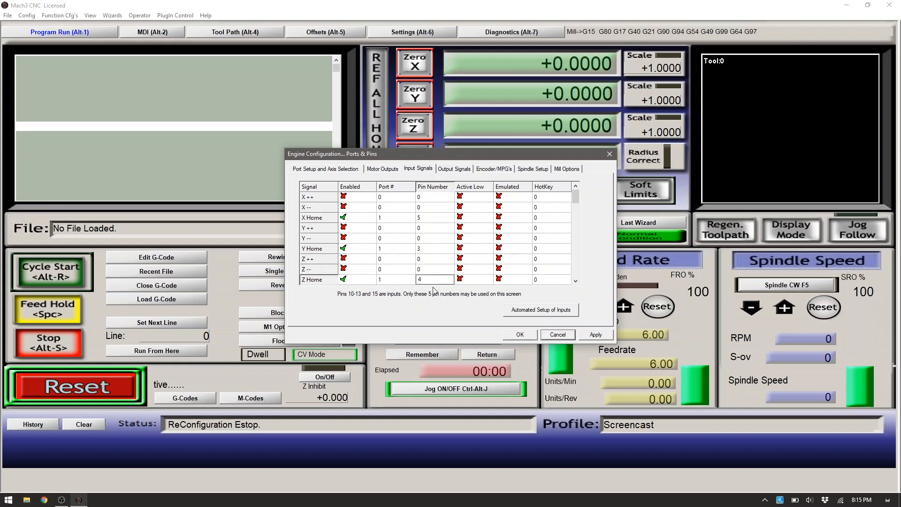
Step: Enable Probe on port 1 pin 2, set EStop to port 1 pin 1, and view Output Signals
{"action": "scroll", "scroll_direction": "down", "scroll_amount": 3}
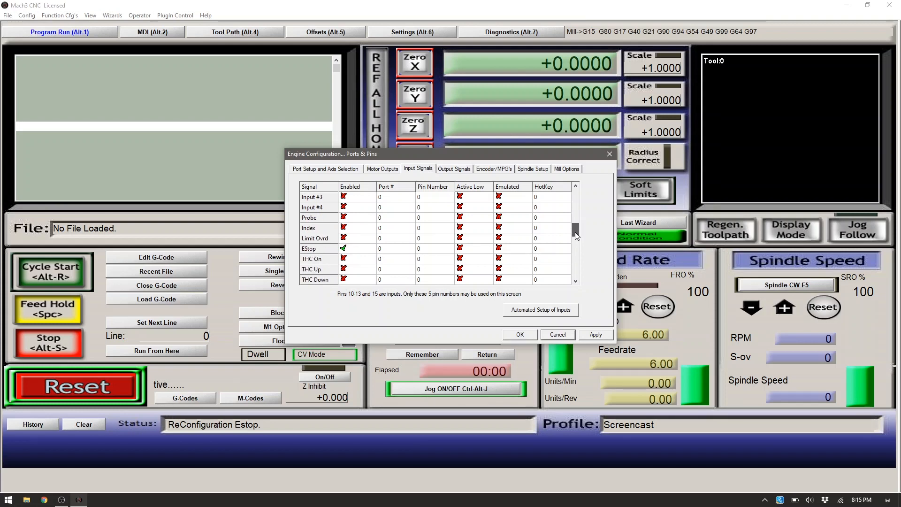
{"action": "scroll", "scroll_direction": "down", "scroll_amount": 3}
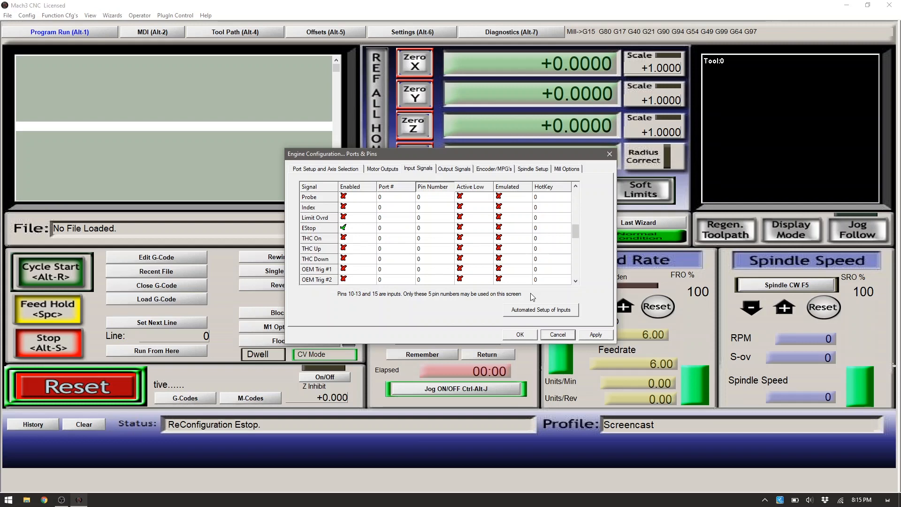
{"action": "mouse_move", "coordinate": [294, 327]}
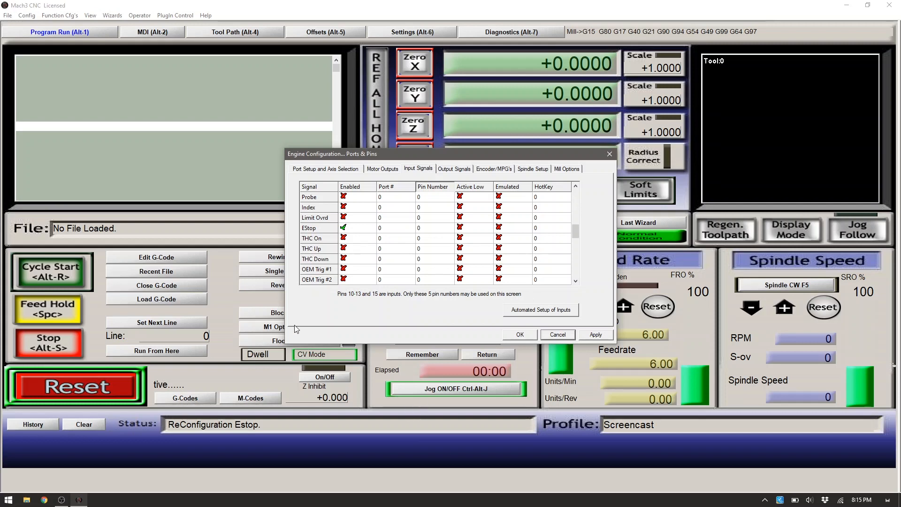
{"action": "left_click", "coordinate": [343, 197]}
{"action": "type", "text": "1"}
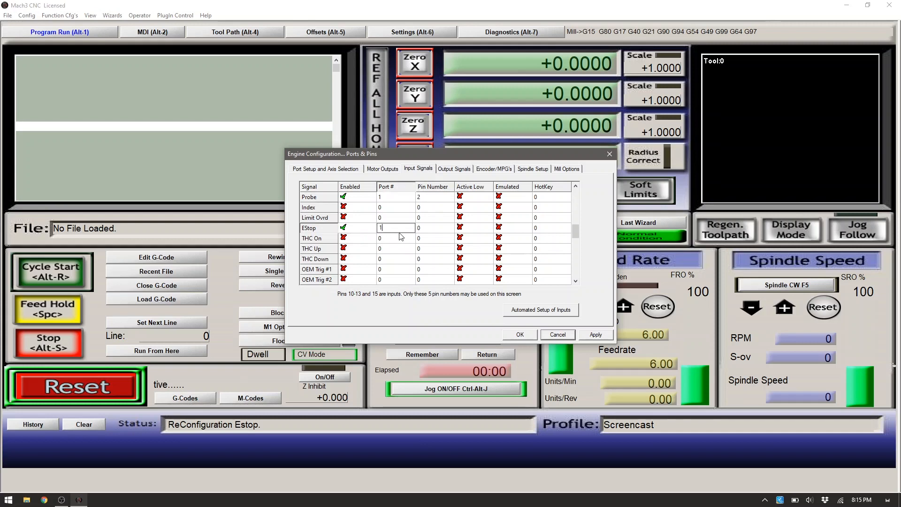
{"action": "left_click", "coordinate": [435, 227]}
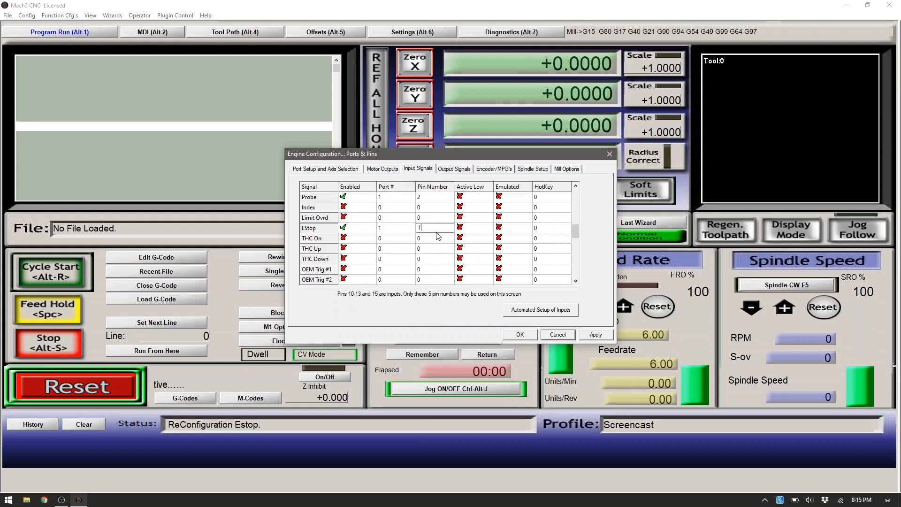
{"action": "mouse_move", "coordinate": [591, 334]}
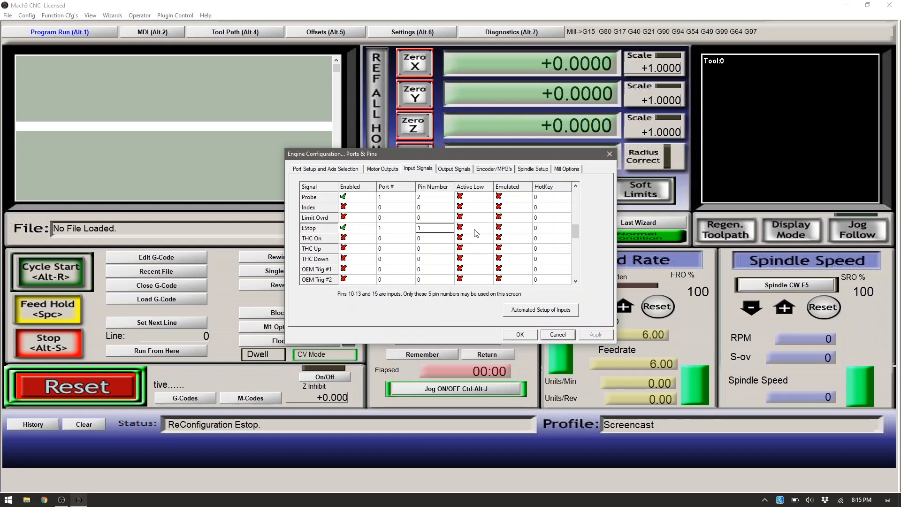
{"action": "left_click", "coordinate": [454, 169]}
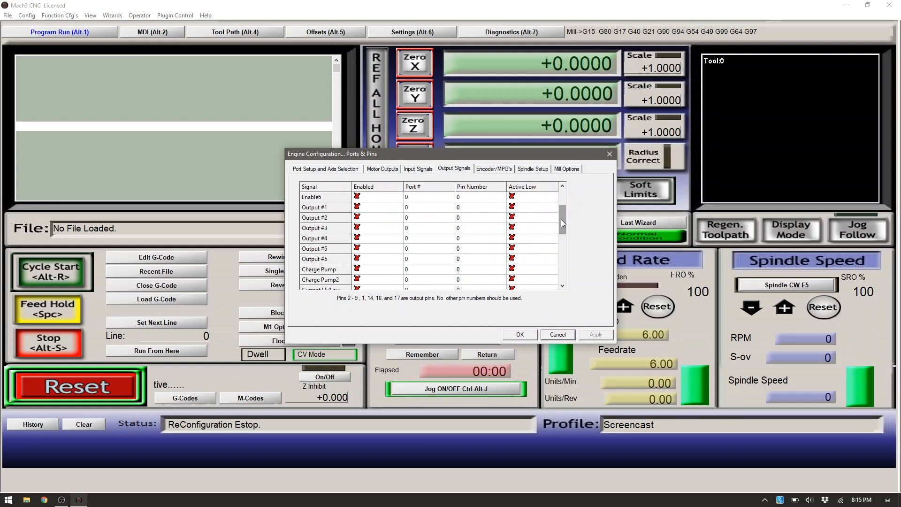
Step: View the Encoder/MPG settings, then switch to Spindle Setup
{"action": "left_click", "coordinate": [494, 169]}
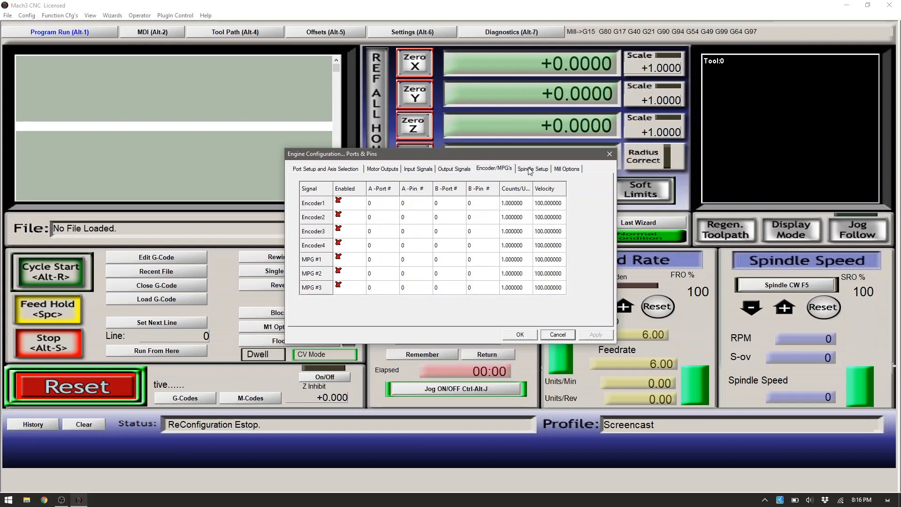
{"action": "left_click", "coordinate": [532, 169]}
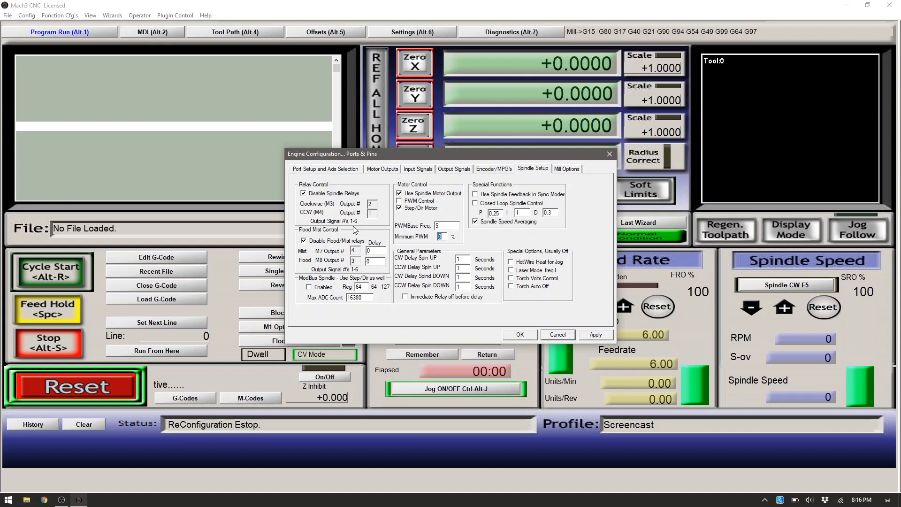
Step: Enable spindle relays, use PWM control, set 20-second spin-up delays, and enable immediate relay off
{"action": "left_click", "coordinate": [303, 193]}
{"action": "type", "text": "2"}
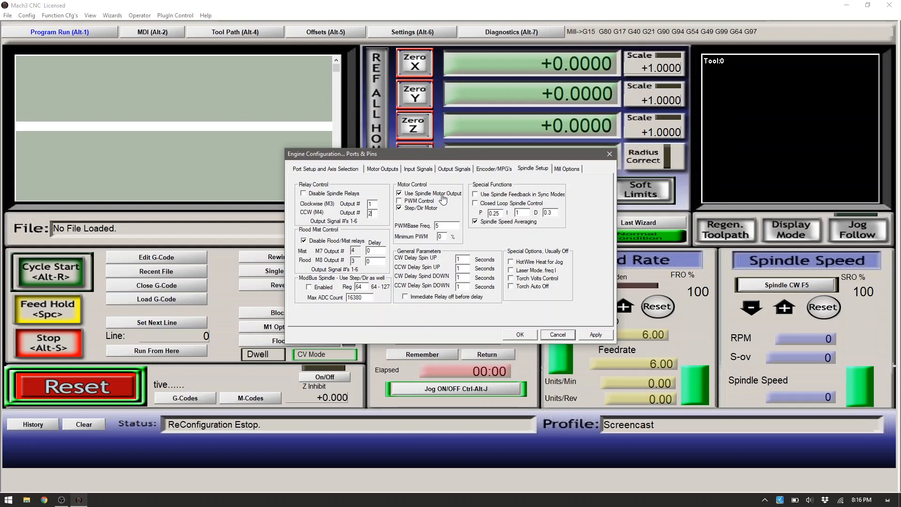
{"action": "left_click", "coordinate": [399, 201]}
{"action": "type", "text": "20"}
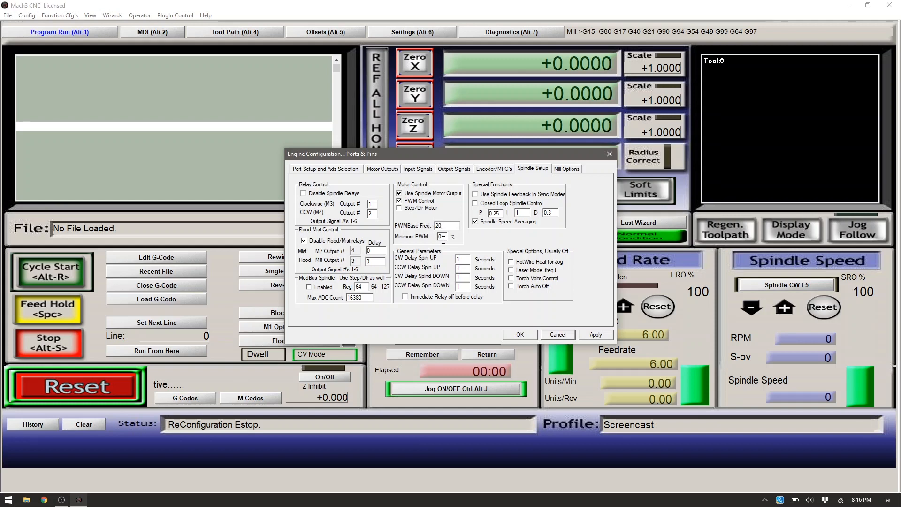
{"action": "mouse_move", "coordinate": [450, 245]}
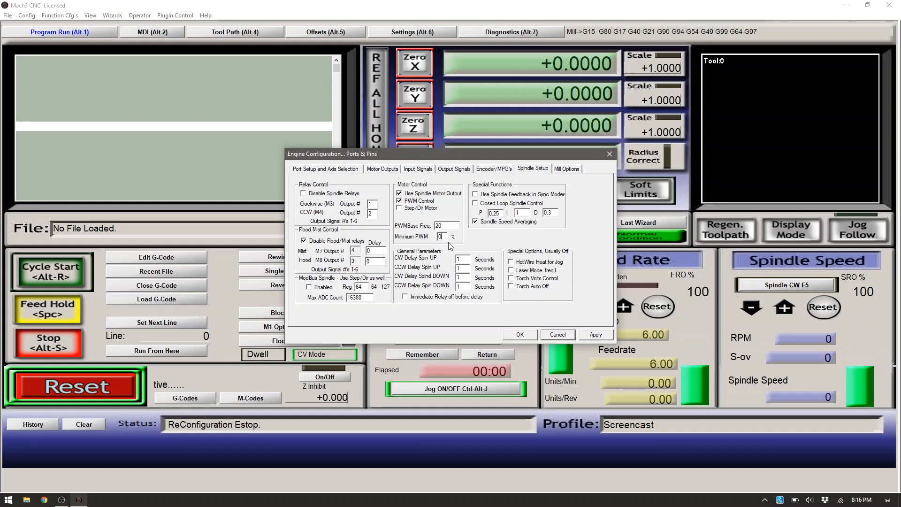
{"action": "mouse_move", "coordinate": [444, 262]}
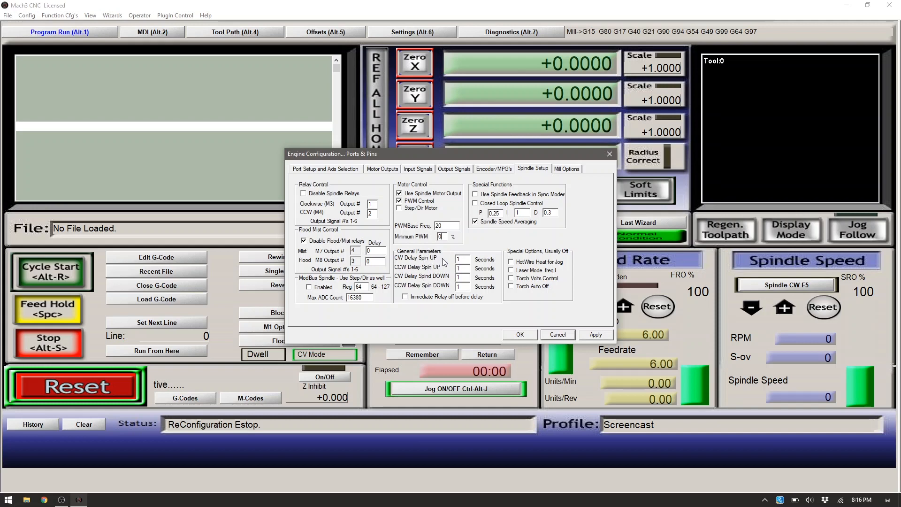
{"action": "left_click", "coordinate": [461, 259]}
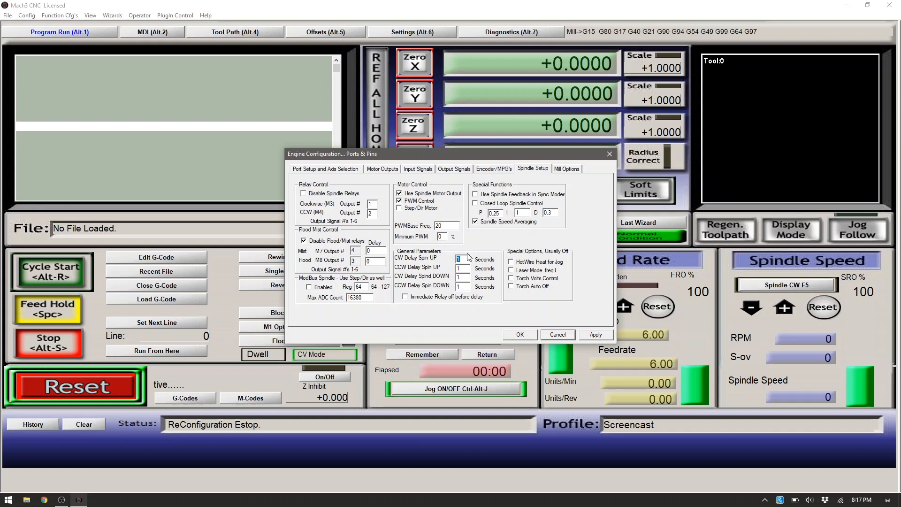
{"action": "type", "text": "20"}
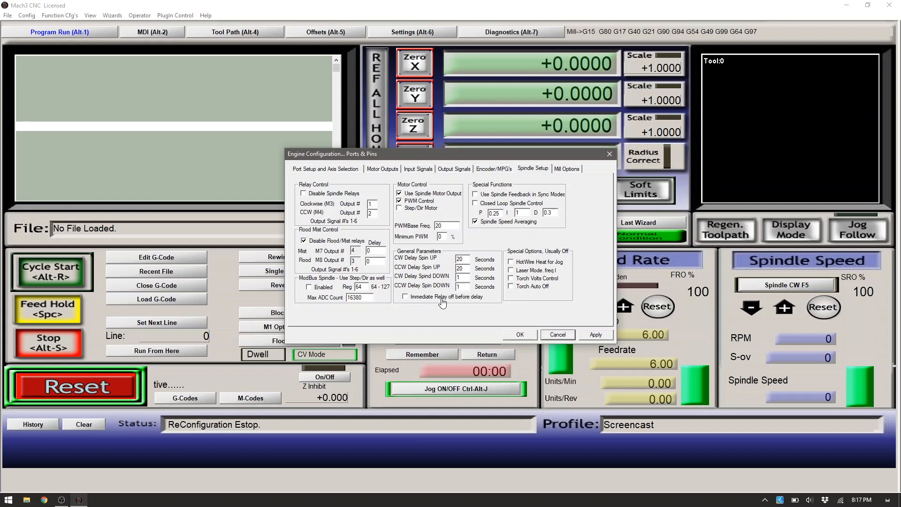
{"action": "left_click", "coordinate": [405, 297]}
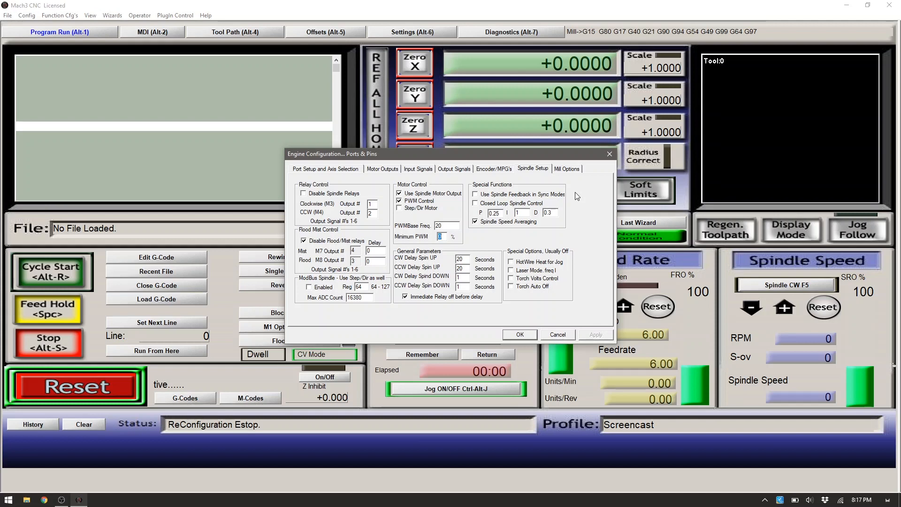
{"action": "mouse_move", "coordinate": [576, 181]}
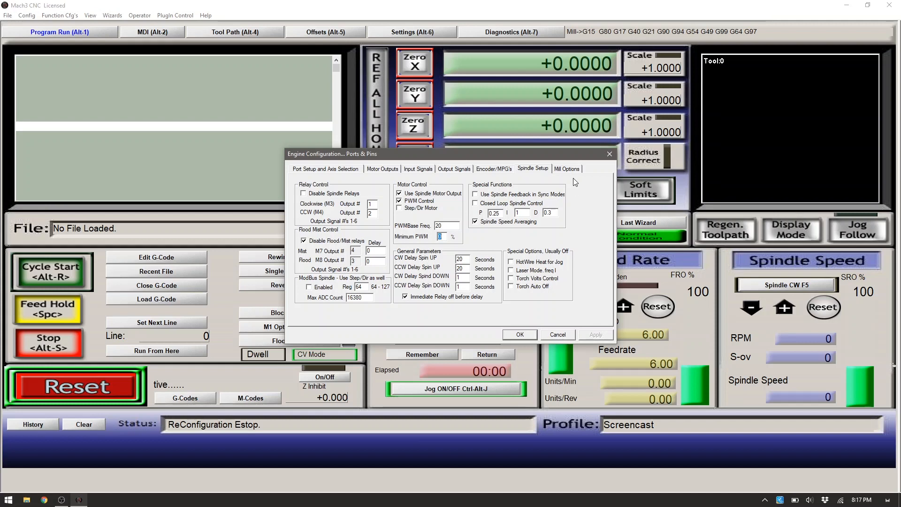
Step: Close Ports & Pins with OK and reopen the Config menu
{"action": "left_click", "coordinate": [567, 169]}
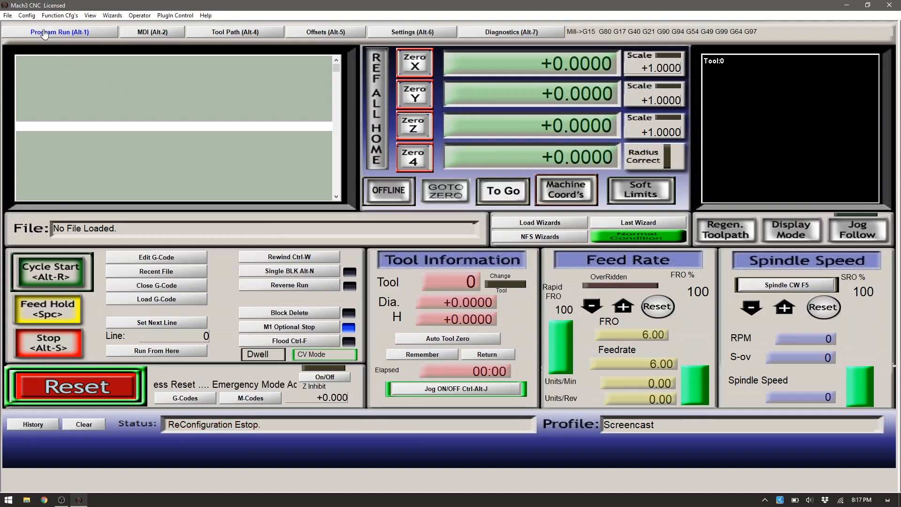
{"action": "left_click", "coordinate": [25, 15]}
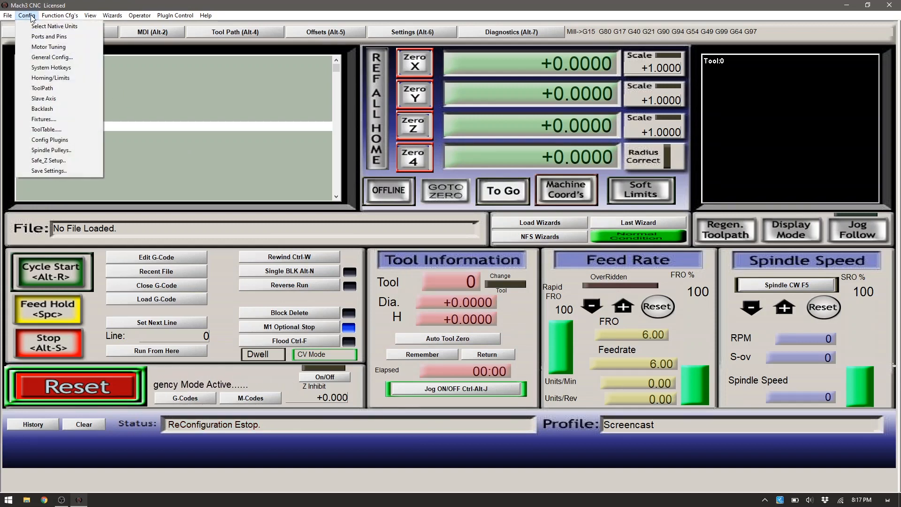
{"action": "mouse_move", "coordinate": [47, 46]}
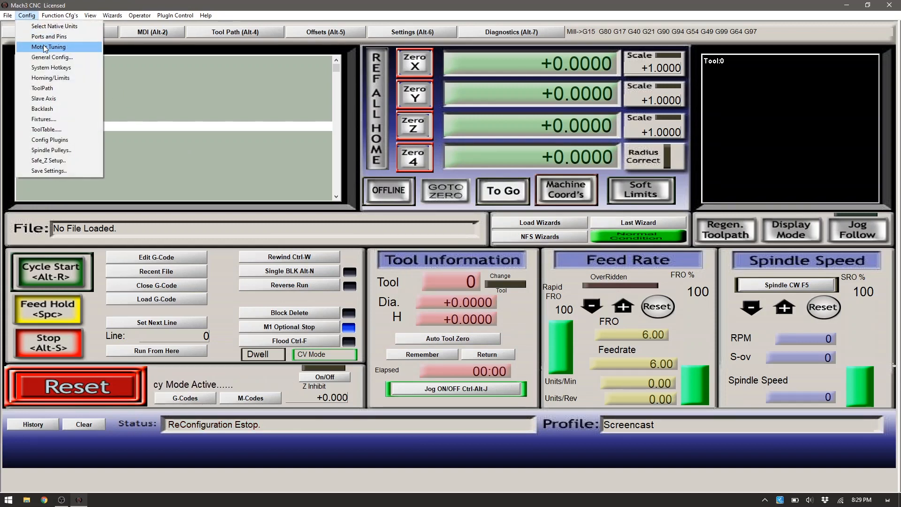
Step: In Motor Tuning, give the X axis 100 steps per unit, velocity 4000, acceleration 200
{"action": "left_click", "coordinate": [46, 47]}
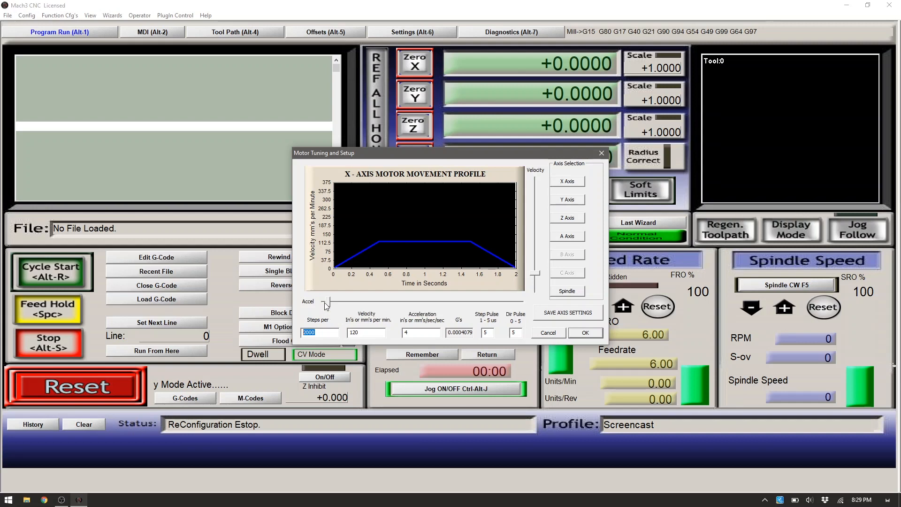
{"action": "type", "text": "10"}
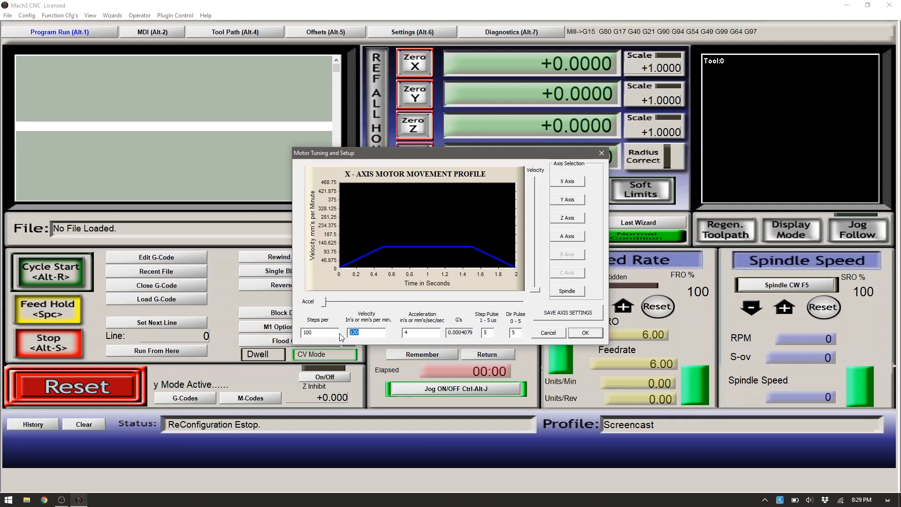
{"action": "mouse_move", "coordinate": [348, 319]}
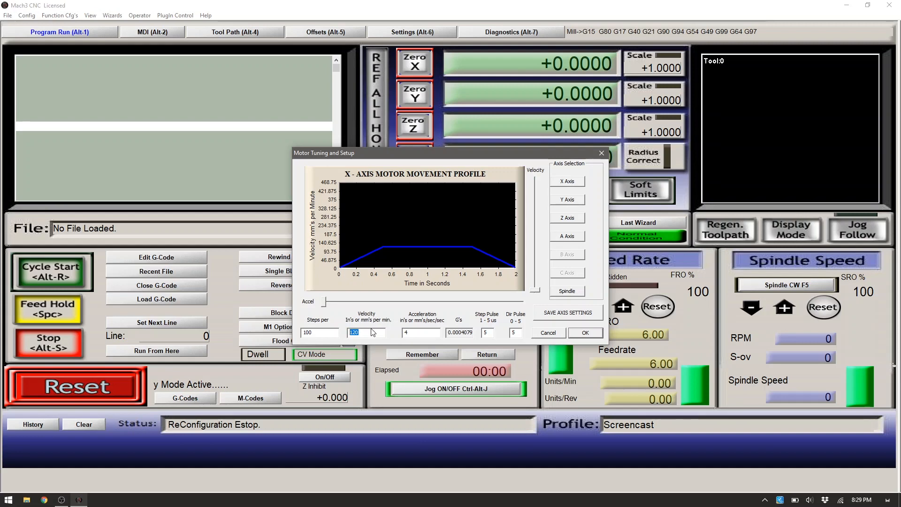
{"action": "mouse_move", "coordinate": [388, 336]}
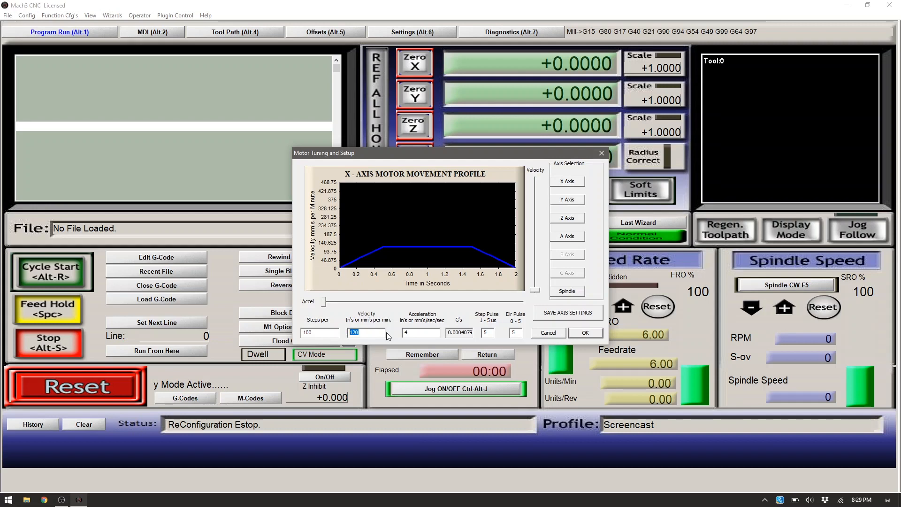
{"action": "type", "text": "4000"}
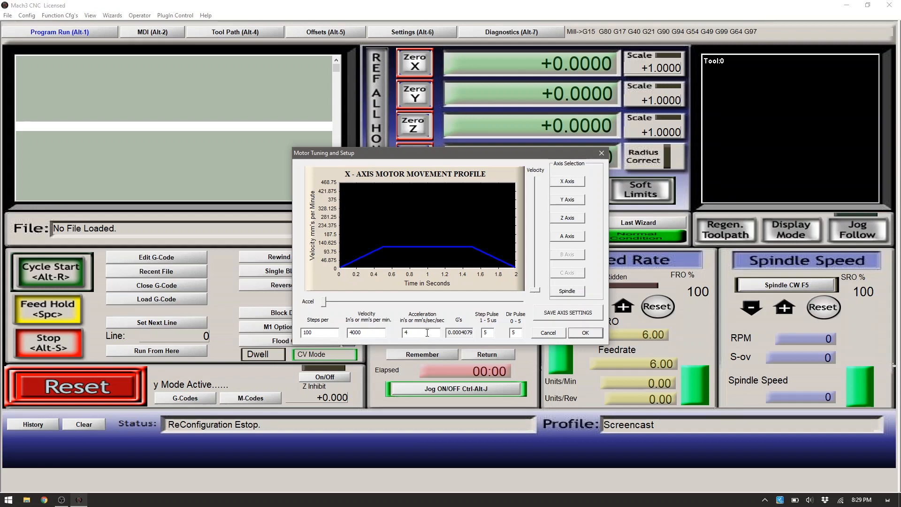
{"action": "type", "text": "205.666666"}
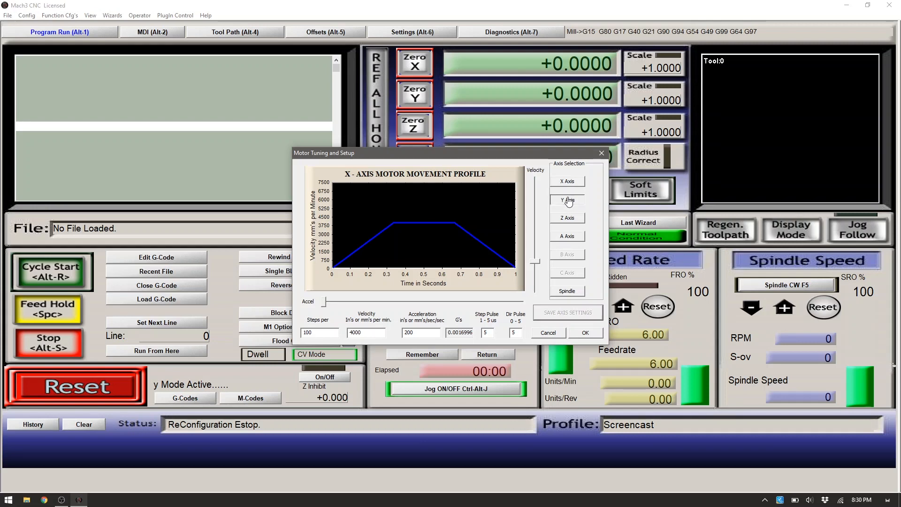
Step: Set the Y axis to velocity 3500 and acceleration 200, and Z to velocity 5000
{"action": "left_click", "coordinate": [568, 200]}
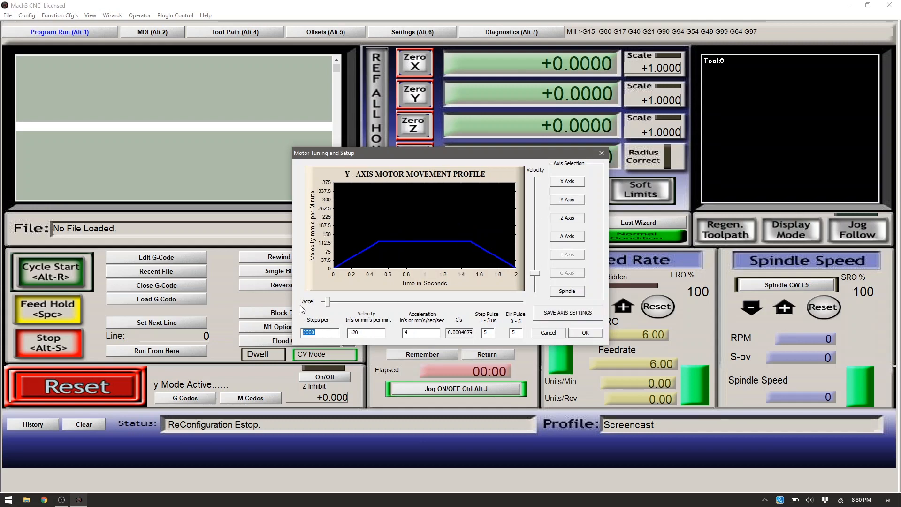
{"action": "type", "text": "1"}
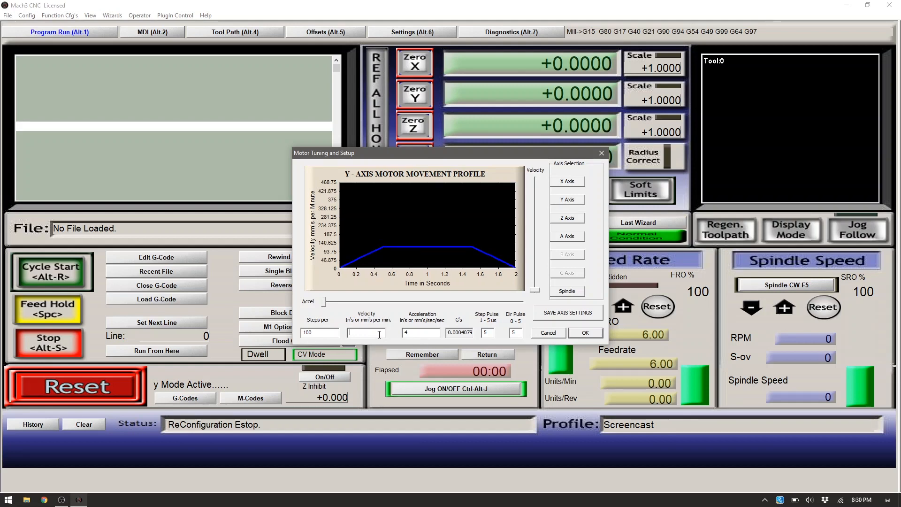
{"action": "type", "text": "3500"}
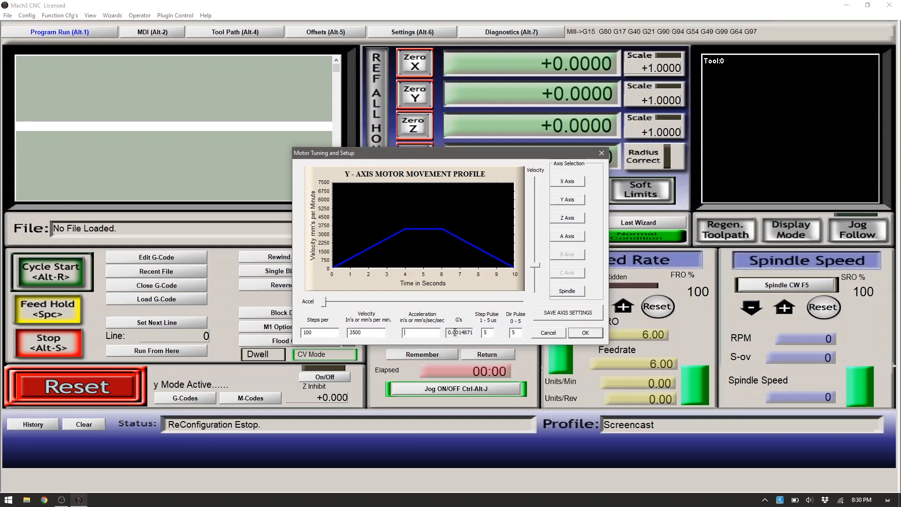
{"action": "type", "text": "200"}
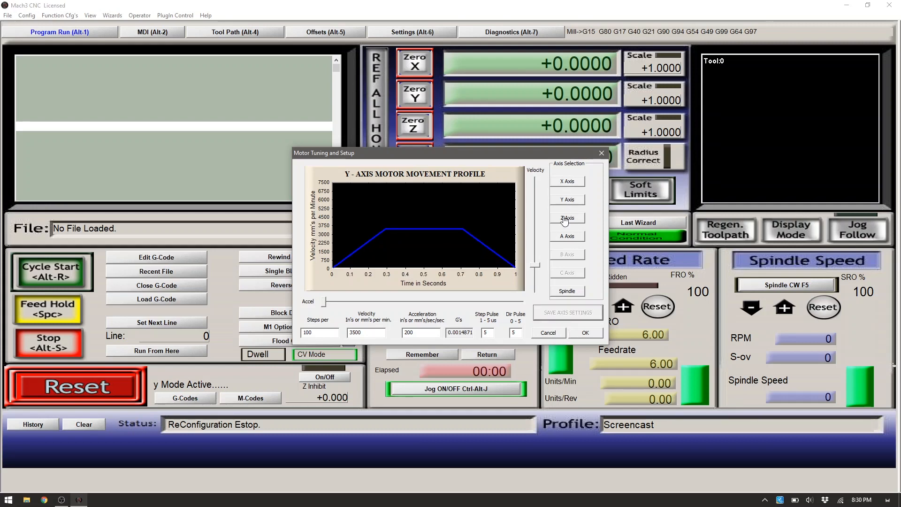
{"action": "left_click", "coordinate": [568, 218]}
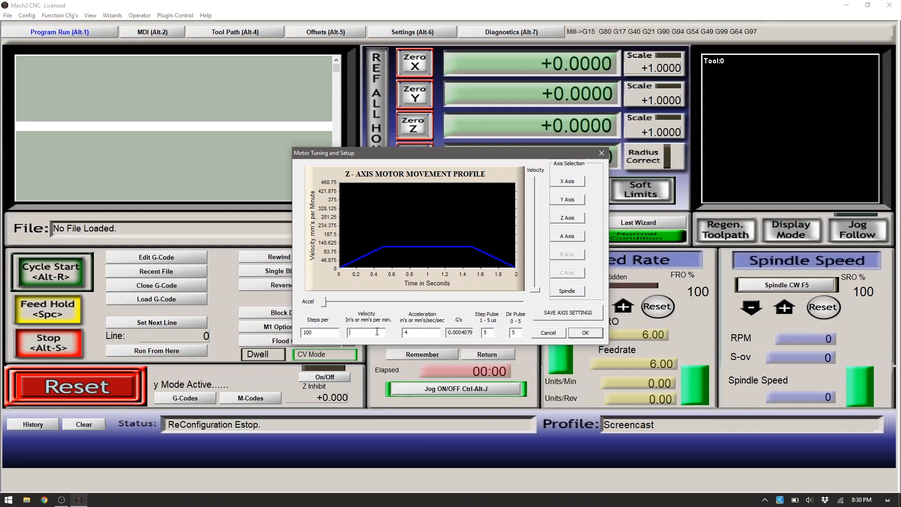
{"action": "type", "text": "5000"}
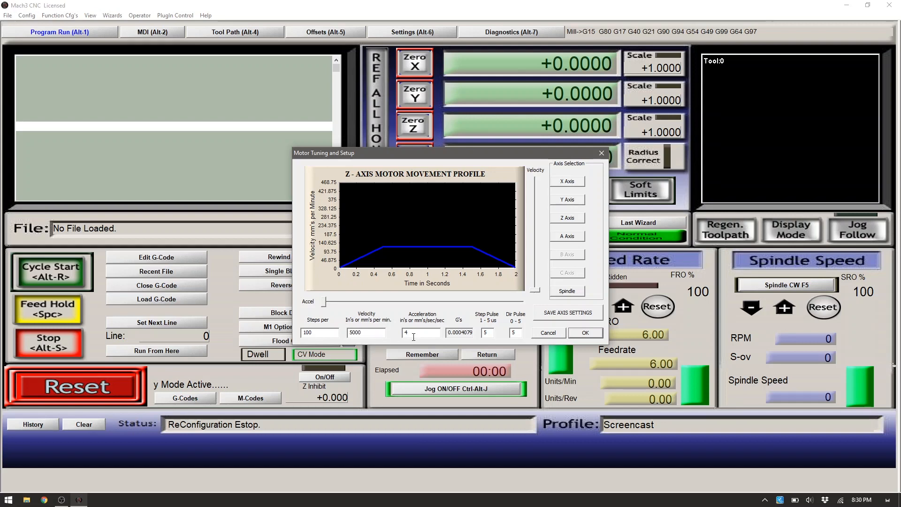
{"action": "type", "text": "200"}
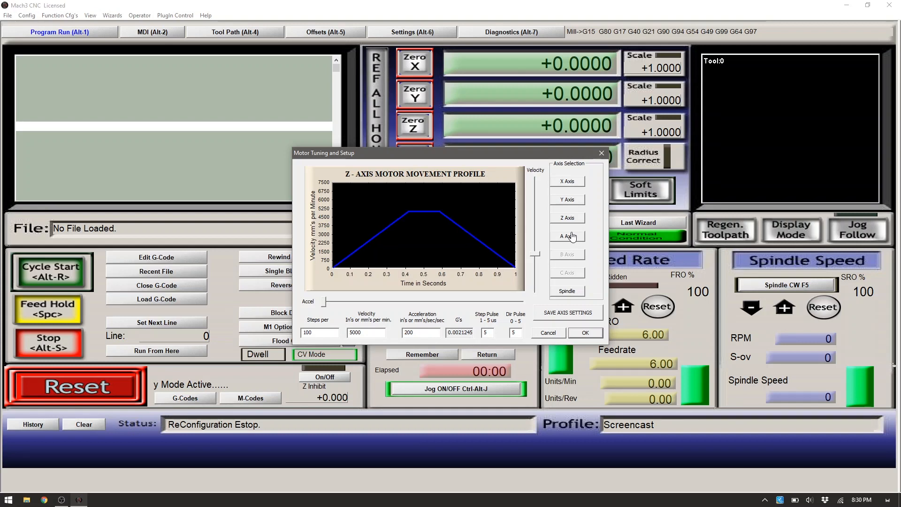
Step: Set the A axis velocity to 3500, recheck the Z and X profiles, and close Motor Tuning
{"action": "left_click", "coordinate": [567, 236]}
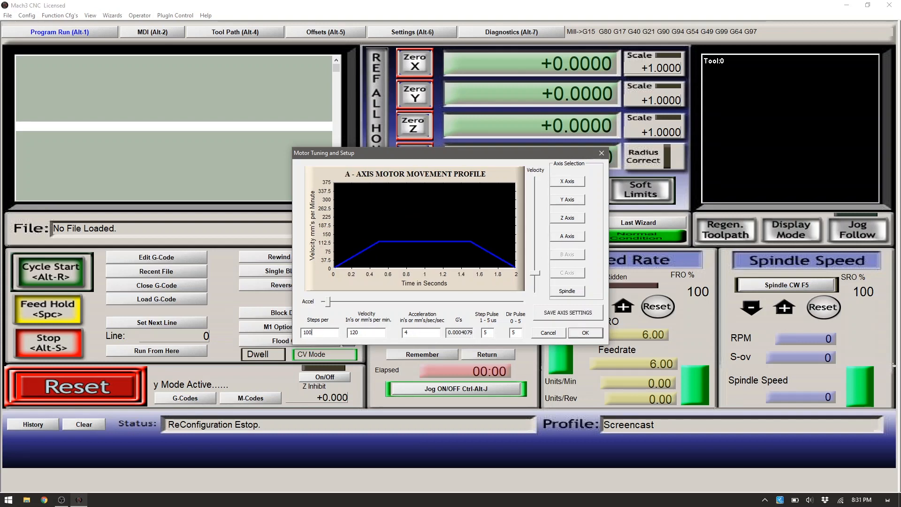
{"action": "left_click", "coordinate": [364, 333]}
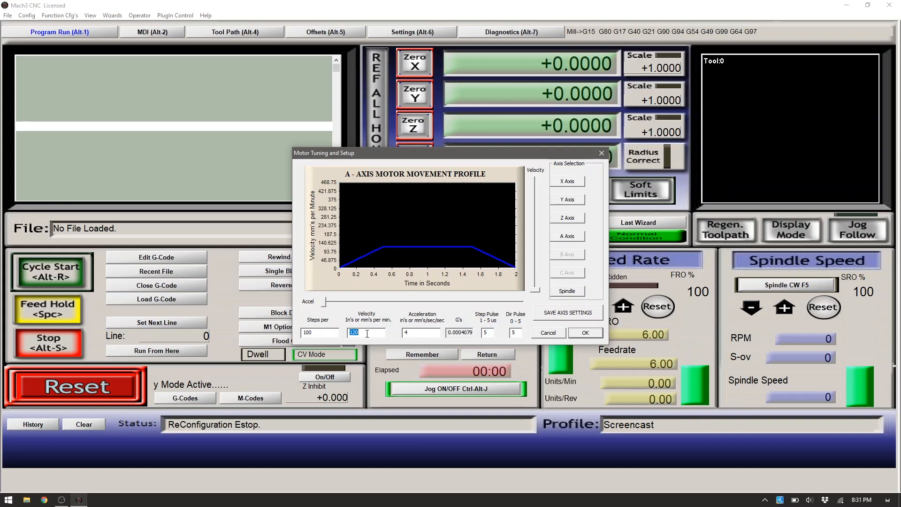
{"action": "type", "text": "3500"}
{"action": "left_click", "coordinate": [421, 332]}
{"action": "type", "text": "200"}
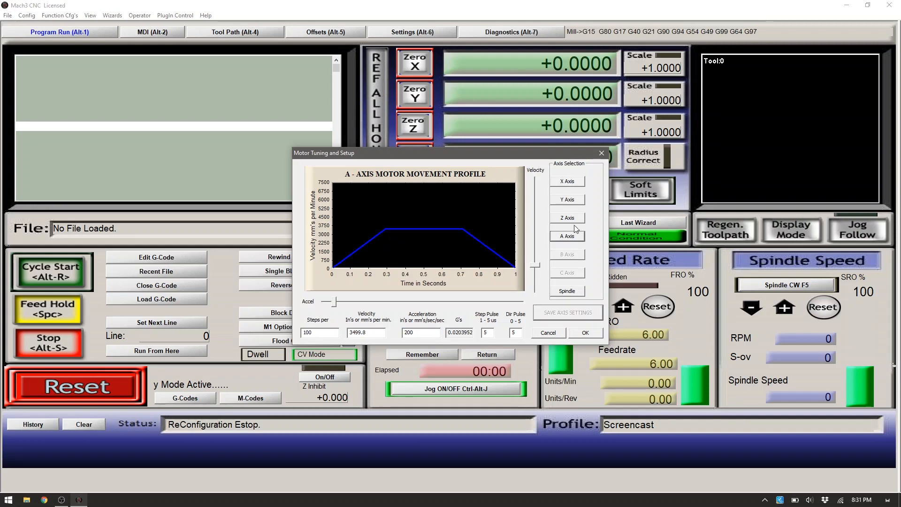
{"action": "left_click", "coordinate": [567, 218]}
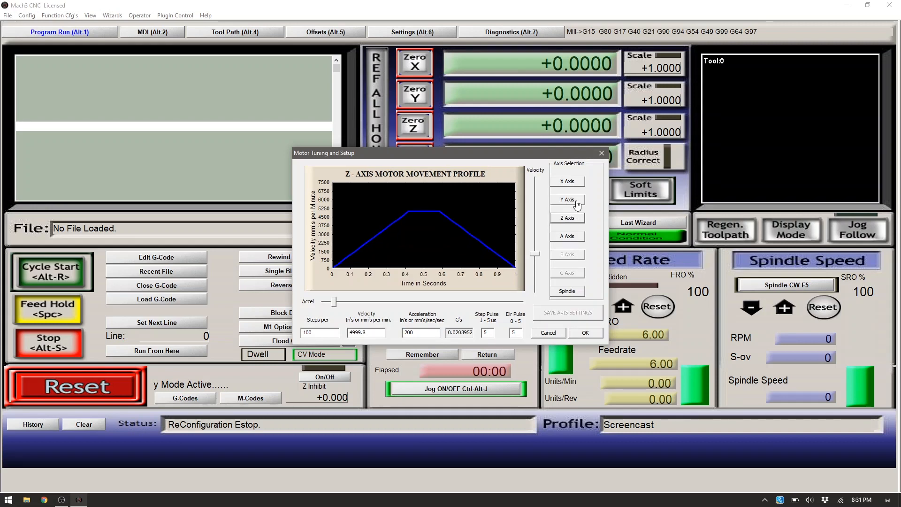
{"action": "left_click", "coordinate": [567, 182]}
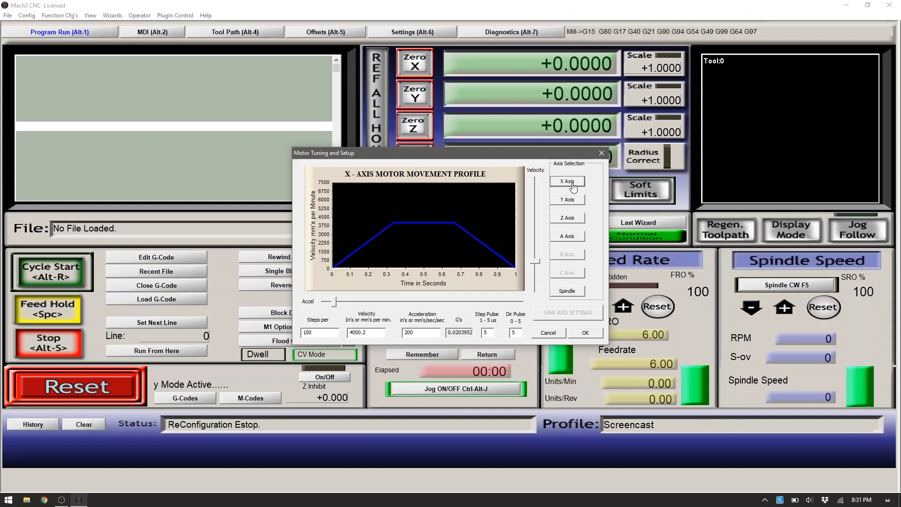
{"action": "left_click", "coordinate": [567, 199]}
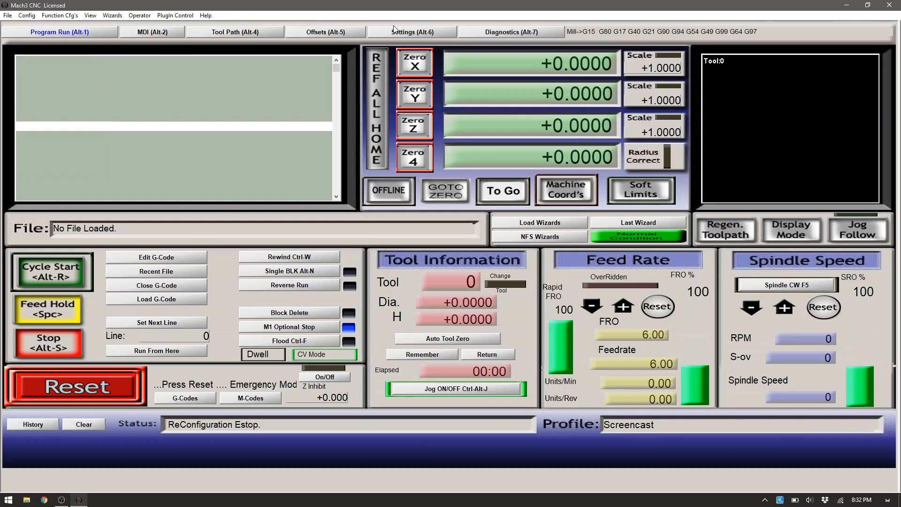
{"action": "left_click", "coordinate": [415, 31]}
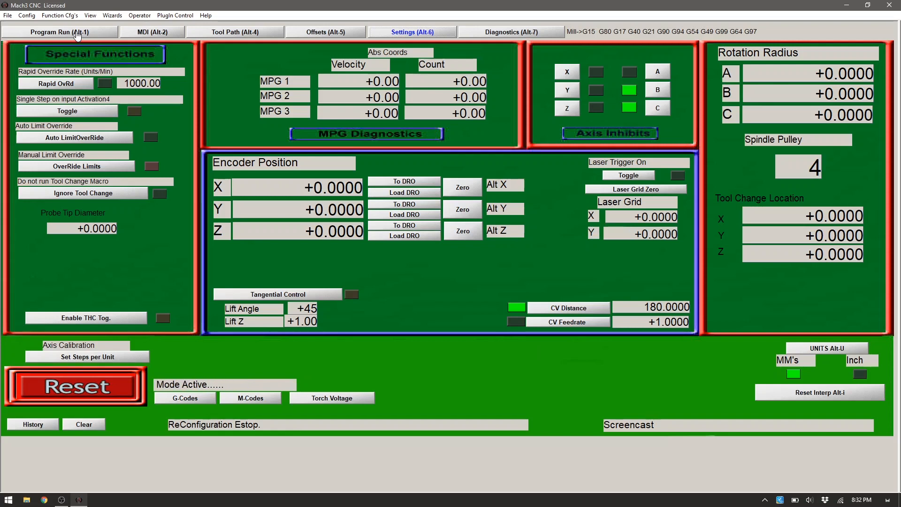
{"action": "left_click", "coordinate": [67, 31]}
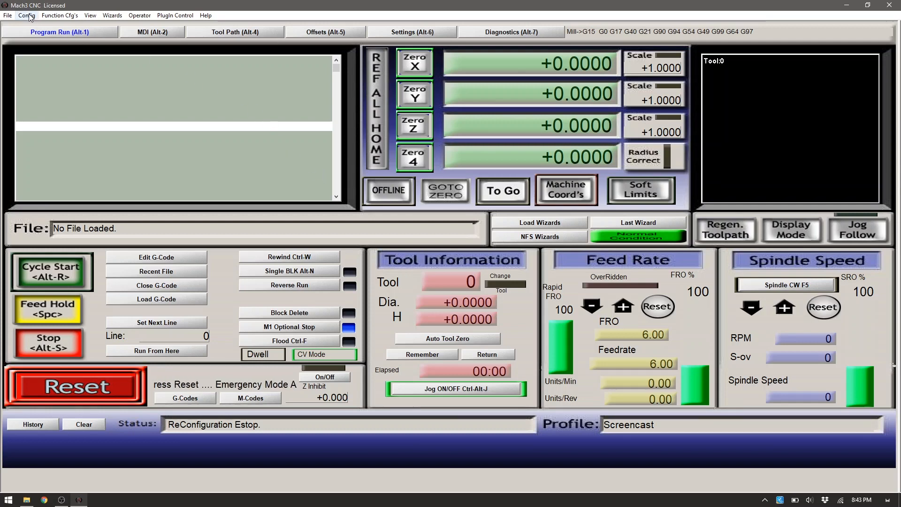
Step: Acknowledge the slaving-changes restart notice and exit Mach3, confirming End Session
{"action": "left_click", "coordinate": [22, 17]}
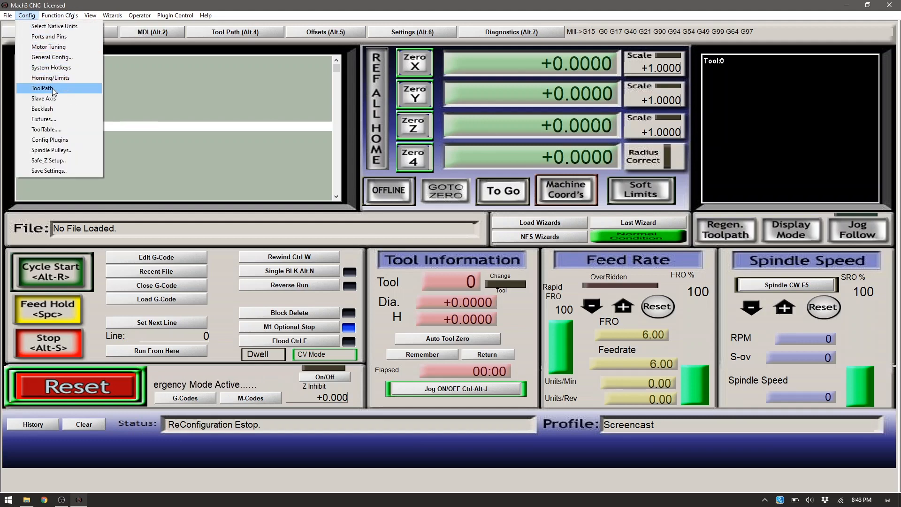
{"action": "left_click", "coordinate": [42, 98]}
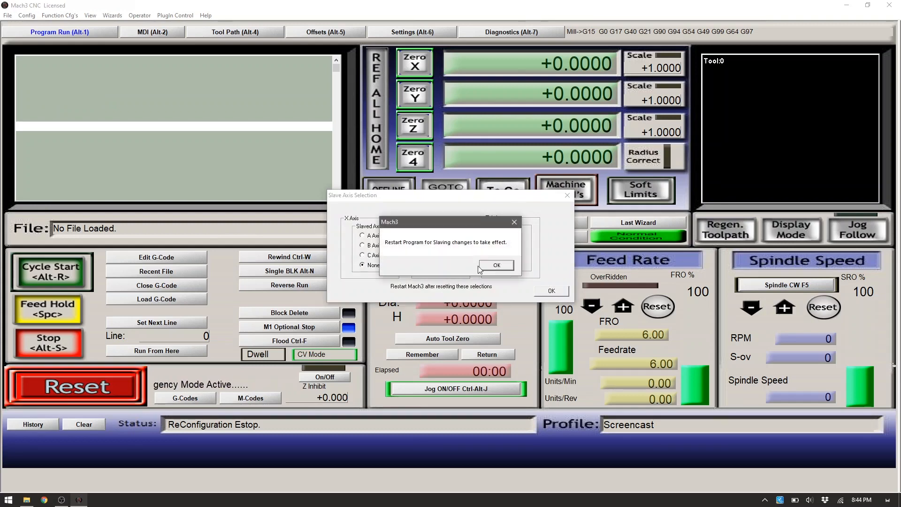
{"action": "left_click", "coordinate": [496, 265]}
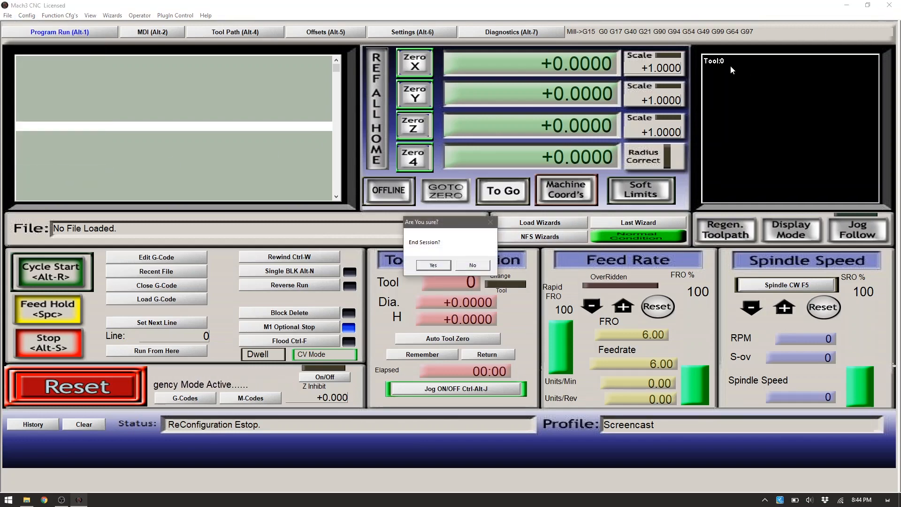
{"action": "left_click", "coordinate": [433, 265]}
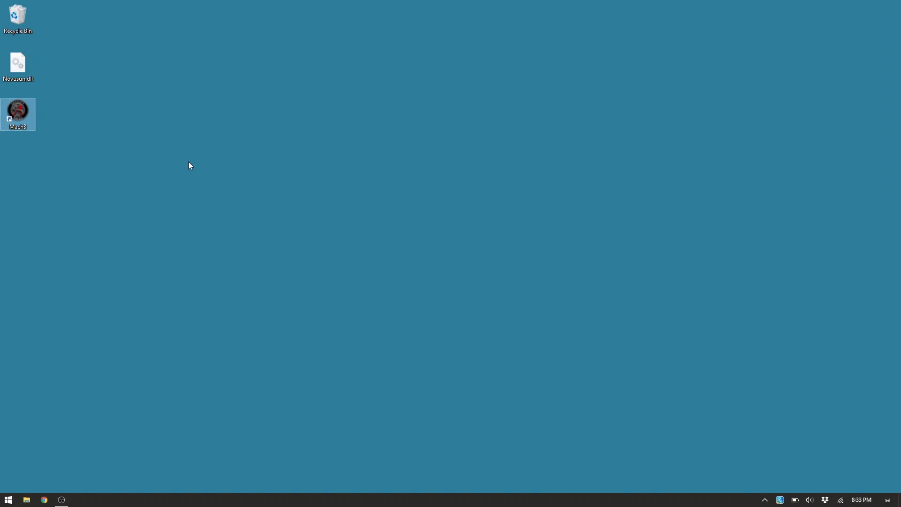
{"action": "mouse_move", "coordinate": [78, 100]}
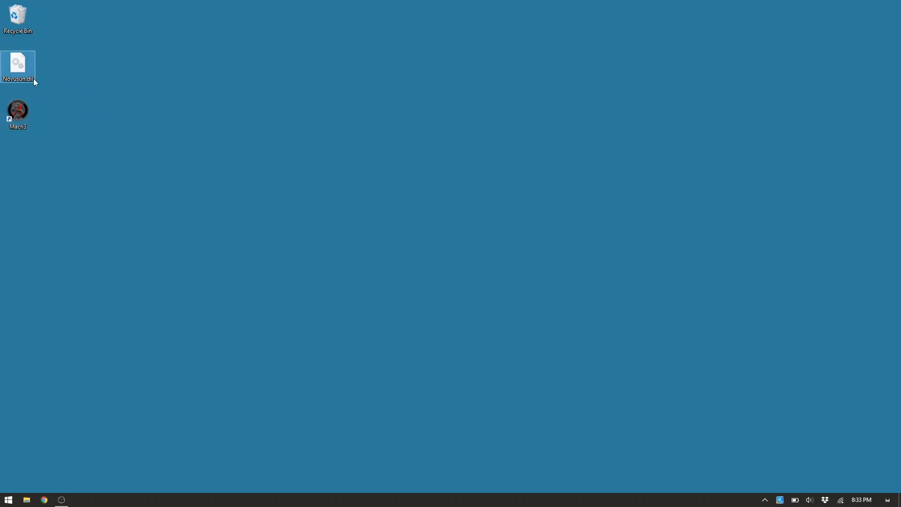
{"action": "mouse_move", "coordinate": [20, 75]}
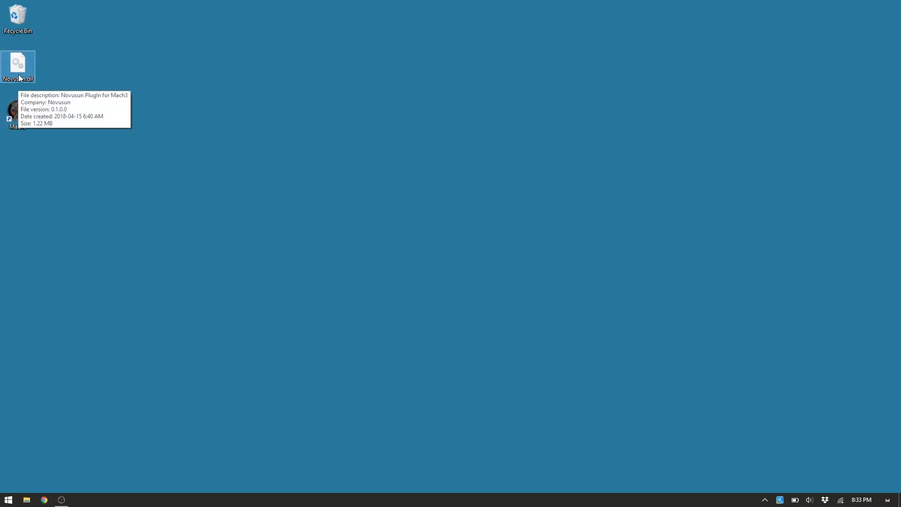
Step: Copy Novusun.dll from the desktop into the C:\Mach3\PlugIns folder
{"action": "right_click", "coordinate": [17, 61]}
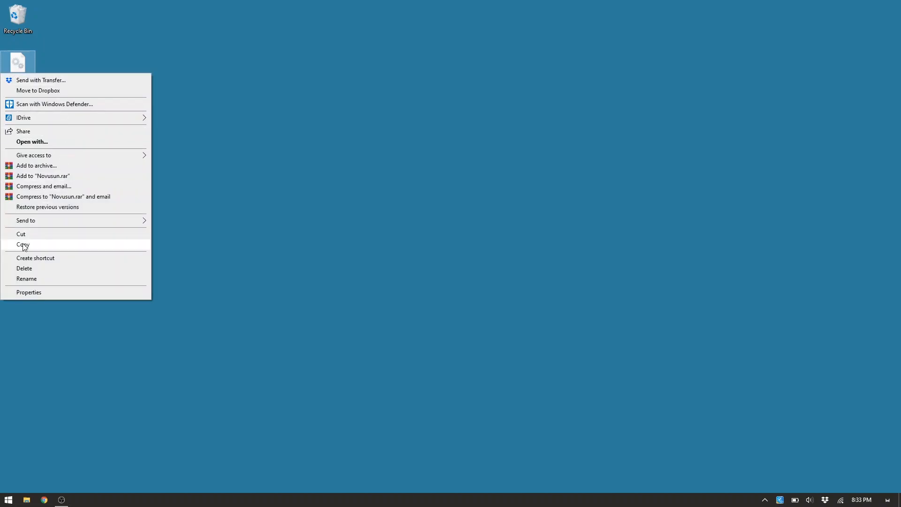
{"action": "left_click", "coordinate": [23, 245]}
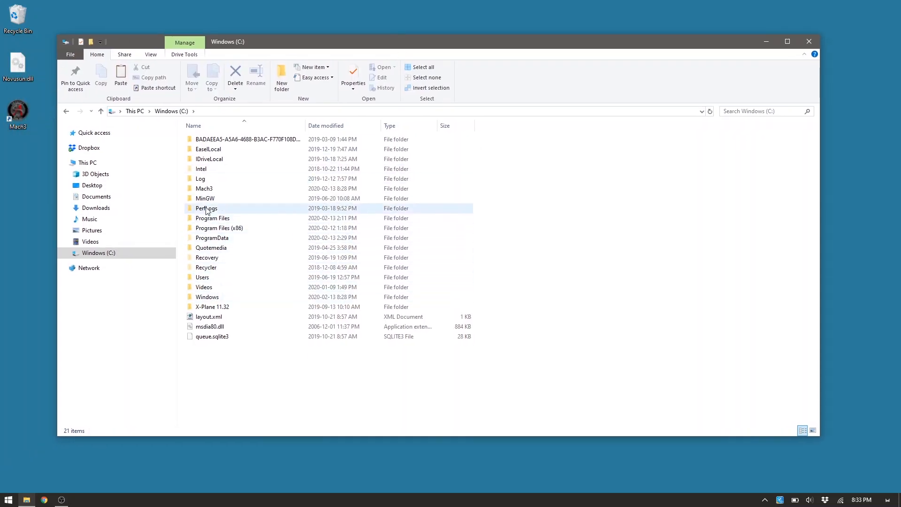
{"action": "double_click", "coordinate": [204, 188]}
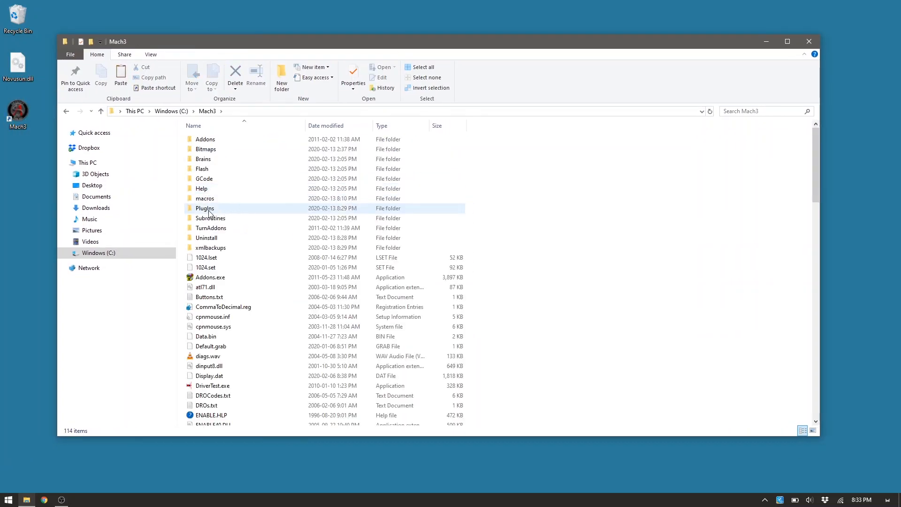
{"action": "double_click", "coordinate": [205, 208]}
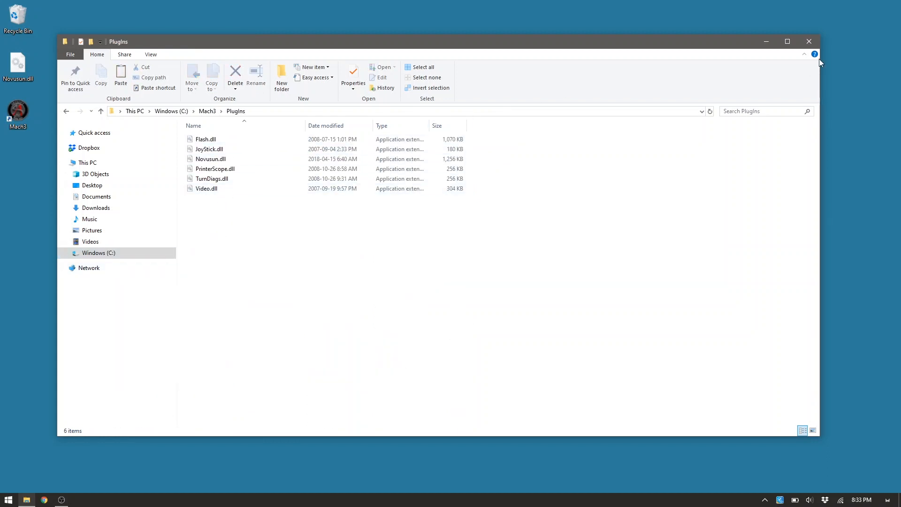
Step: Relaunch Mach3 with the Screencast profile and Novusun plugin, stop re-prompting, and reset
{"action": "left_click", "coordinate": [809, 42]}
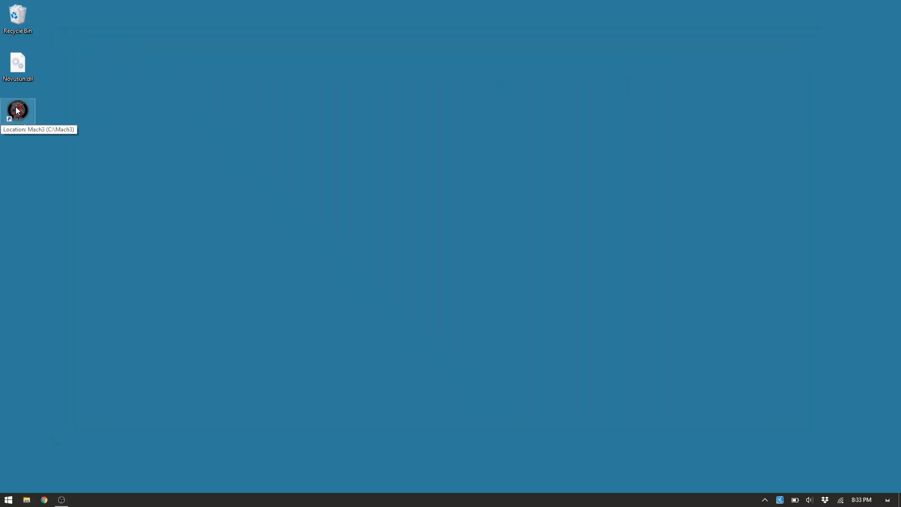
{"action": "double_click", "coordinate": [19, 112]}
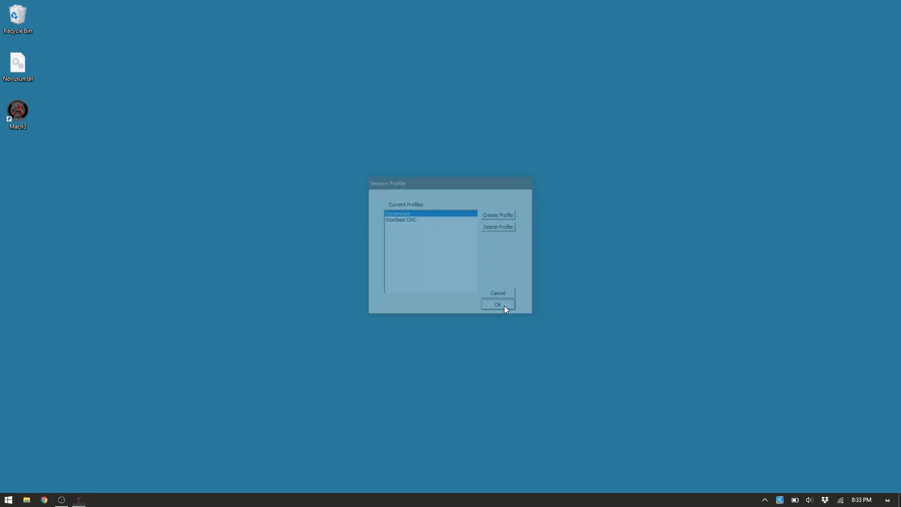
{"action": "left_click", "coordinate": [498, 304]}
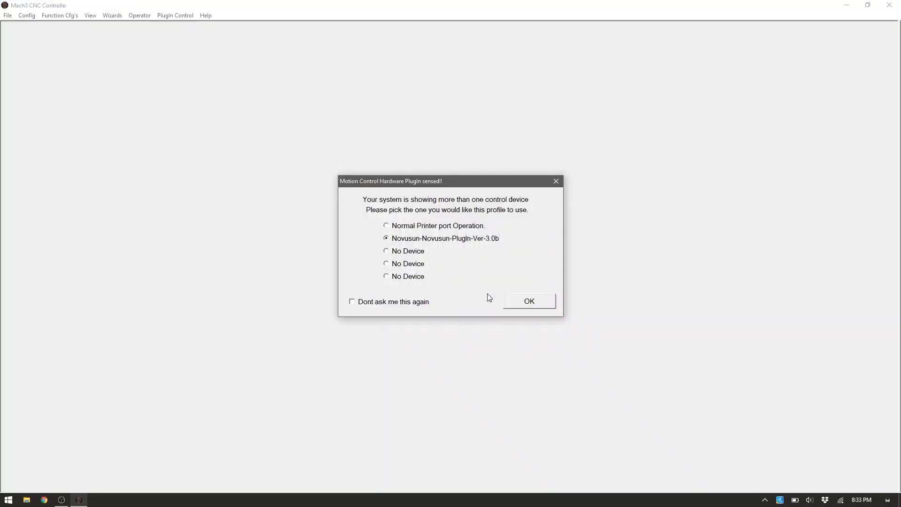
{"action": "mouse_move", "coordinate": [436, 218]}
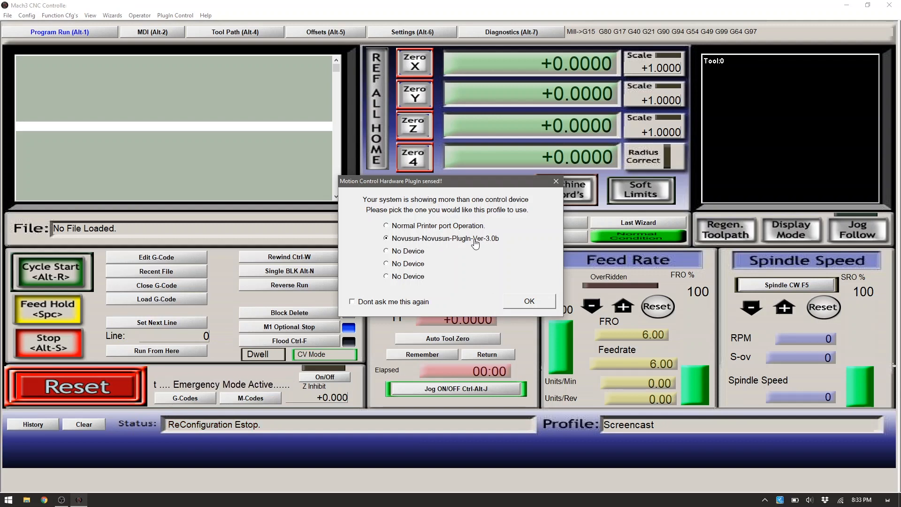
{"action": "left_click", "coordinate": [352, 302]}
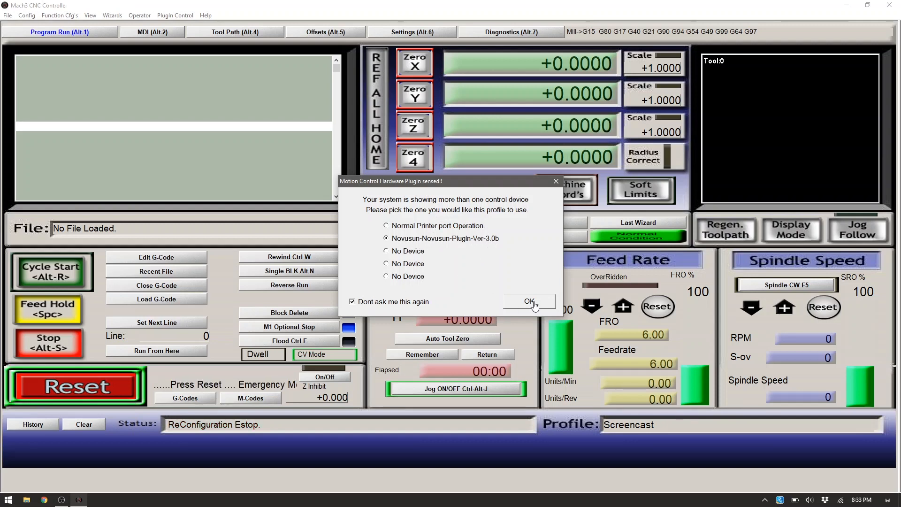
{"action": "left_click", "coordinate": [530, 302]}
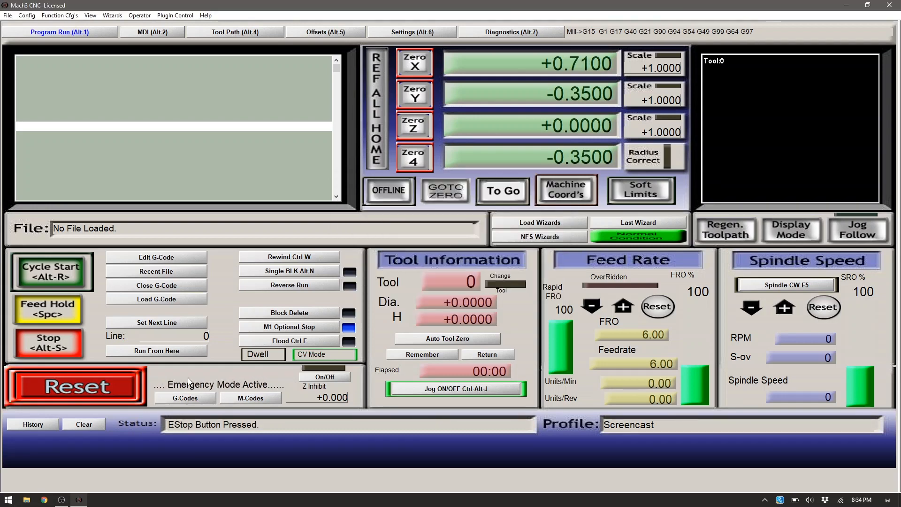
{"action": "left_click", "coordinate": [75, 386]}
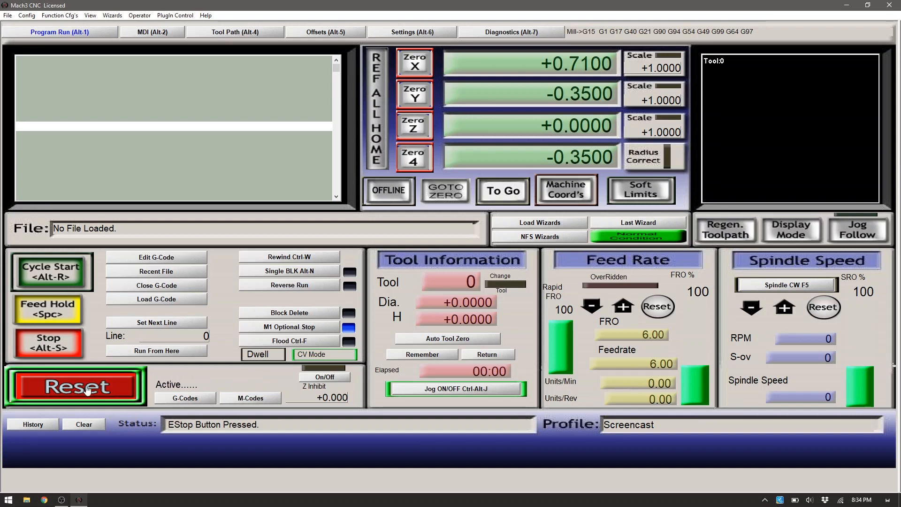
{"action": "left_click", "coordinate": [77, 387]}
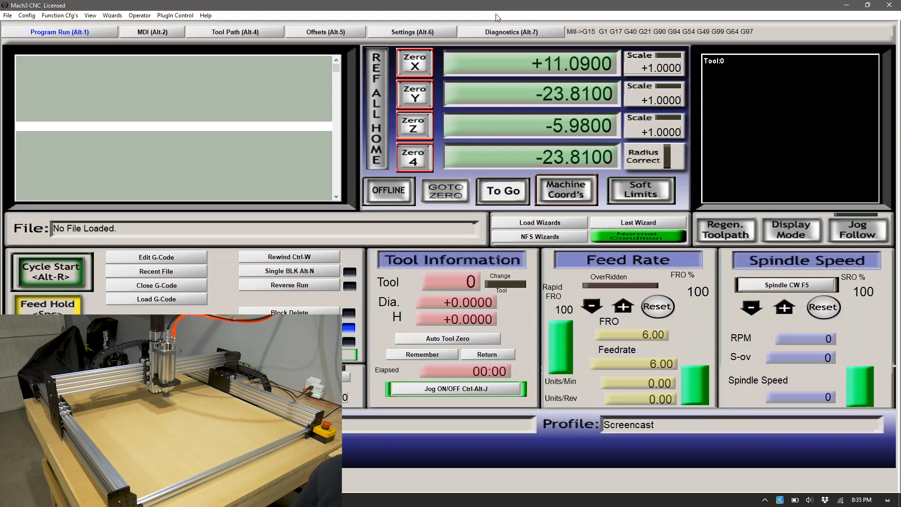
{"action": "mouse_move", "coordinate": [532, 17]}
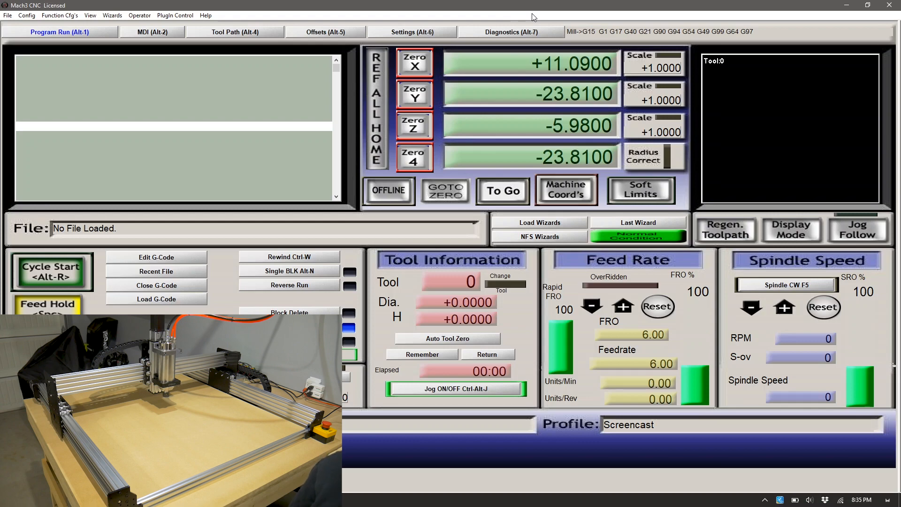
Step: Switch to the Diagnostics (Alt-7) page to watch the input signal lights
{"action": "left_click", "coordinate": [513, 31]}
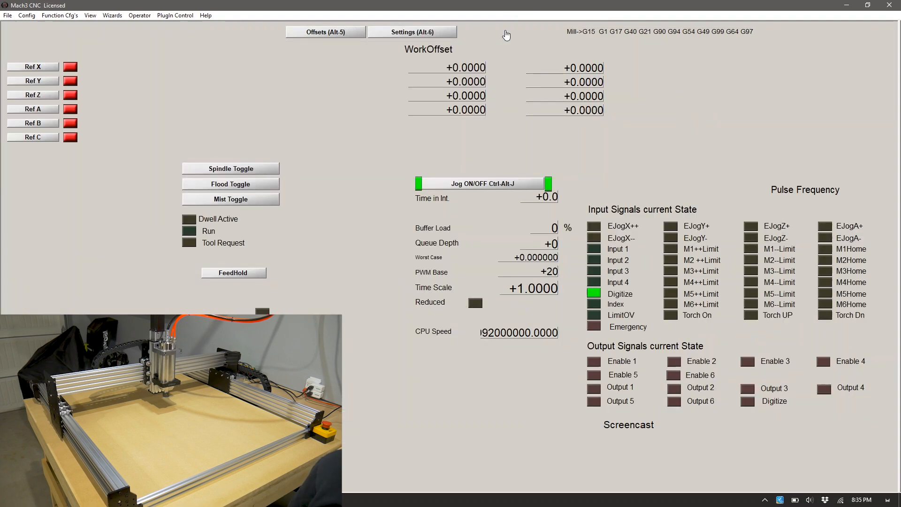
{"action": "left_click", "coordinate": [514, 31]}
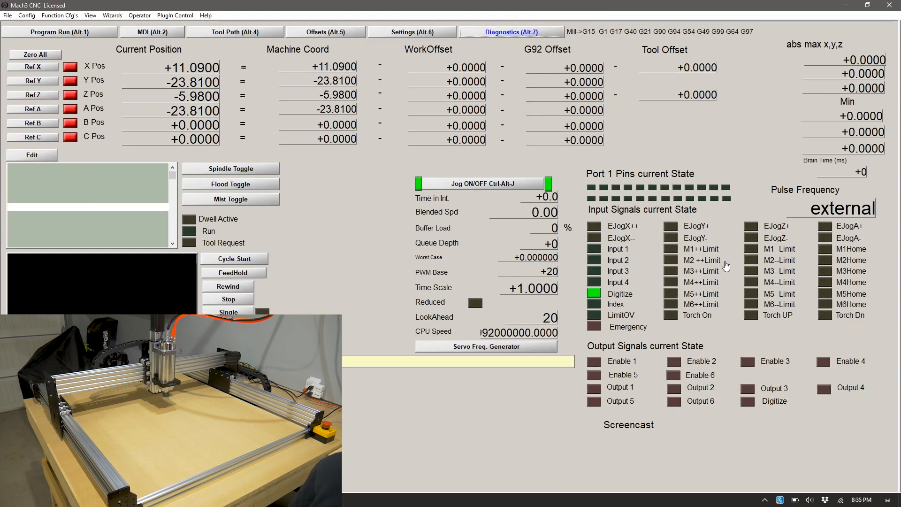
{"action": "mouse_move", "coordinate": [763, 254]}
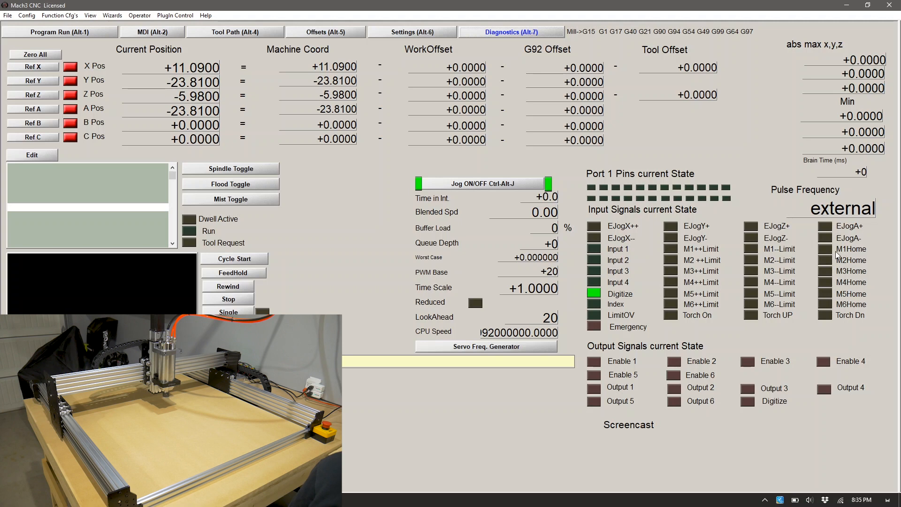
{"action": "mouse_move", "coordinate": [853, 275]}
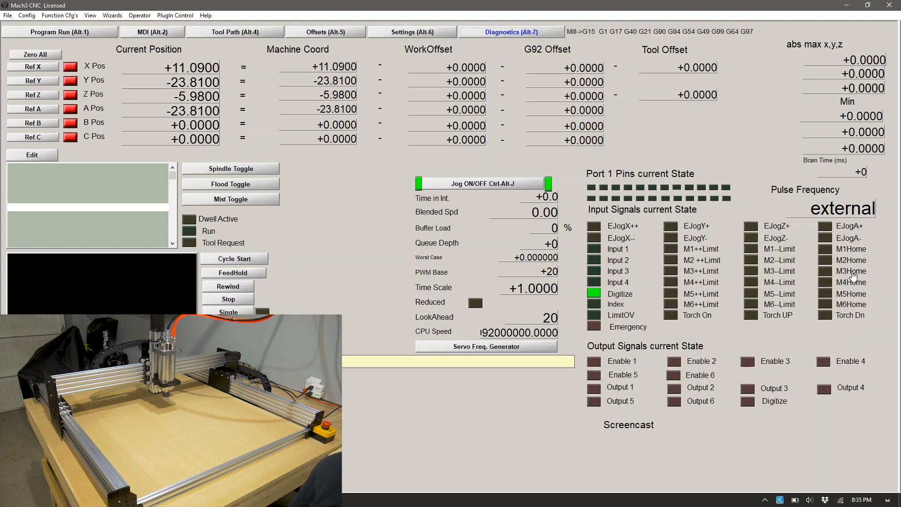
{"action": "mouse_move", "coordinate": [885, 275]}
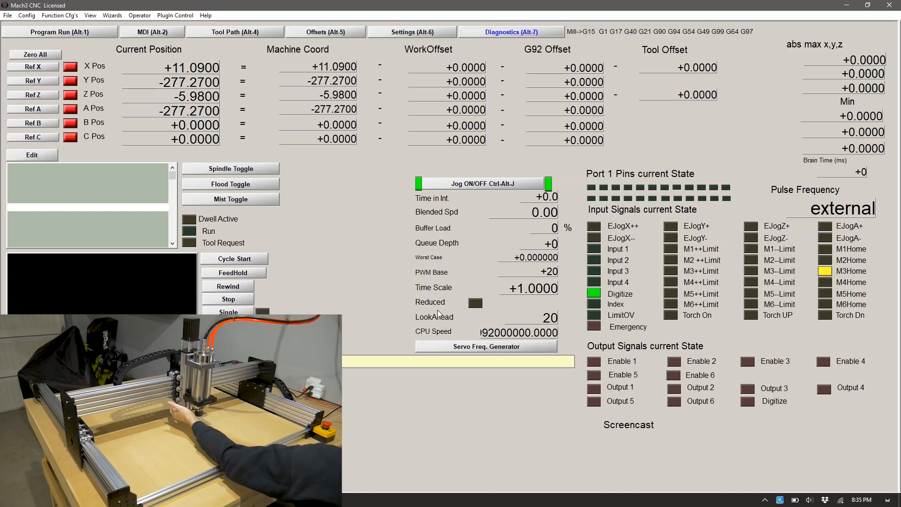
{"action": "mouse_move", "coordinate": [787, 255]}
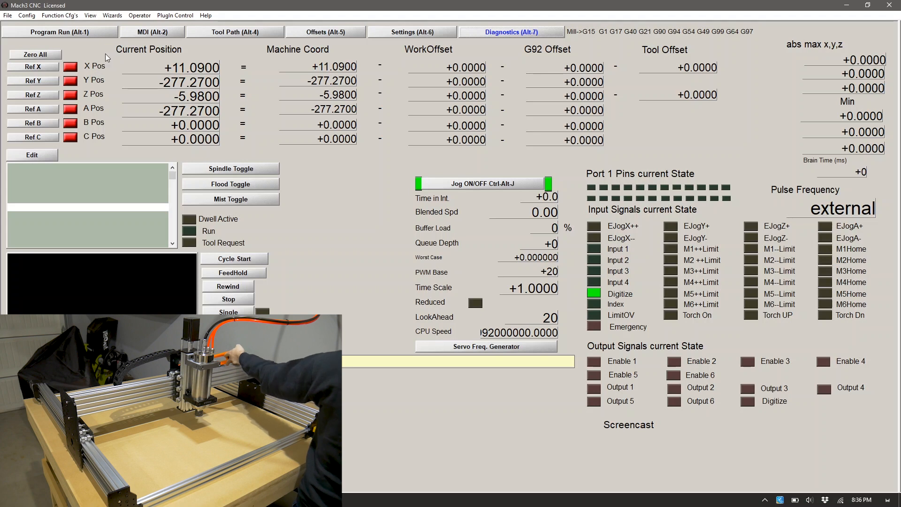
Step: In Ports and Pins input signals, set X Home to pin 3 and Y Home to pin 5
{"action": "left_click", "coordinate": [23, 16]}
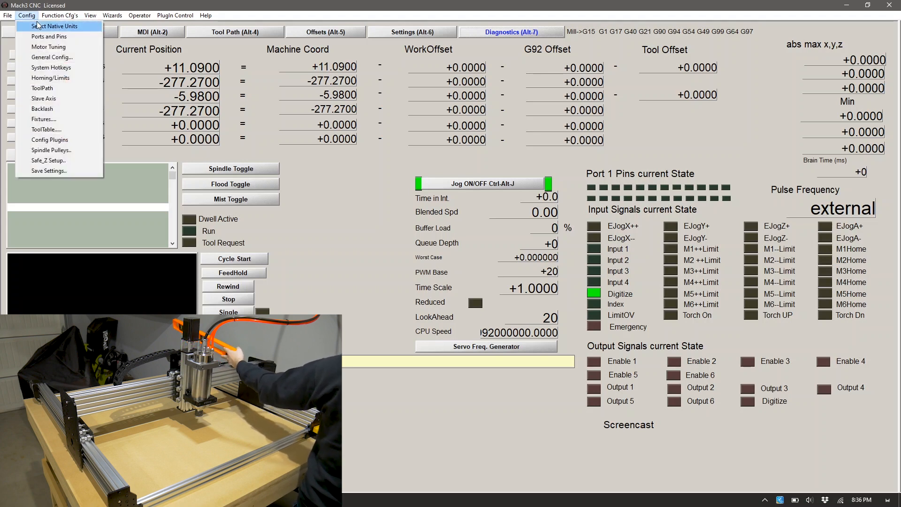
{"action": "left_click", "coordinate": [45, 36]}
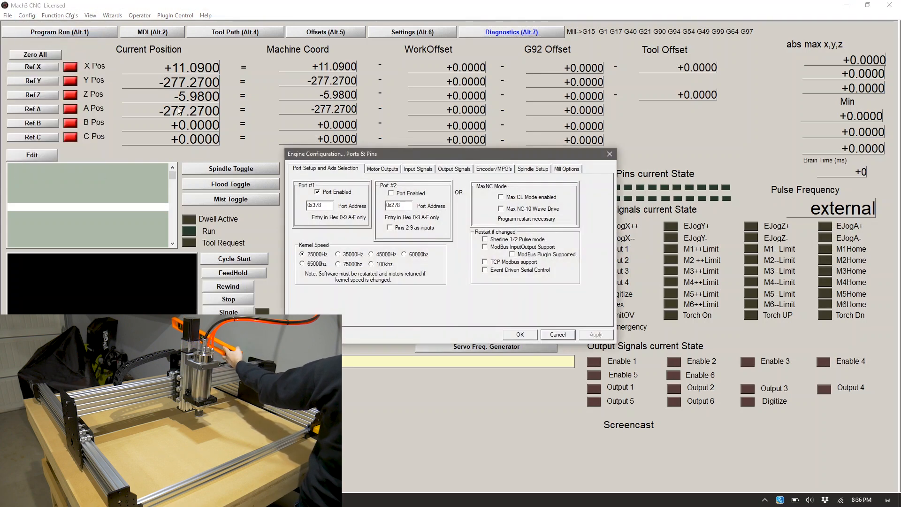
{"action": "left_click", "coordinate": [417, 169]}
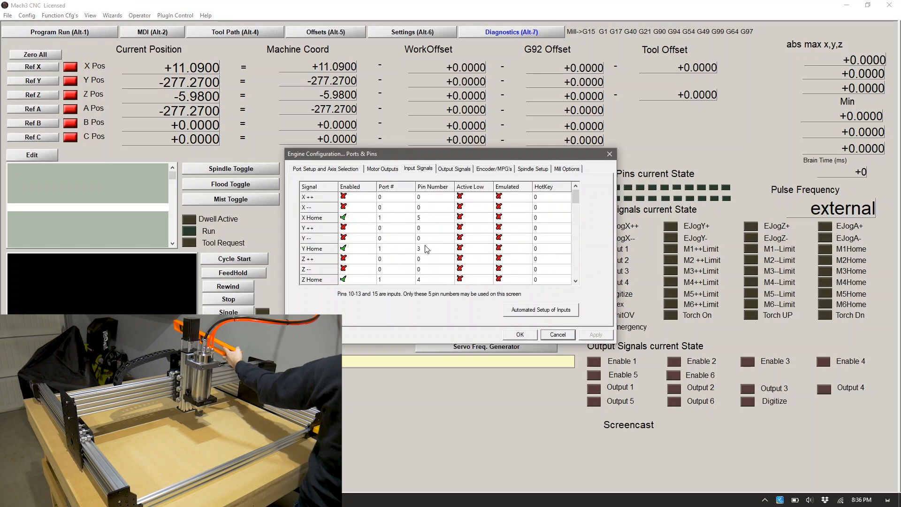
{"action": "left_click", "coordinate": [434, 217]}
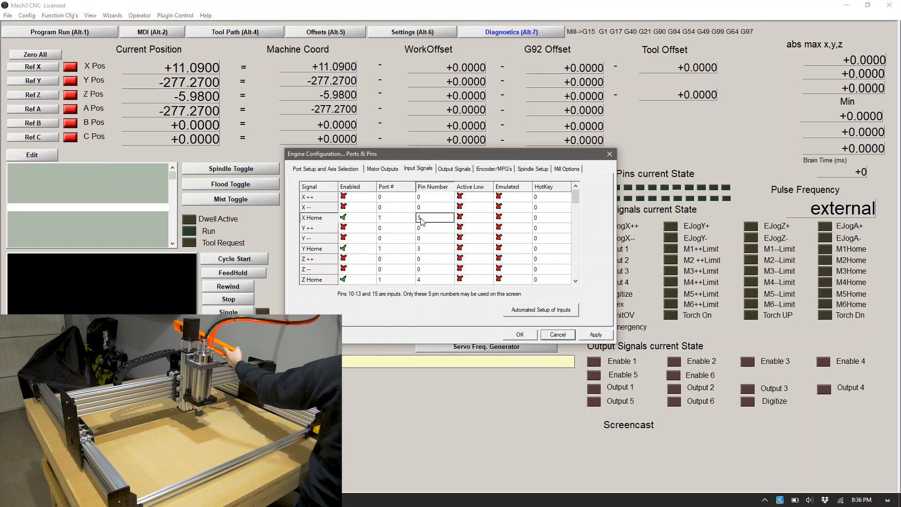
{"action": "type", "text": "3"}
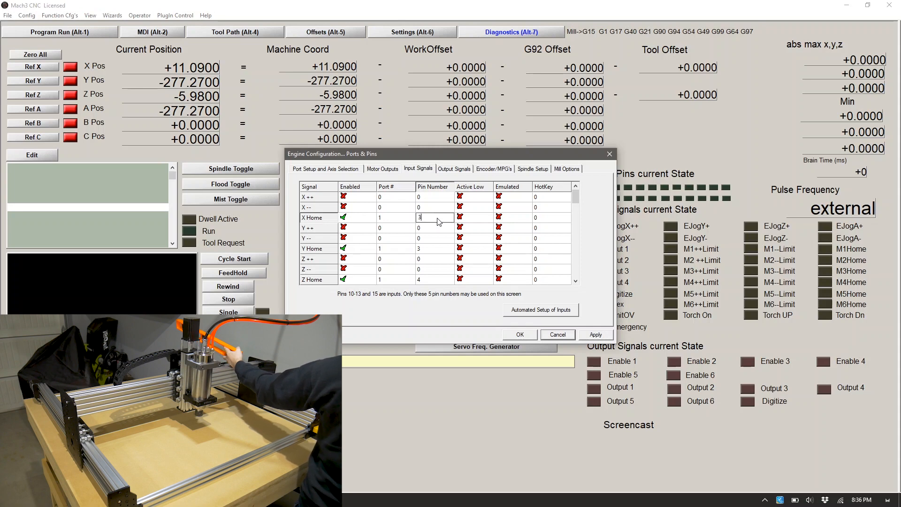
{"action": "left_click", "coordinate": [434, 248]}
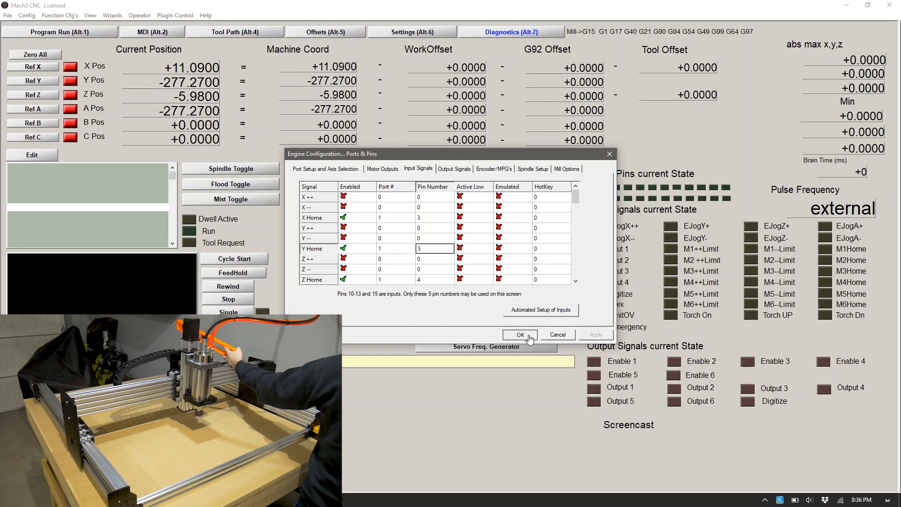
{"action": "left_click", "coordinate": [520, 335]}
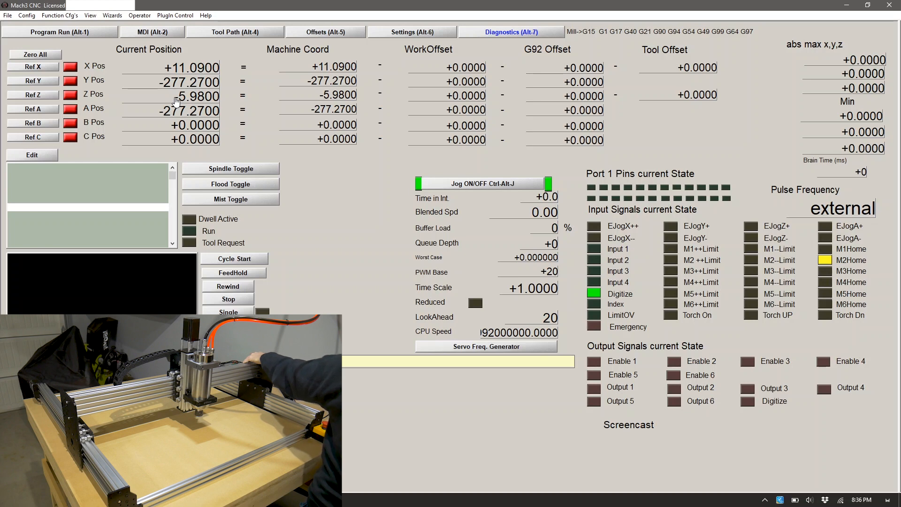
{"action": "left_click", "coordinate": [27, 16]}
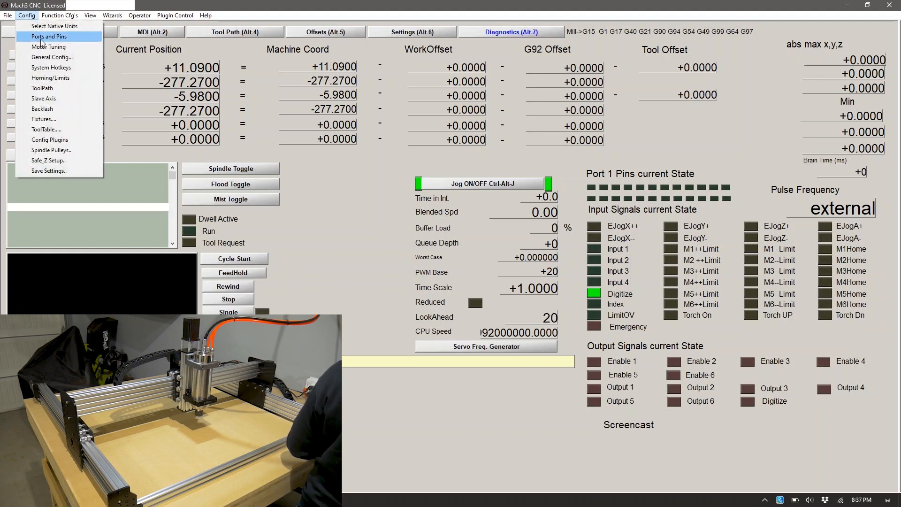
{"action": "left_click", "coordinate": [48, 36]}
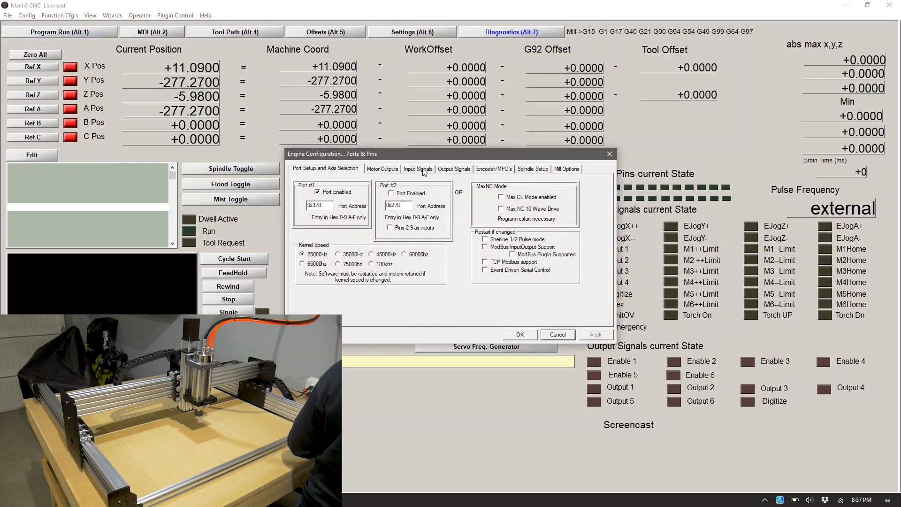
{"action": "left_click", "coordinate": [418, 169]}
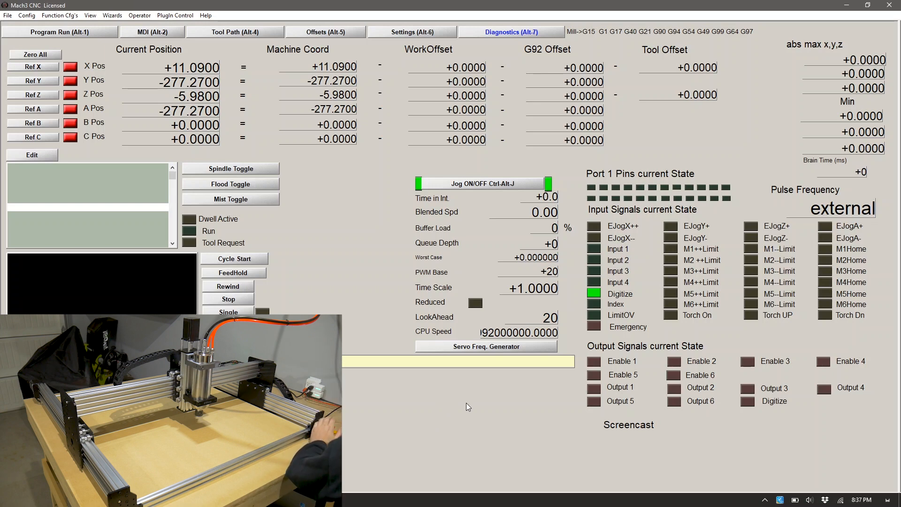
{"action": "mouse_move", "coordinate": [430, 415]}
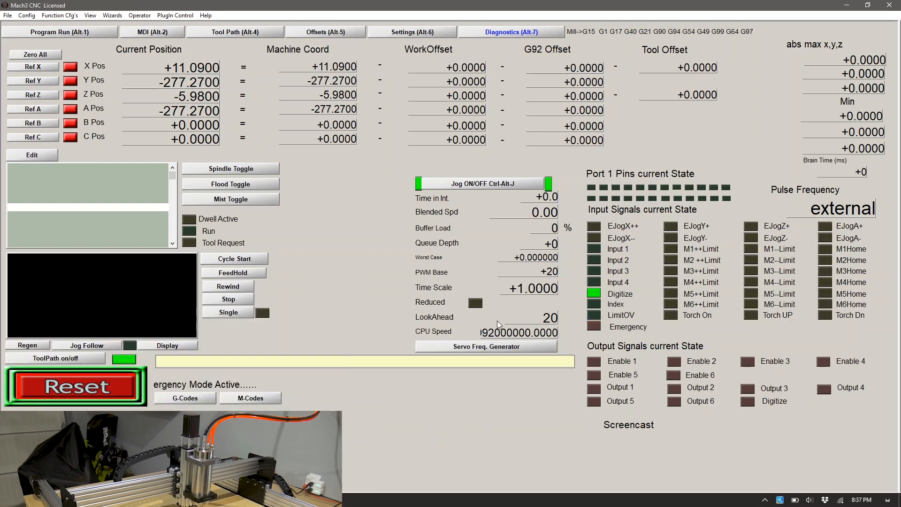
Step: Return to the Program Run (Alt-1) screen
{"action": "left_click", "coordinate": [68, 32]}
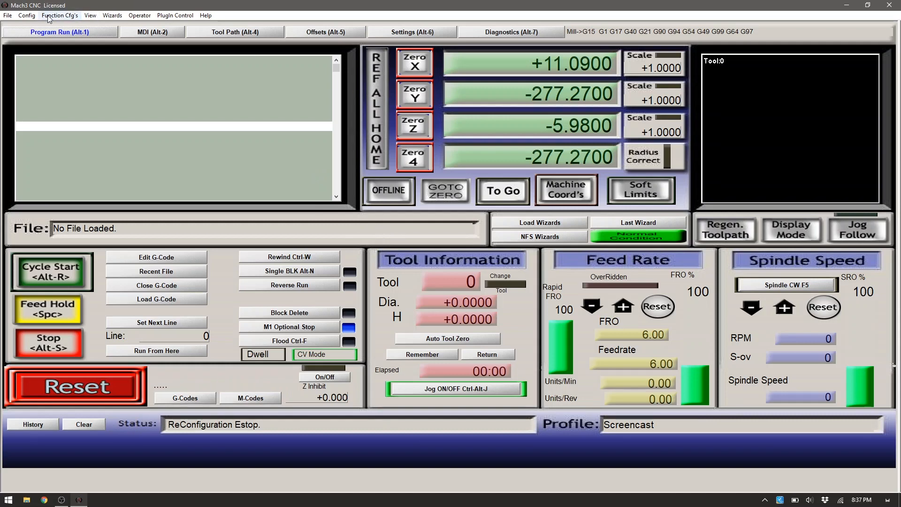
Step: In Homing/Limits, give X and Y a slow zone of 10 and negative homing
{"action": "left_click", "coordinate": [24, 15]}
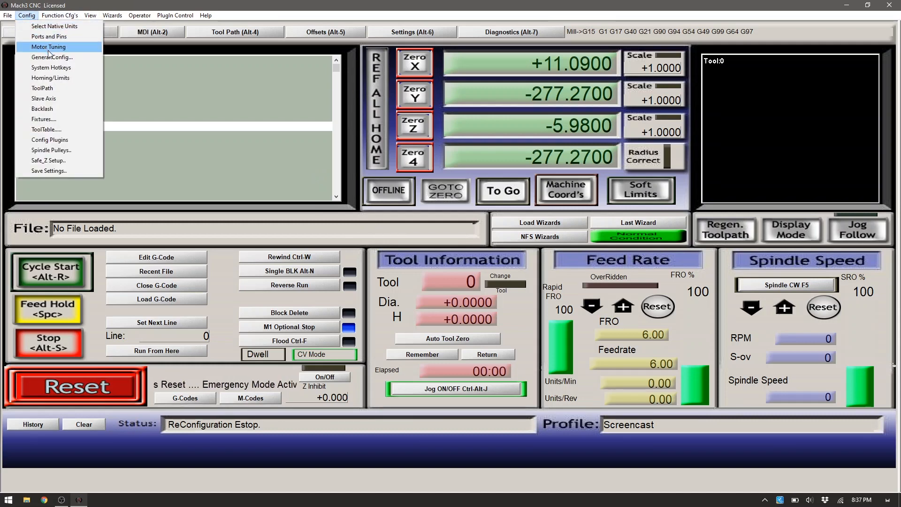
{"action": "mouse_move", "coordinate": [50, 68]}
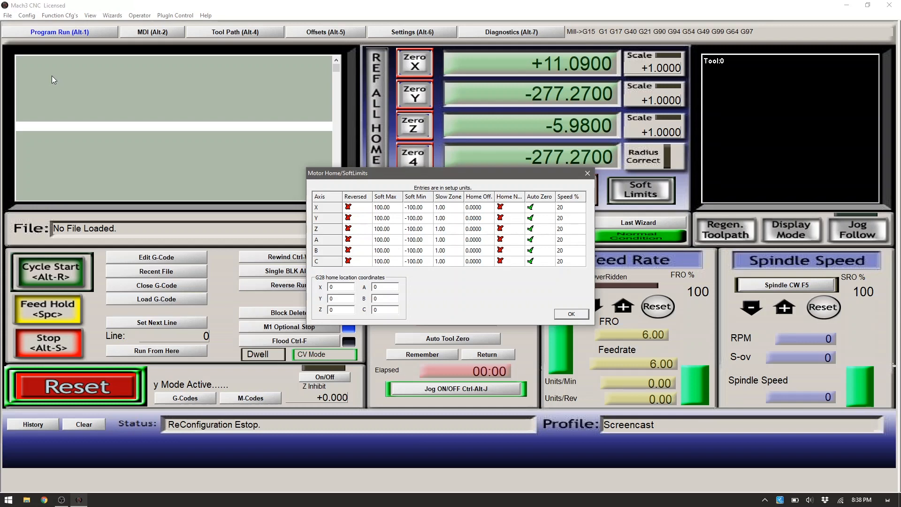
{"action": "mouse_move", "coordinate": [298, 215]}
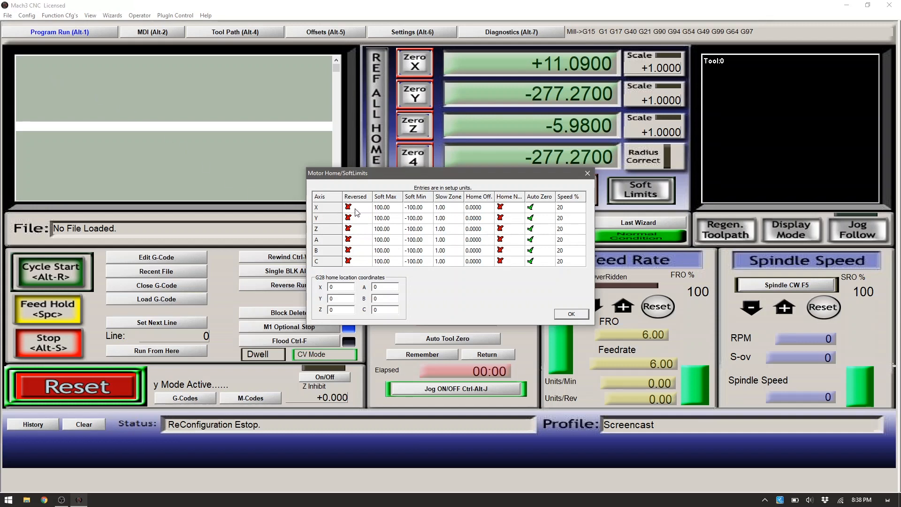
{"action": "mouse_move", "coordinate": [375, 210]}
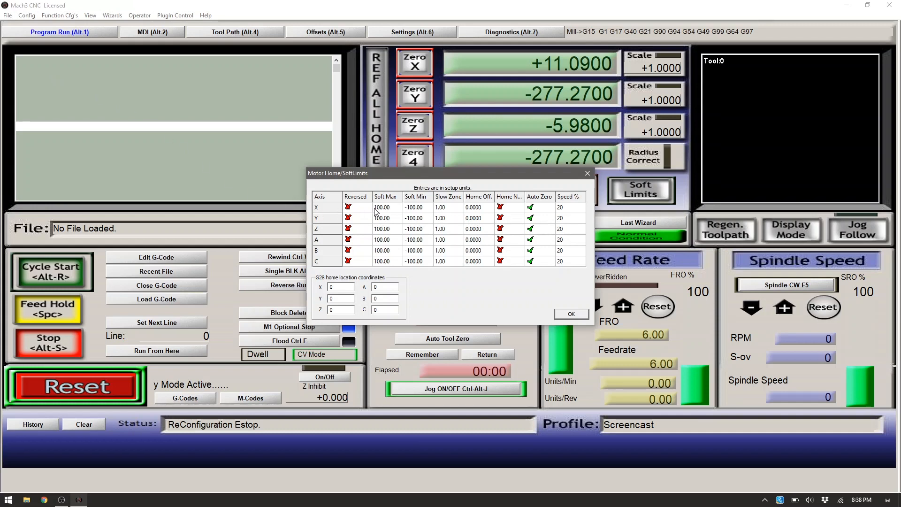
{"action": "mouse_move", "coordinate": [414, 206]}
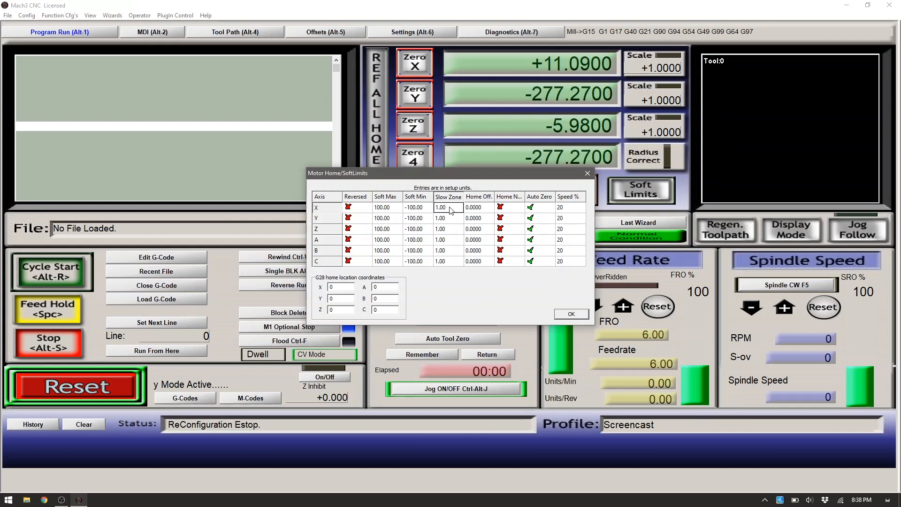
{"action": "type", "text": "10"}
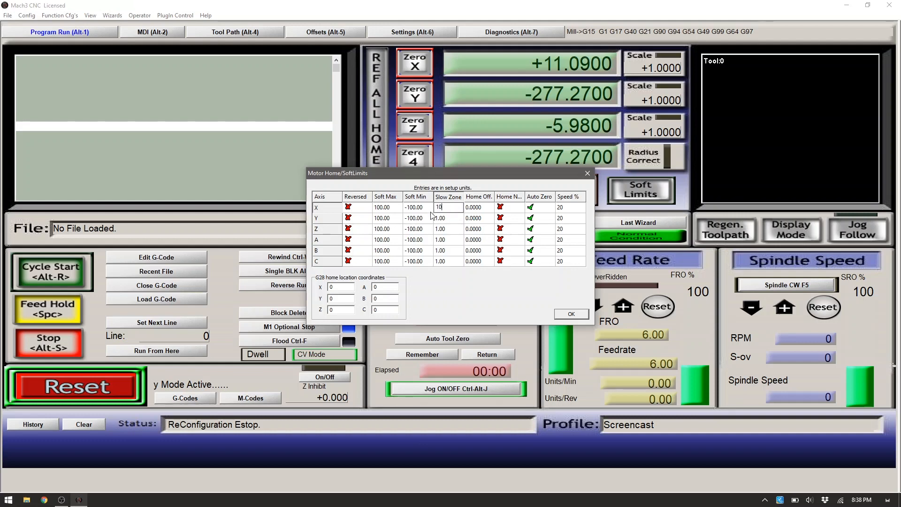
{"action": "left_click", "coordinate": [448, 218]}
{"action": "type", "text": "10"}
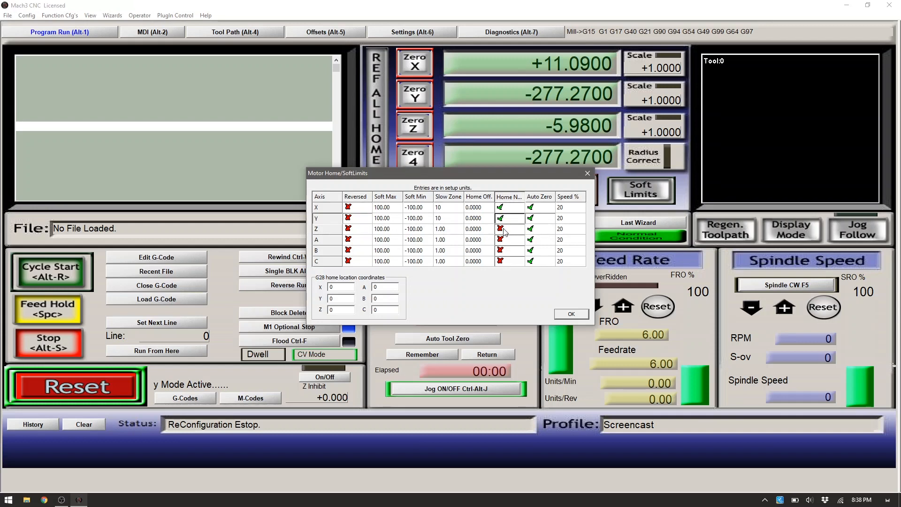
{"action": "left_click", "coordinate": [500, 229]}
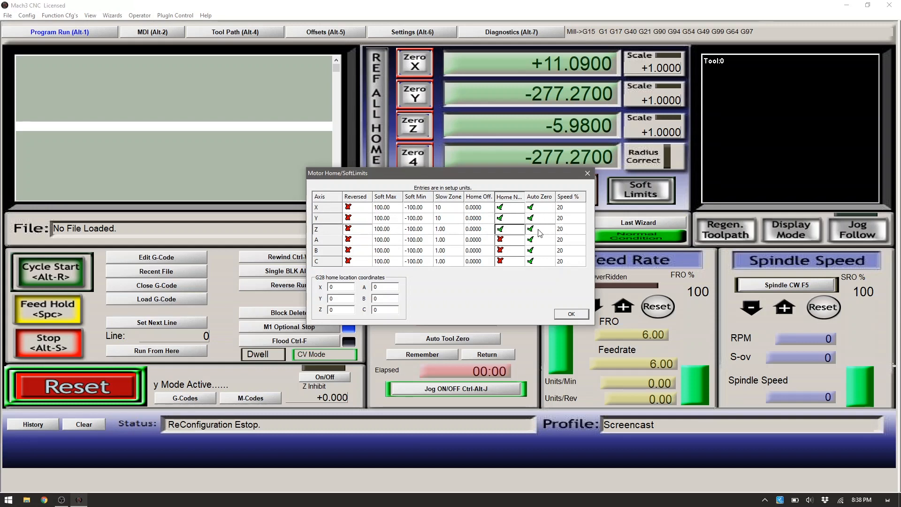
{"action": "mouse_move", "coordinate": [570, 212]}
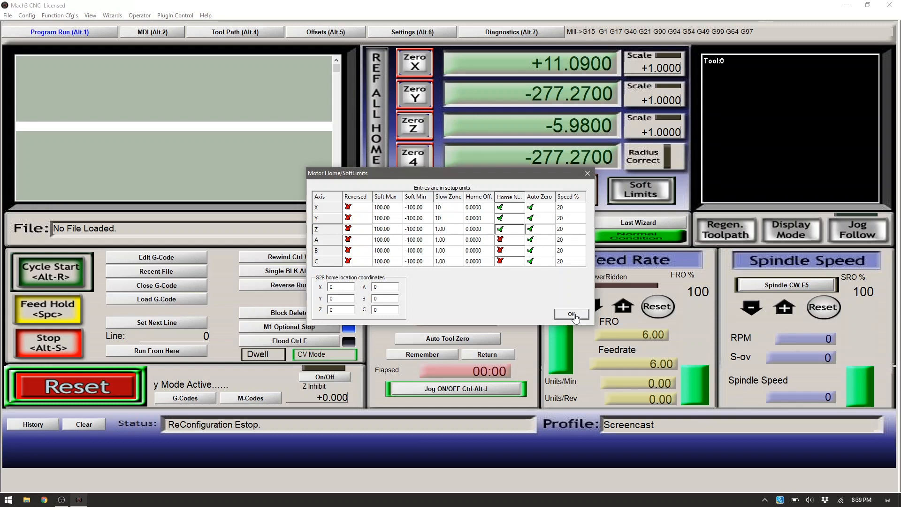
{"action": "left_click", "coordinate": [572, 314]}
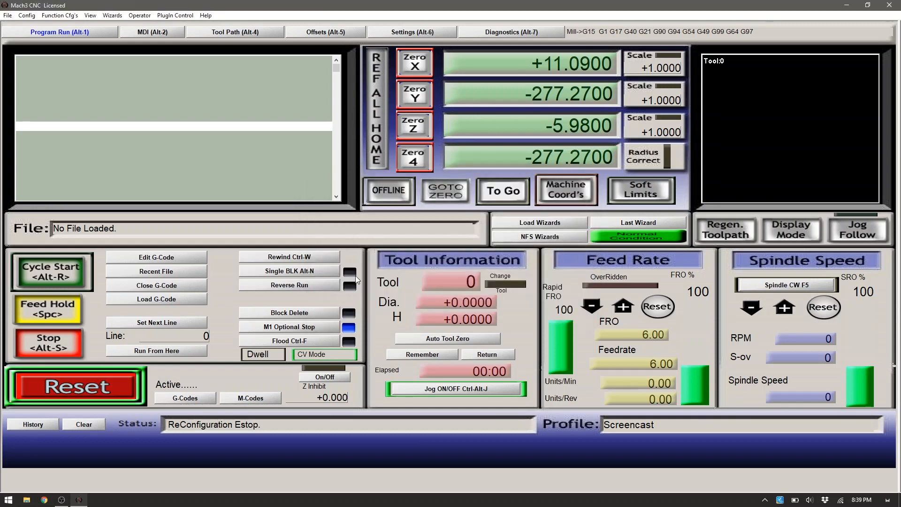
Step: Save the profile settings and exit Mach3, confirming the session end
{"action": "left_click", "coordinate": [22, 15]}
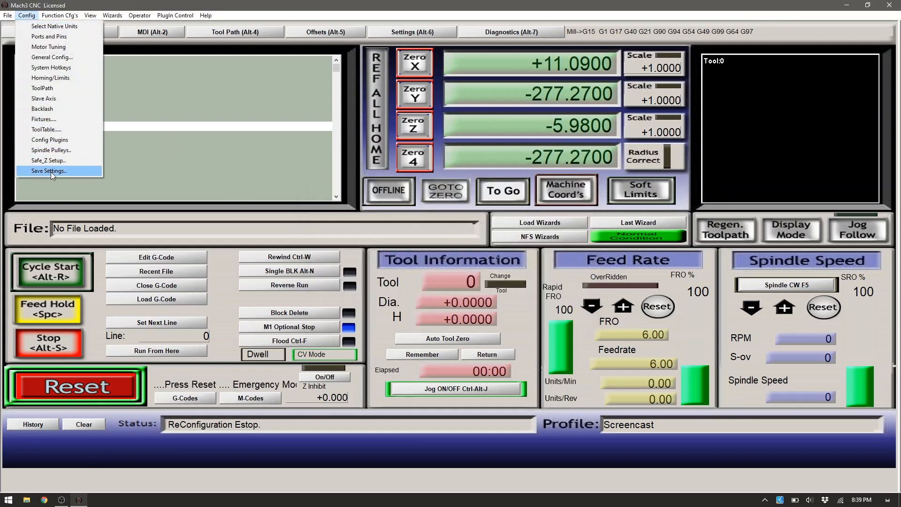
{"action": "left_click", "coordinate": [48, 171]}
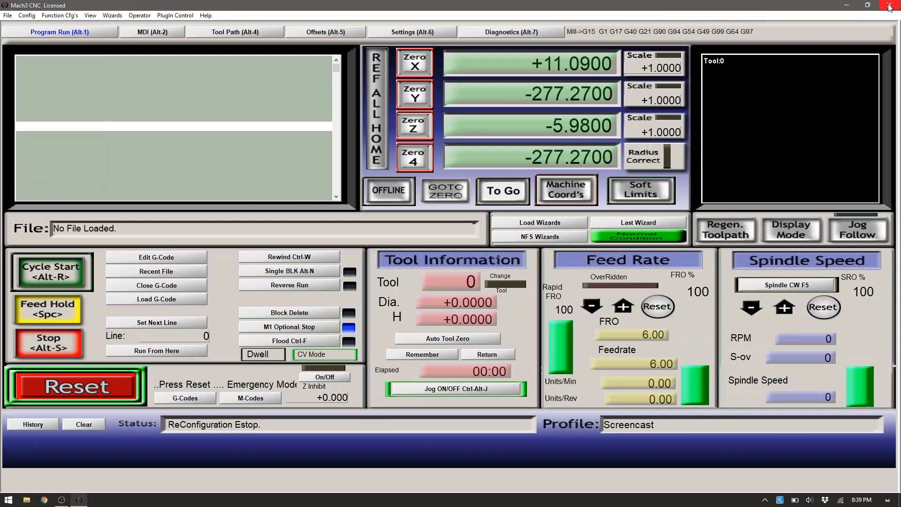
{"action": "left_click", "coordinate": [888, 5]}
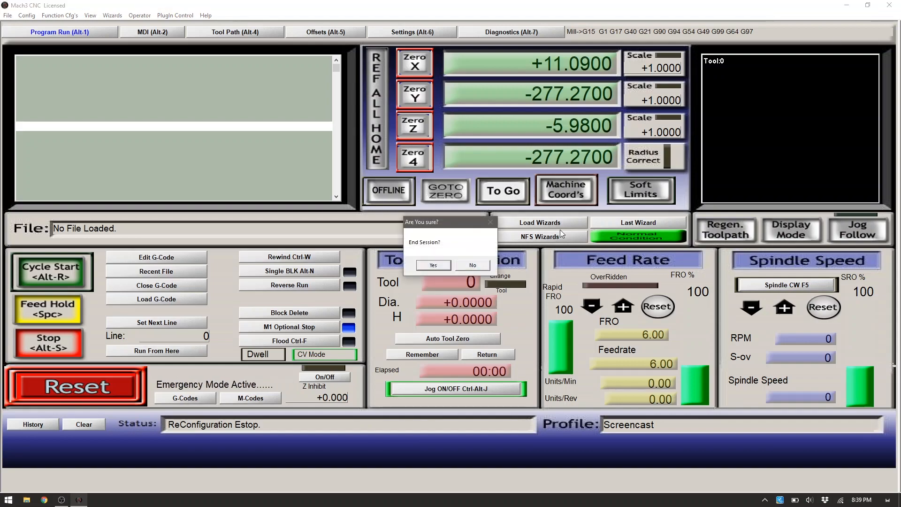
{"action": "left_click", "coordinate": [433, 265]}
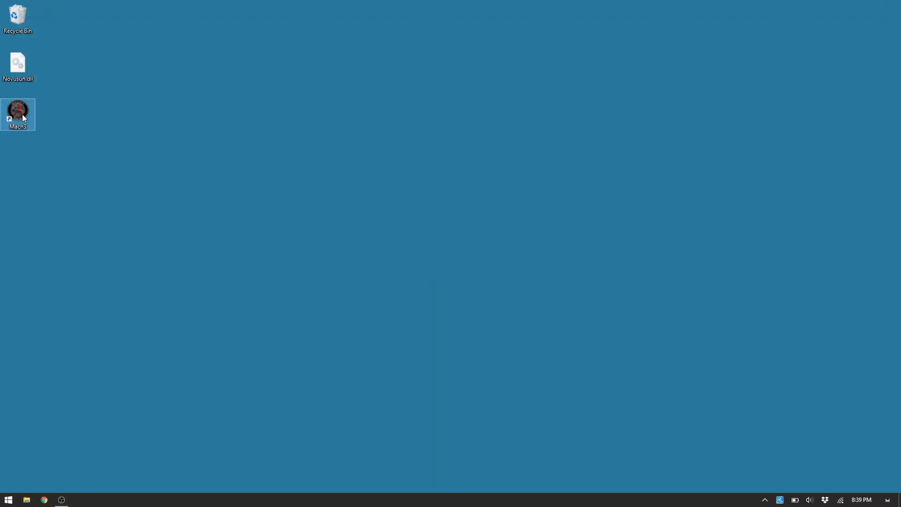
Step: Relaunch Mach3 with the Screencast profile
{"action": "double_click", "coordinate": [17, 112]}
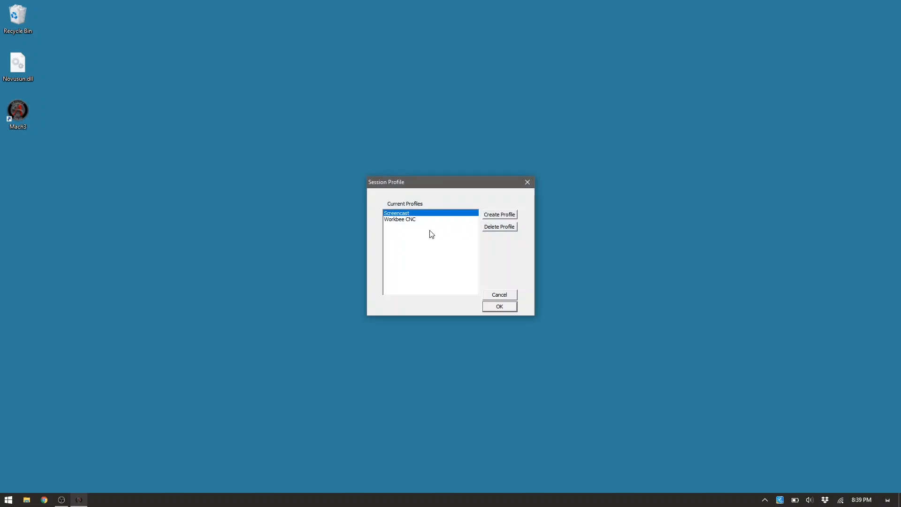
{"action": "left_click", "coordinate": [500, 307]}
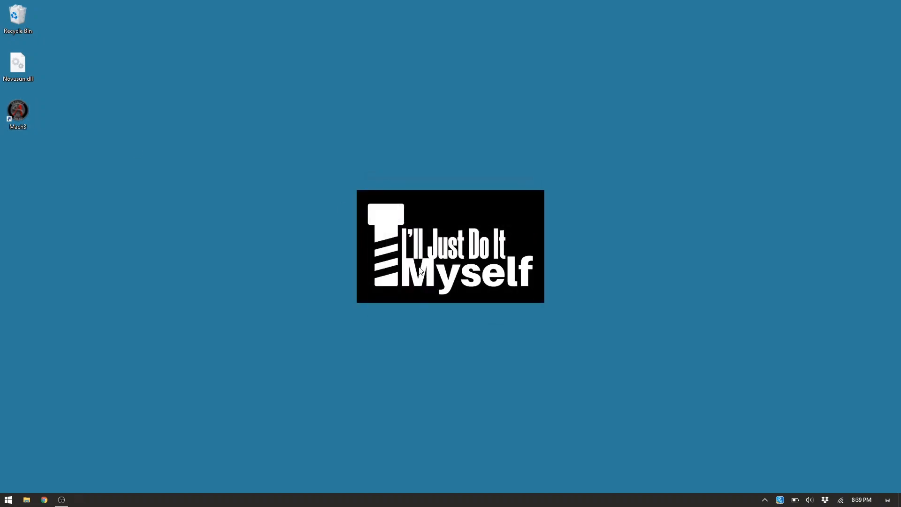
{"action": "double_click", "coordinate": [17, 111]}
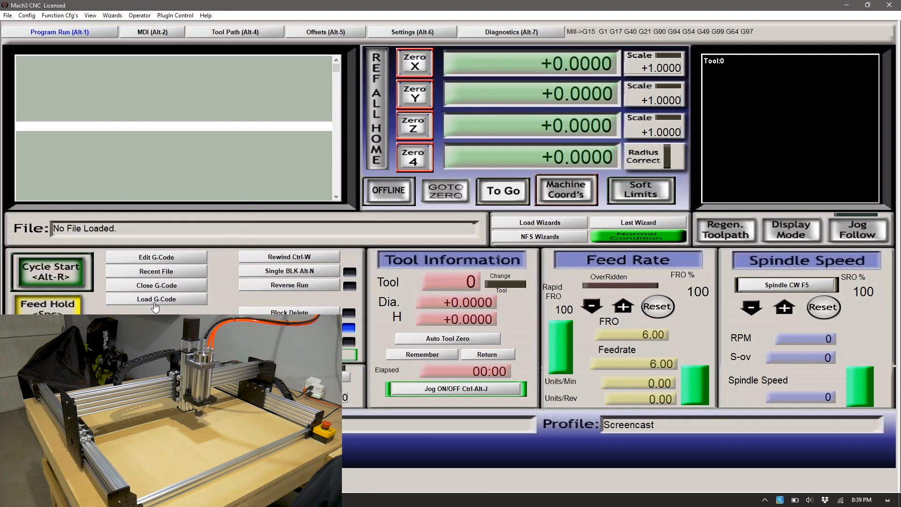
{"action": "mouse_move", "coordinate": [243, 243]}
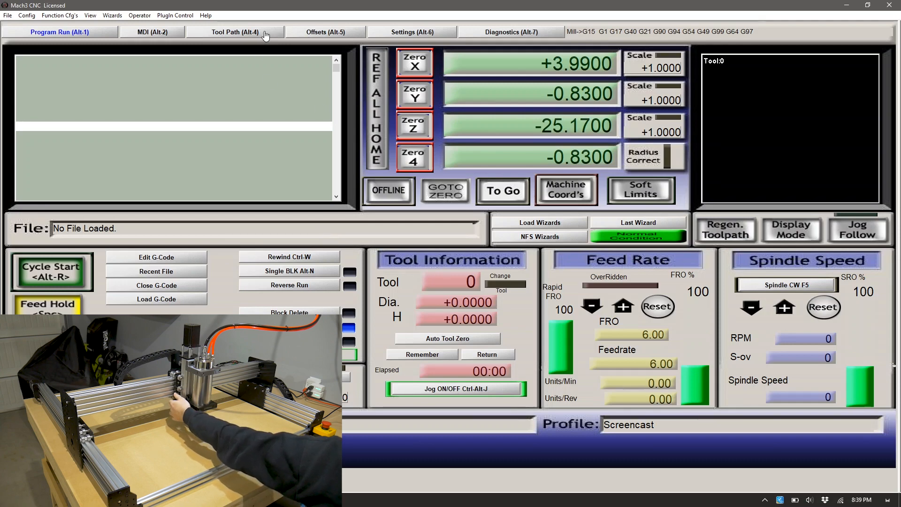
Step: Switch to the Settings page, then to the Diagnostics page
{"action": "left_click", "coordinate": [411, 31]}
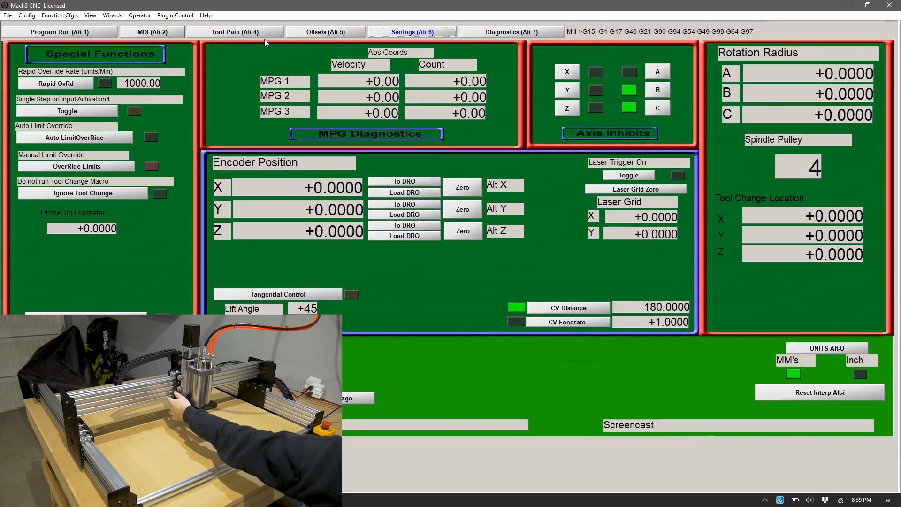
{"action": "left_click", "coordinate": [514, 32]}
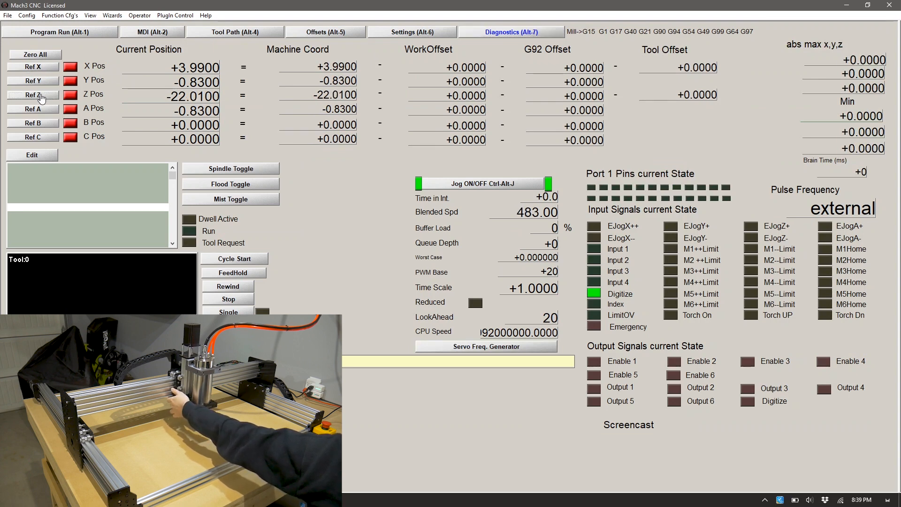
Step: Reference the Z axis home, then the X axis, from the Diagnostics page
{"action": "left_click", "coordinate": [32, 94]}
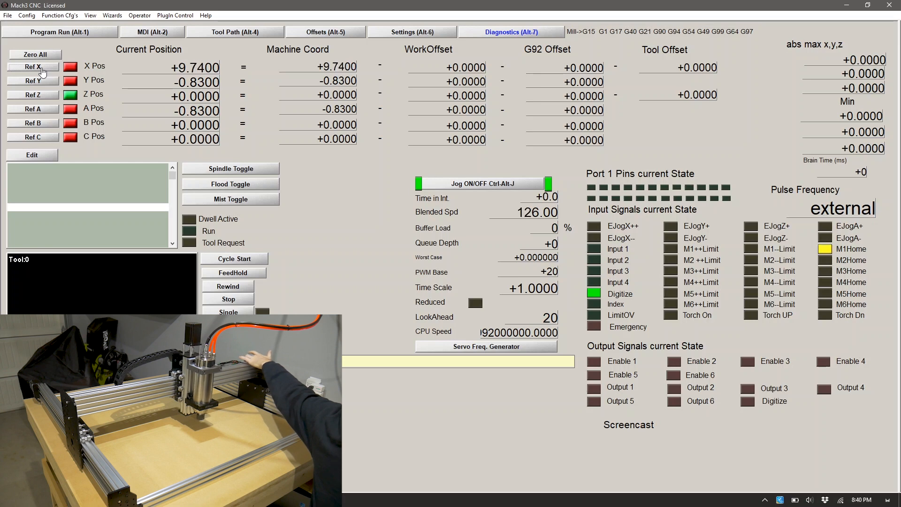
{"action": "left_click", "coordinate": [32, 67]}
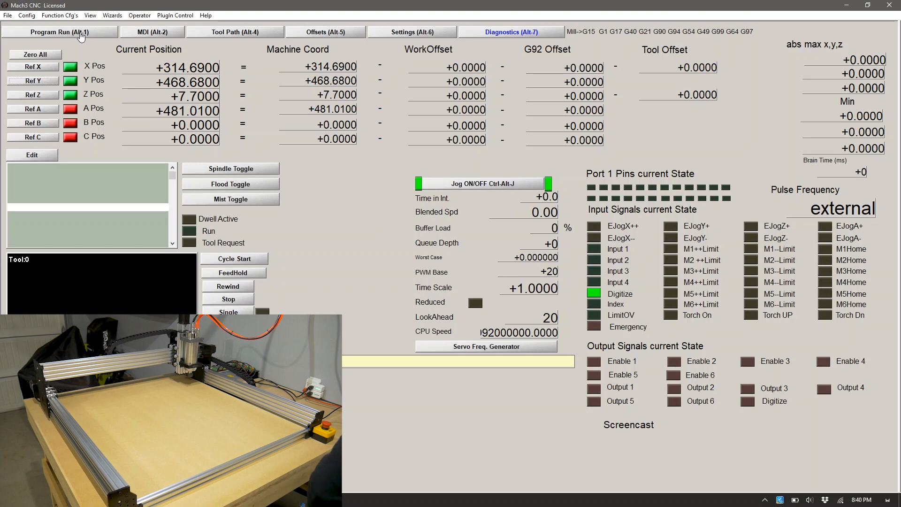
Step: Return to the Program Run screen and reference all axes home, zeroing X, Y and Z
{"action": "left_click", "coordinate": [81, 32]}
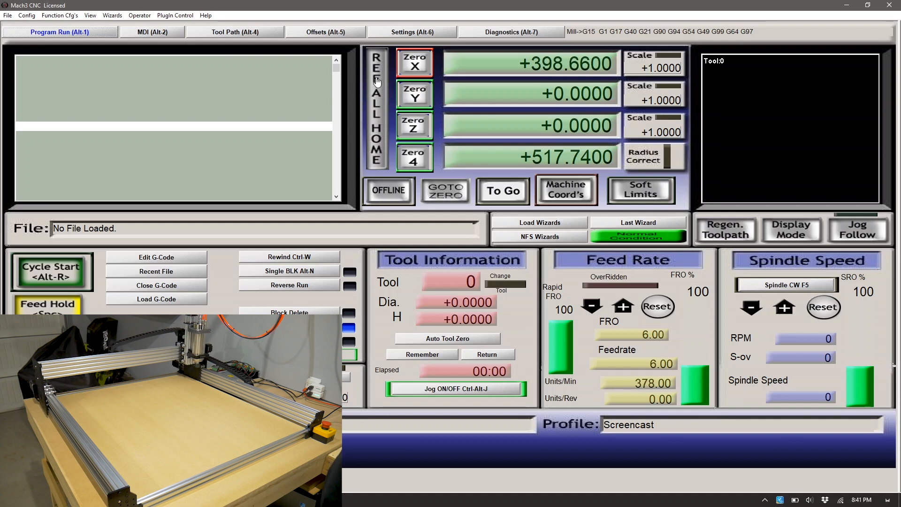
{"action": "left_click", "coordinate": [415, 62]}
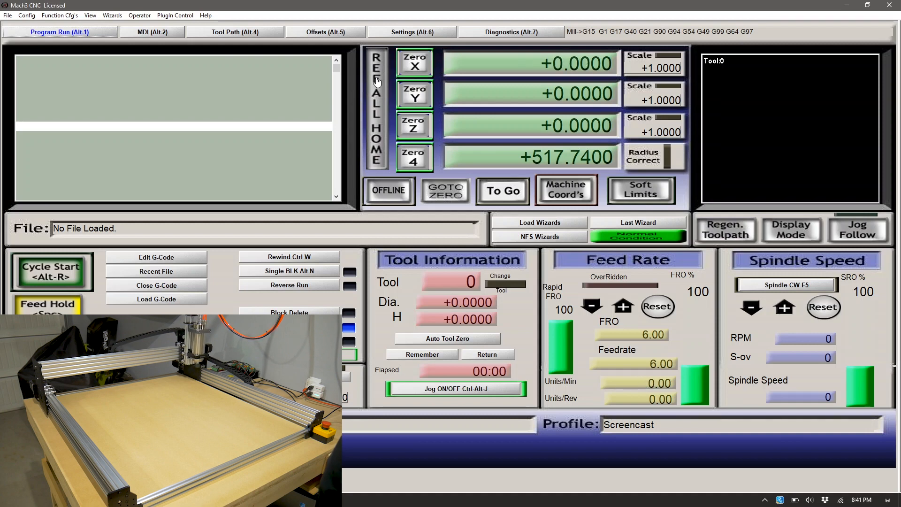